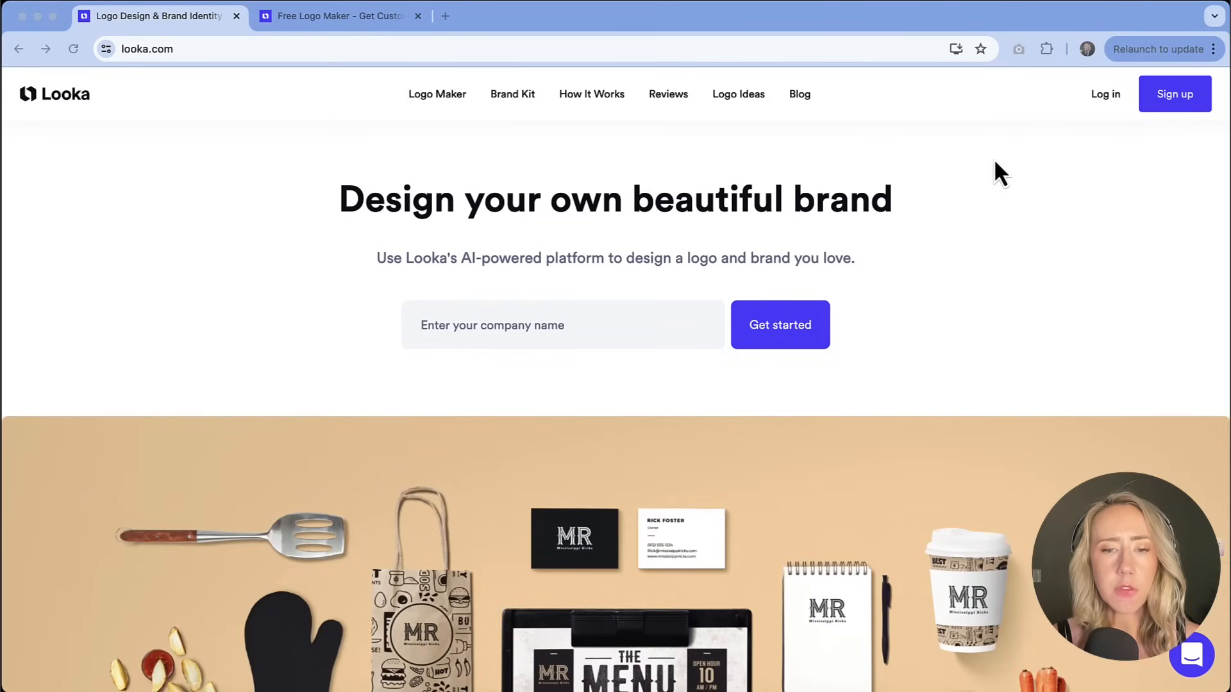
pyautogui.moveTo(1003, 199)
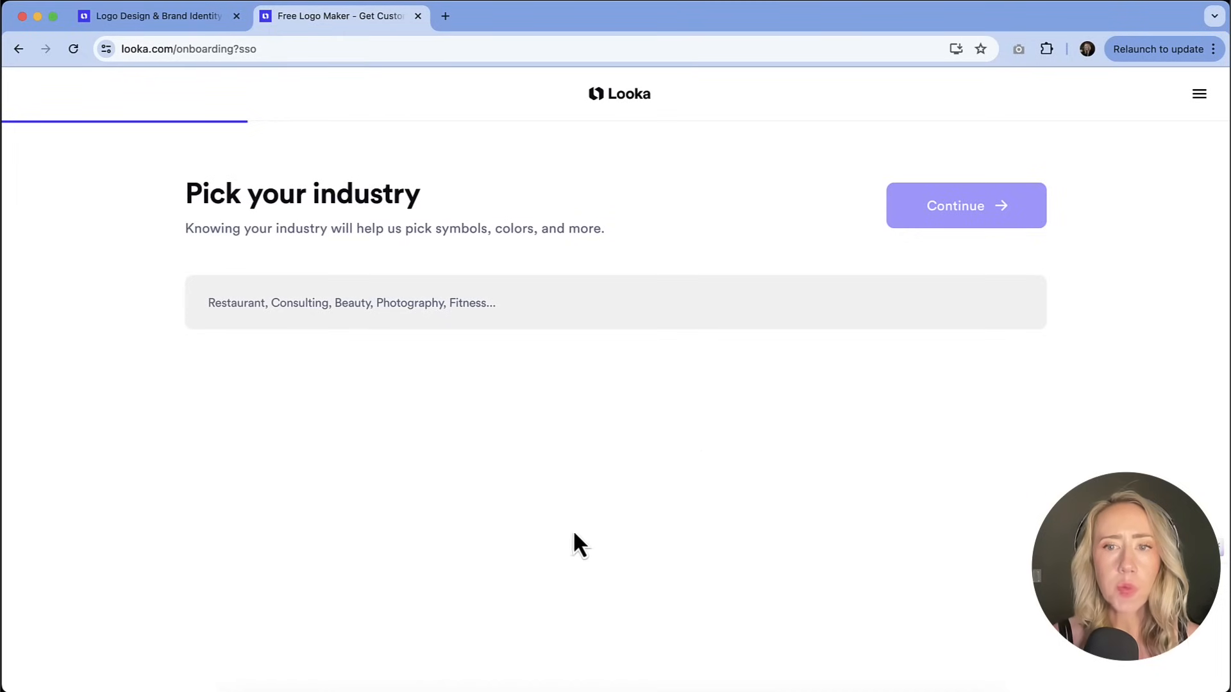
pyautogui.moveTo(457, 483)
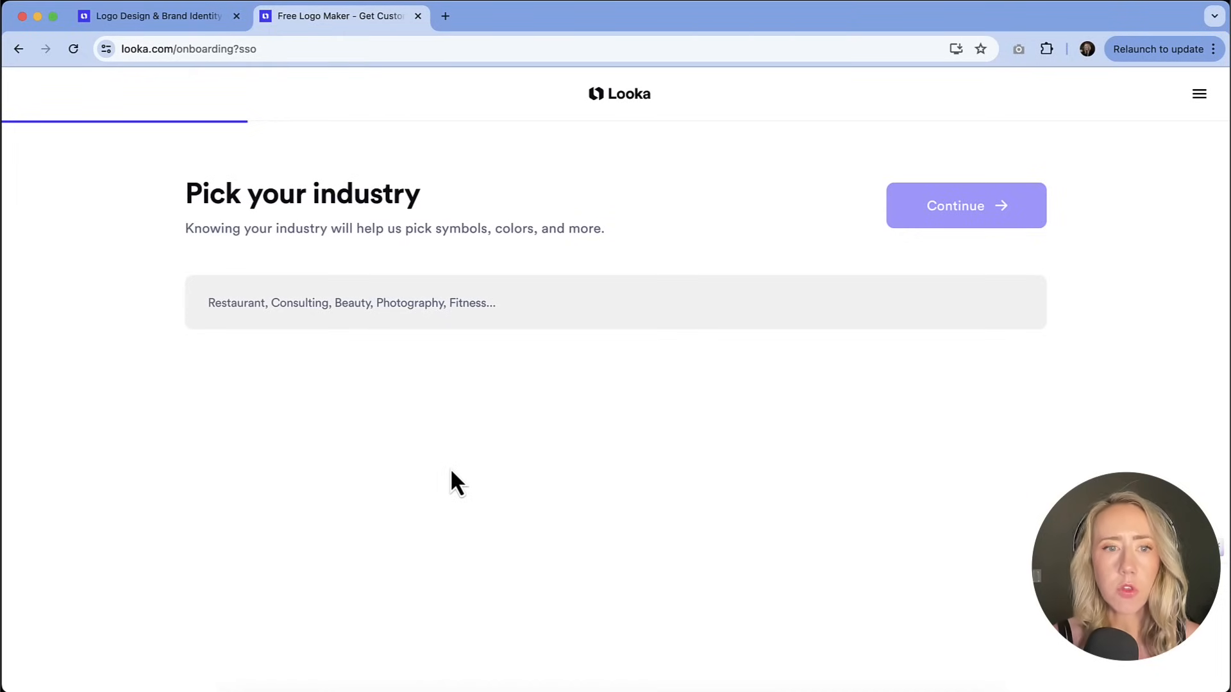
pyautogui.moveTo(431, 336)
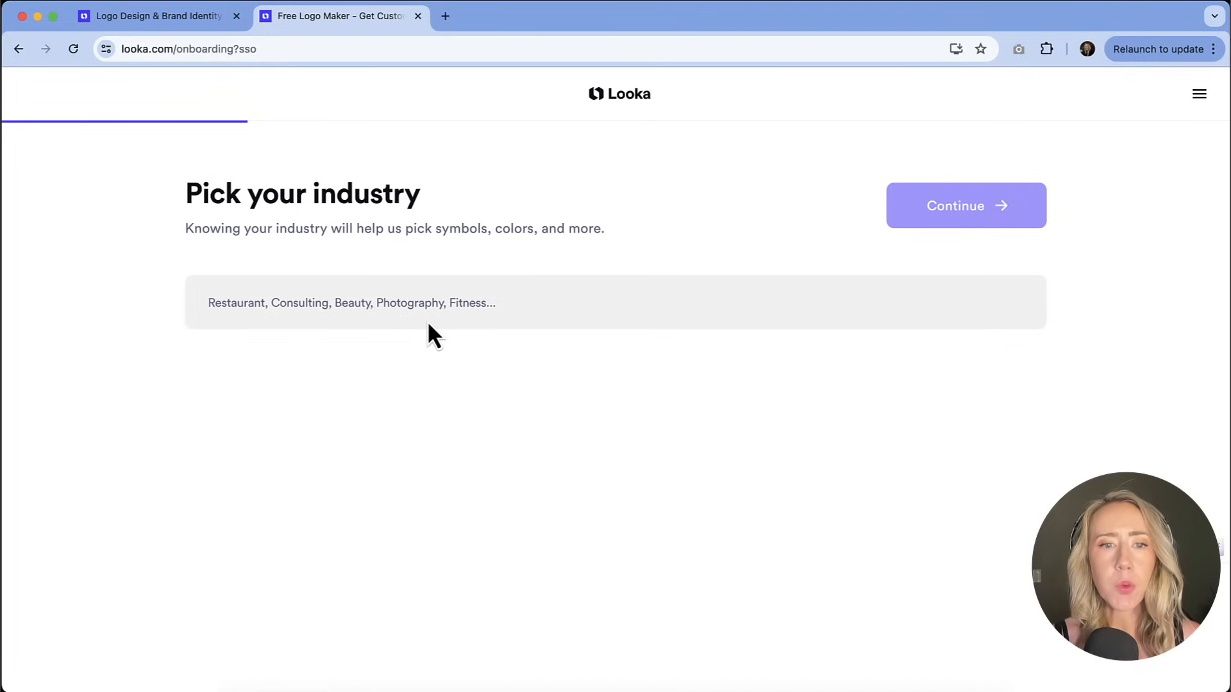
pyautogui.moveTo(428, 318)
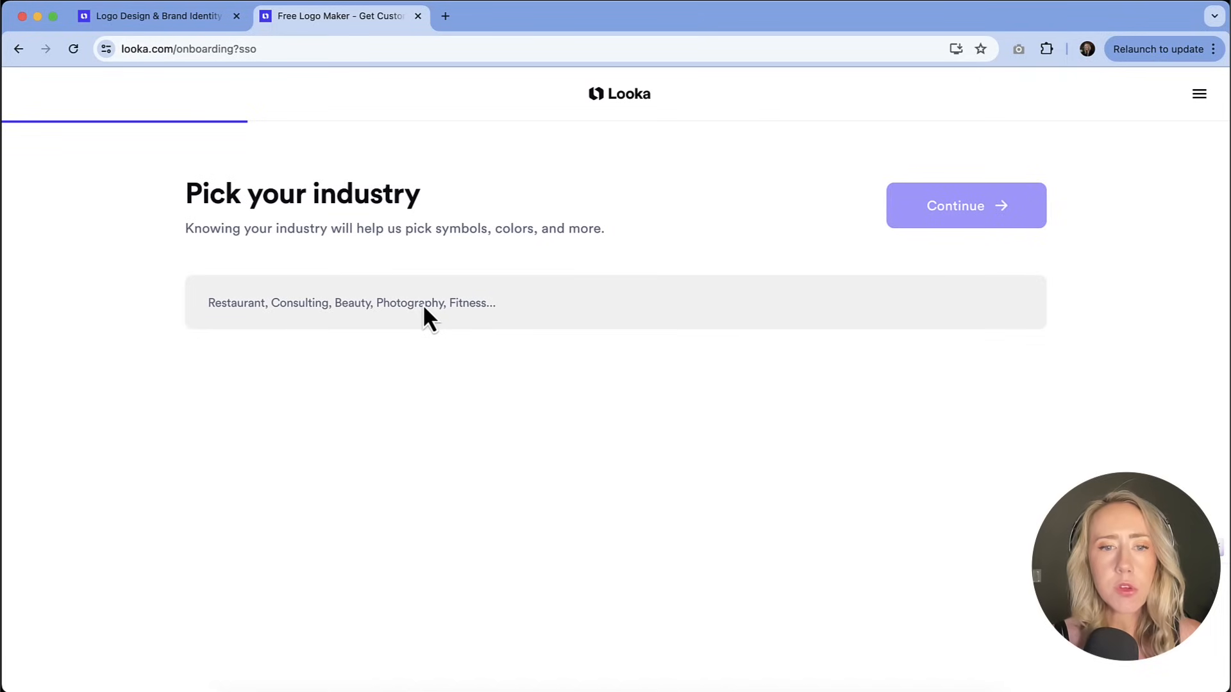
# - Enter 'design, marketing, web design' as the industry
pyautogui.write('design, marketing, web design')
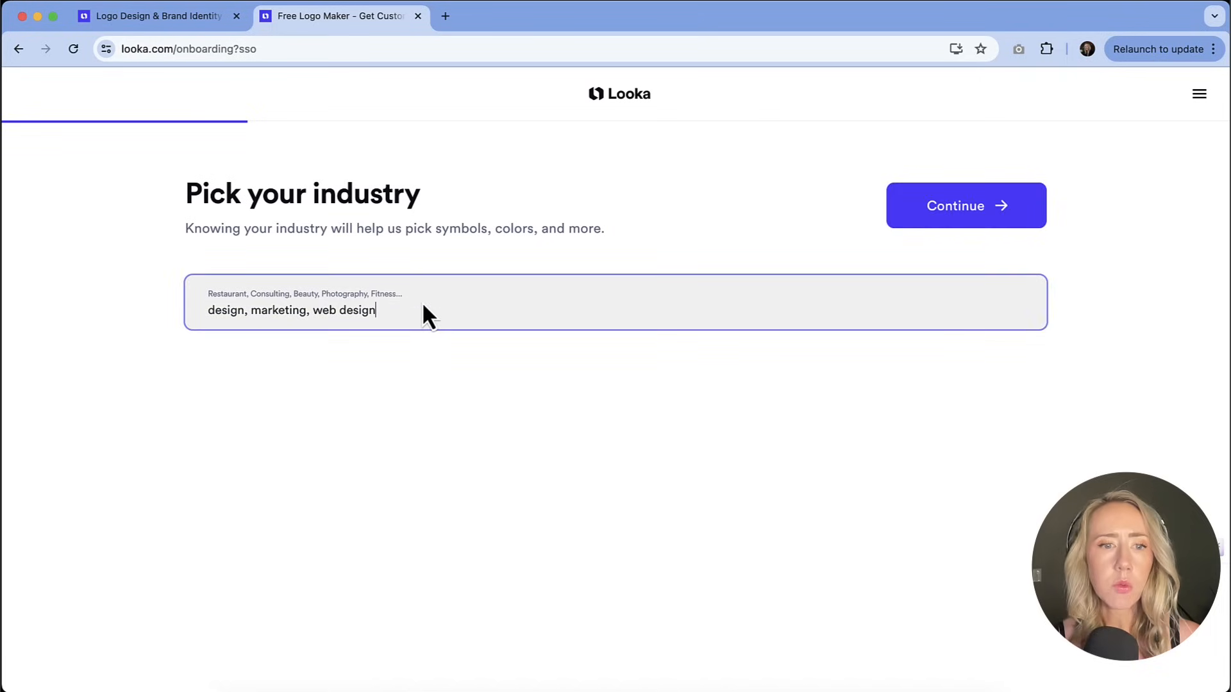
pyautogui.moveTo(712, 277)
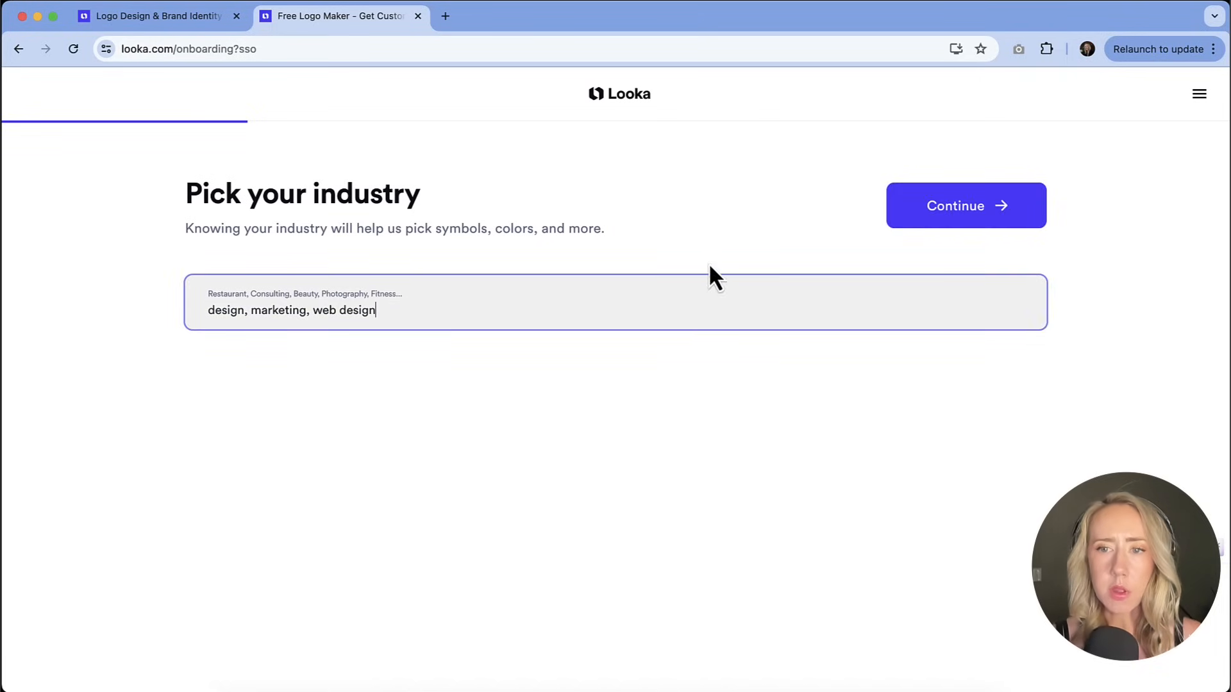
# - Submit the industries and pick teemvideo, Hearty Organic and Headlines Hair Salon as inspiration logos
pyautogui.click(966, 205)
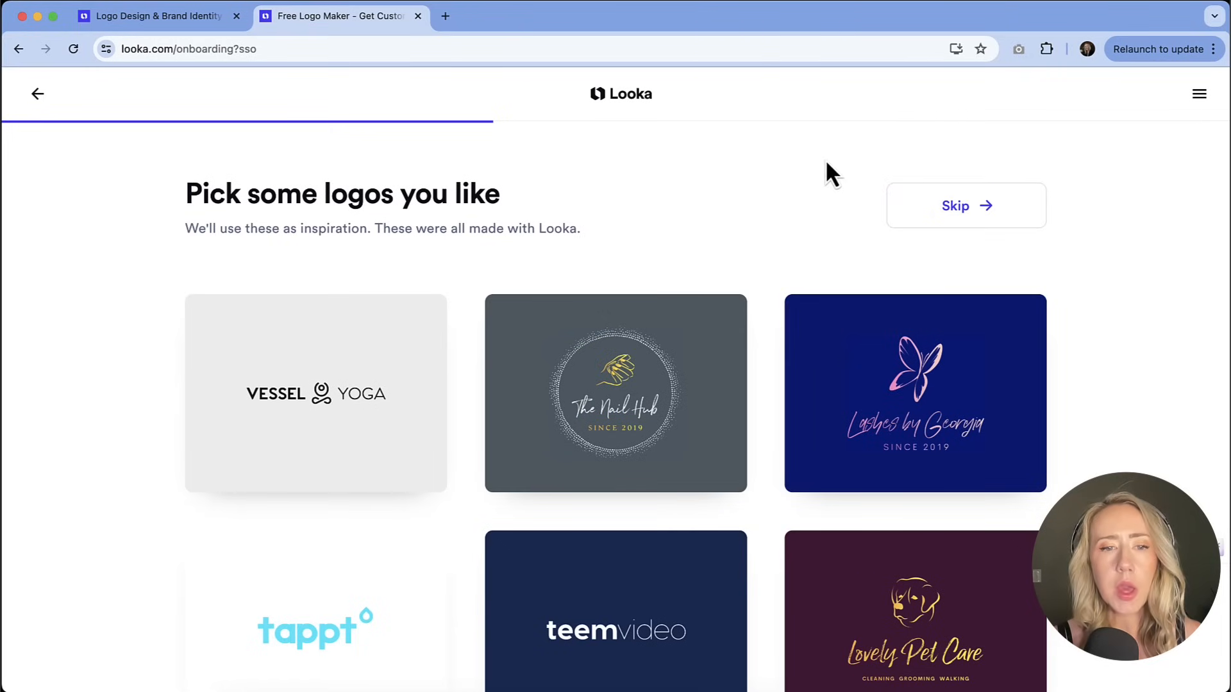
pyautogui.scroll(-3)
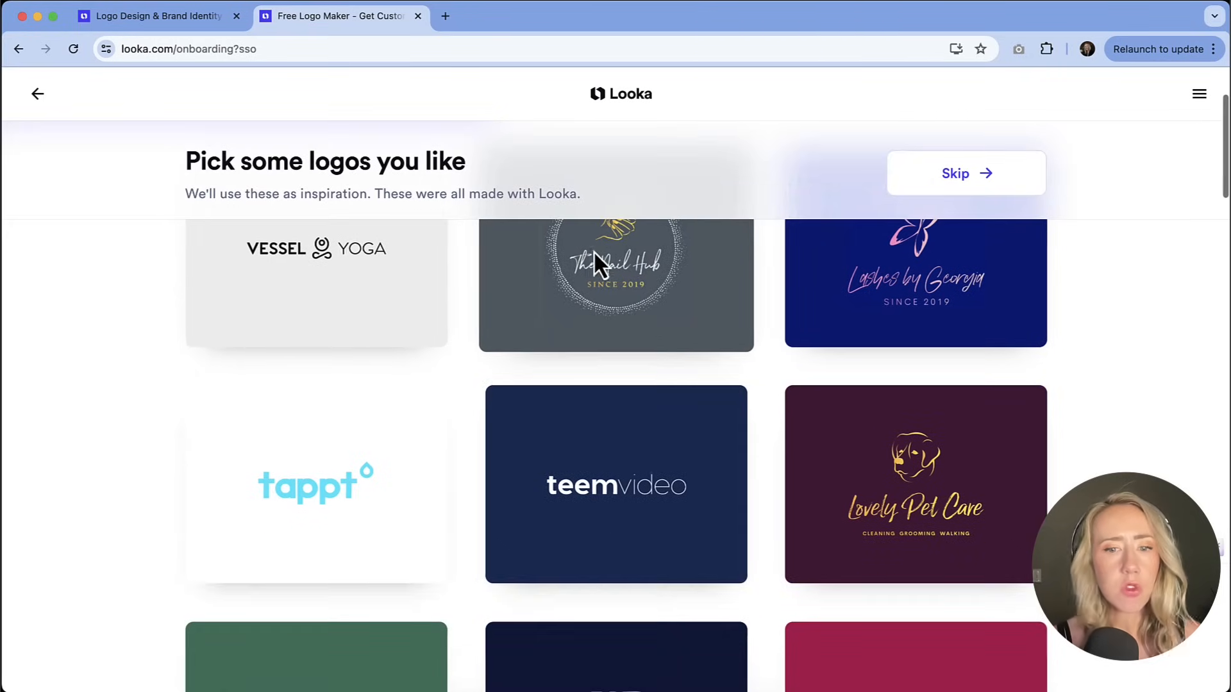
pyautogui.click(615, 484)
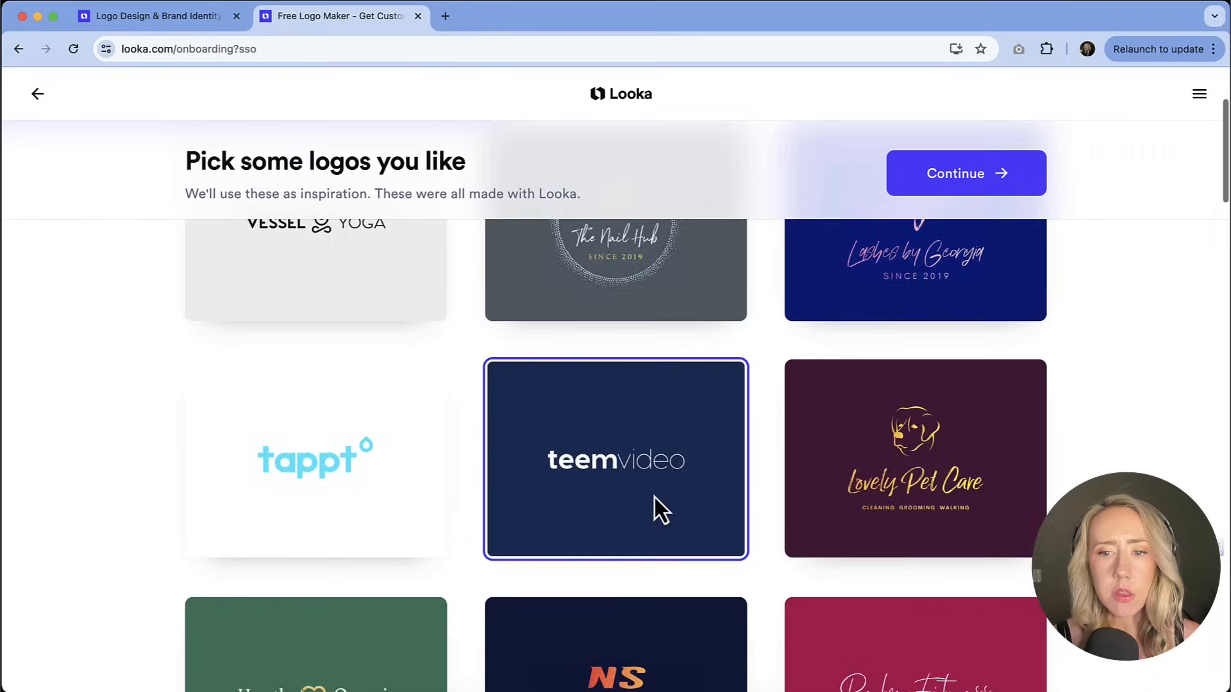
pyautogui.scroll(-3)
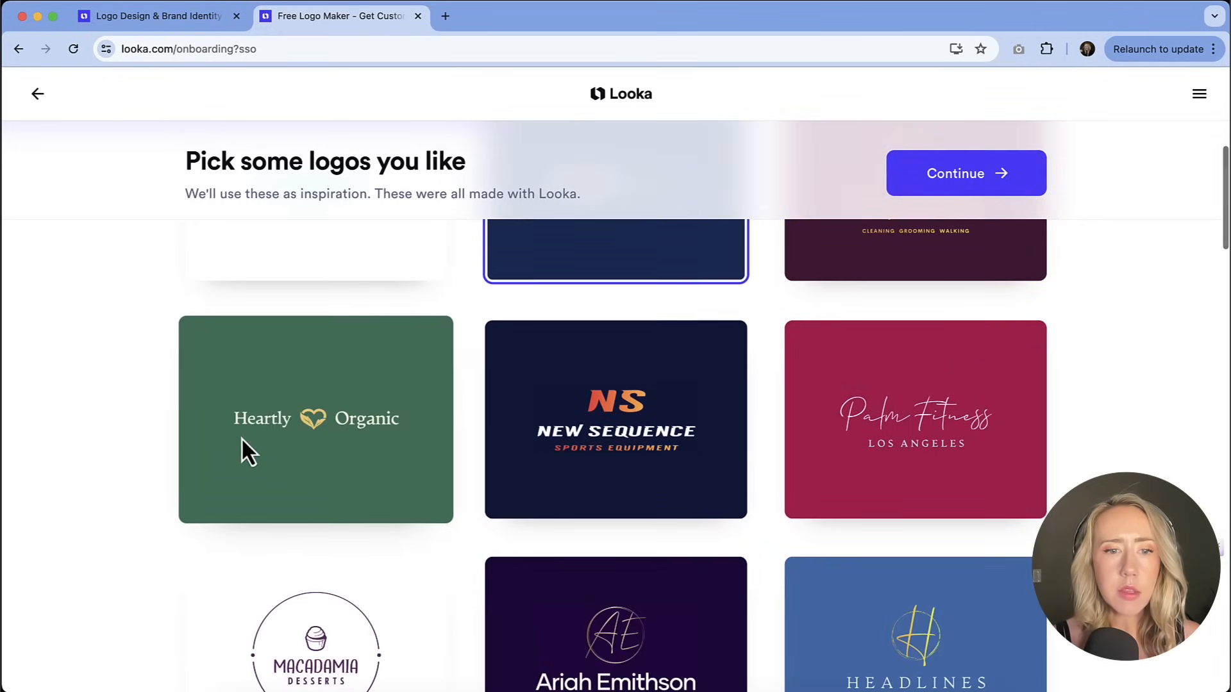
pyautogui.click(314, 419)
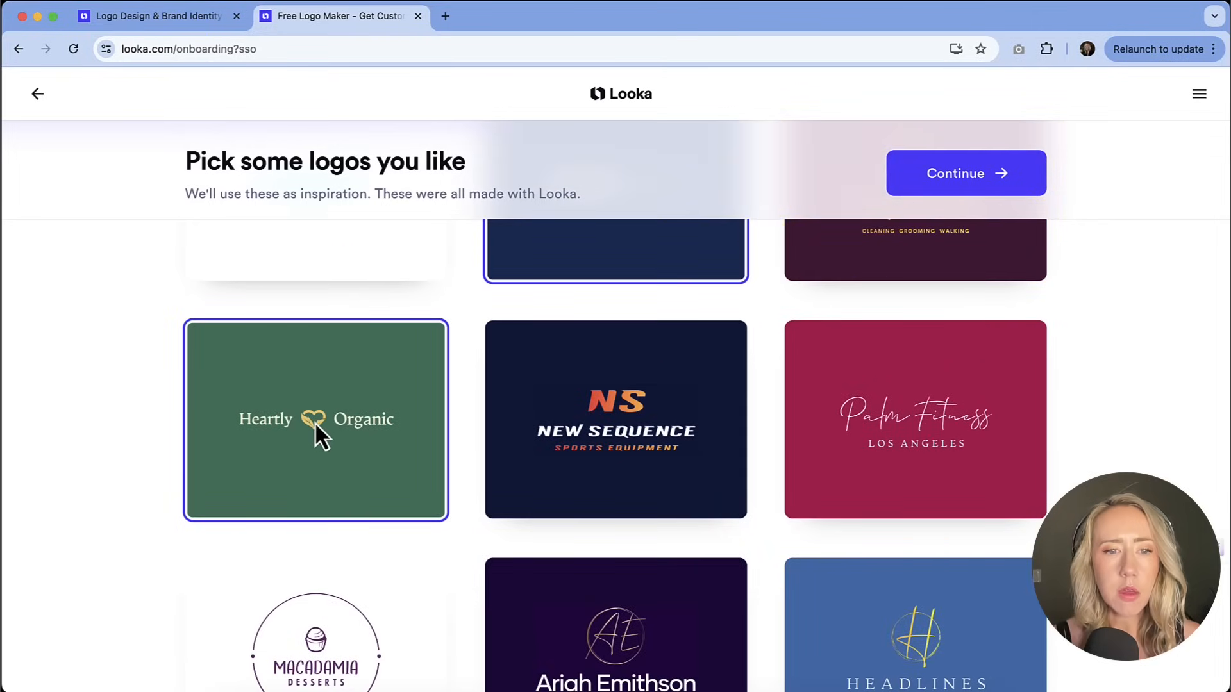
pyautogui.scroll(-3)
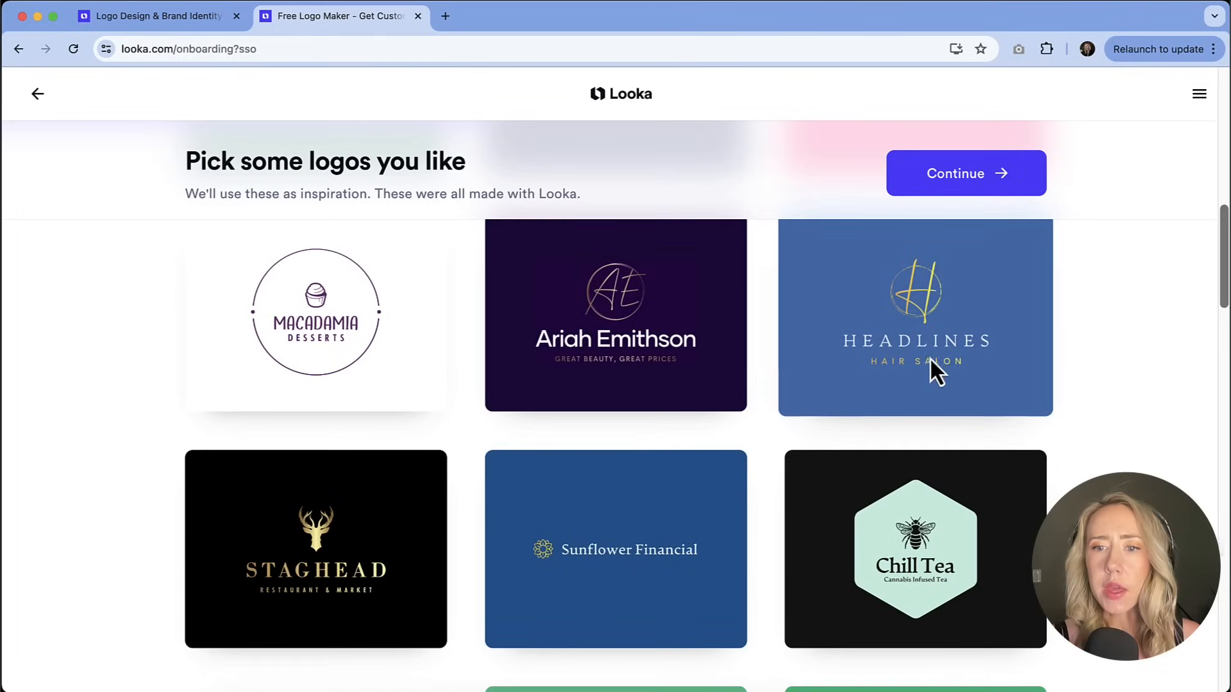
pyautogui.click(913, 317)
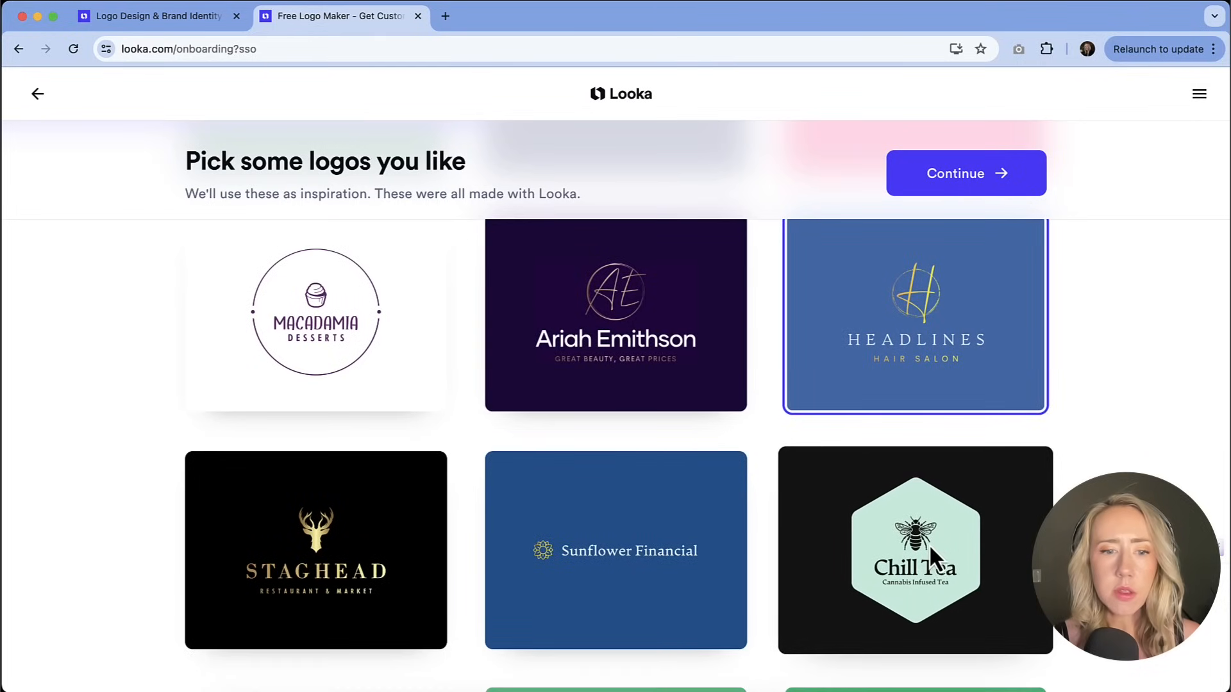
pyautogui.scroll(-3)
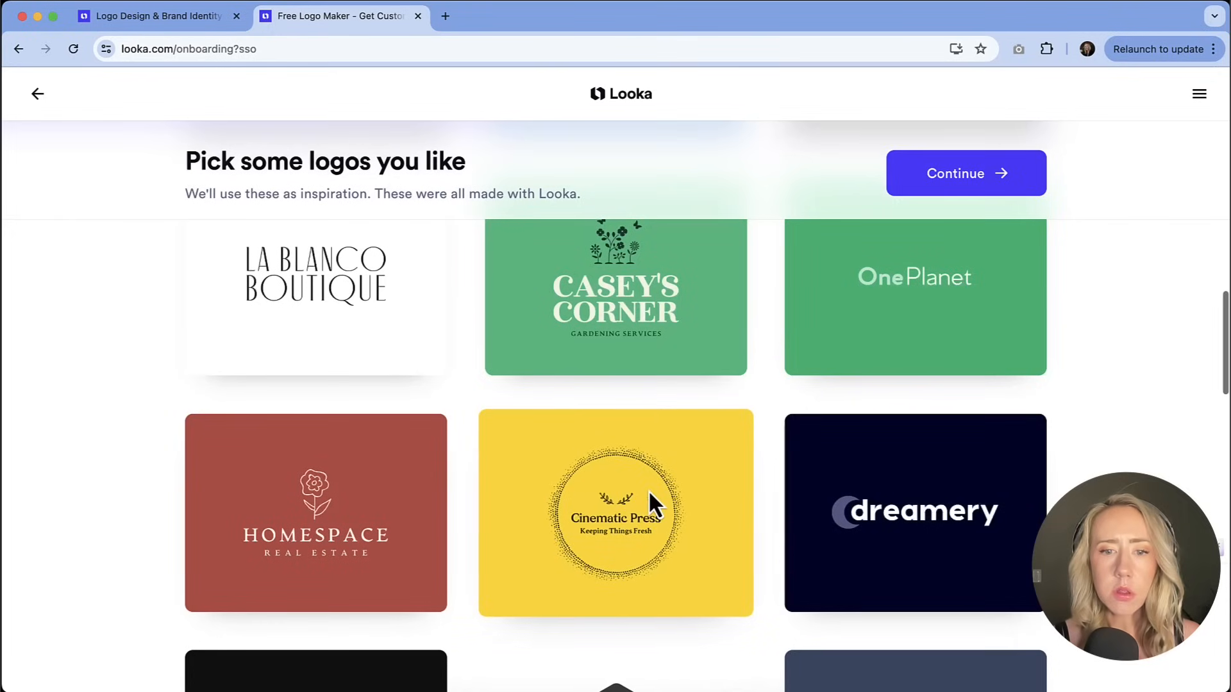
pyautogui.scroll(-3)
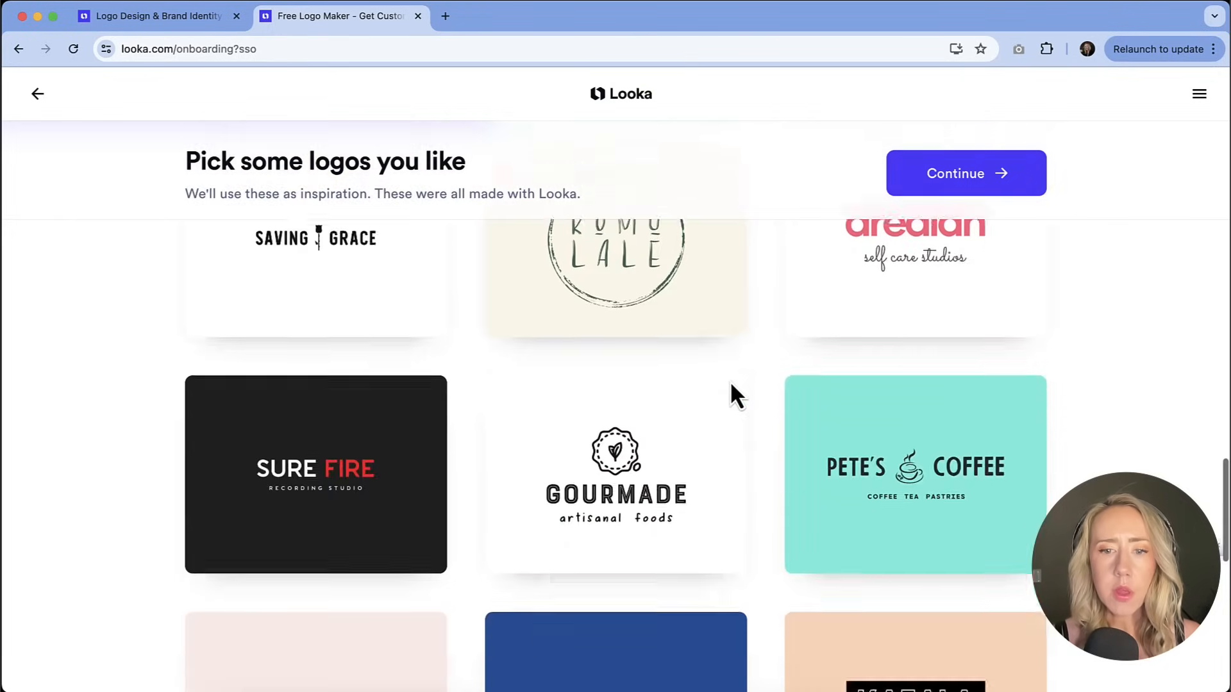
# - Choose Blue, Green and Teal colours and enter name Michelle with slogan The Creator
pyautogui.click(964, 172)
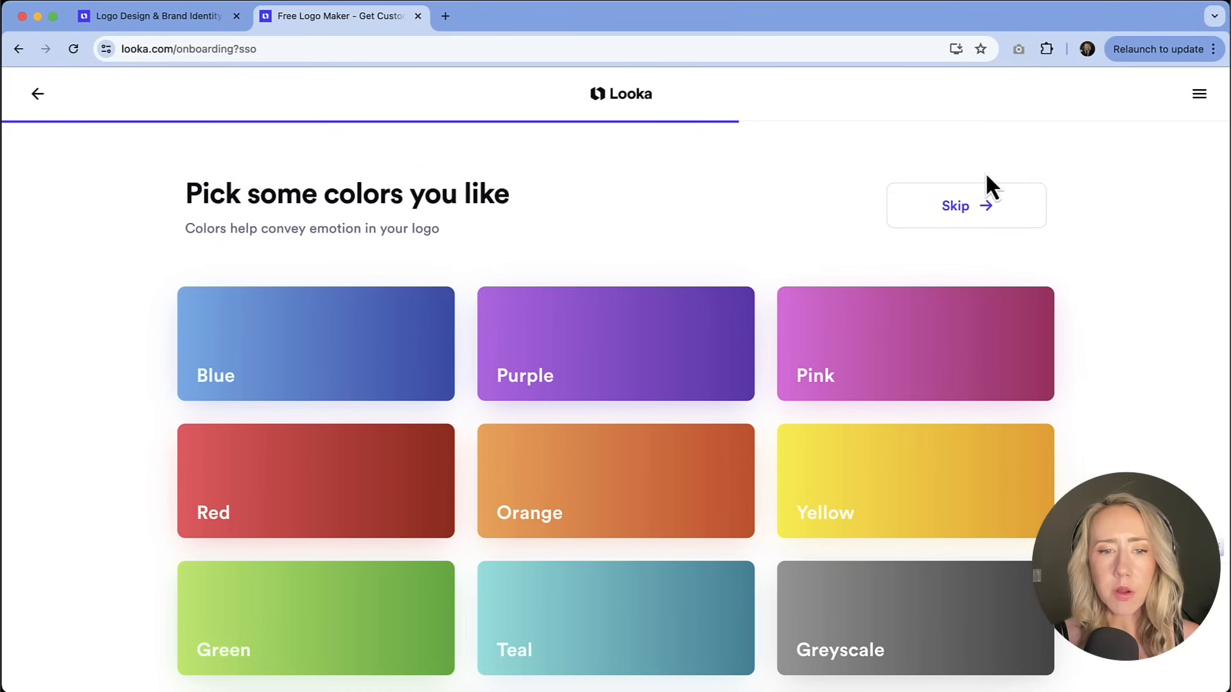
pyautogui.click(315, 343)
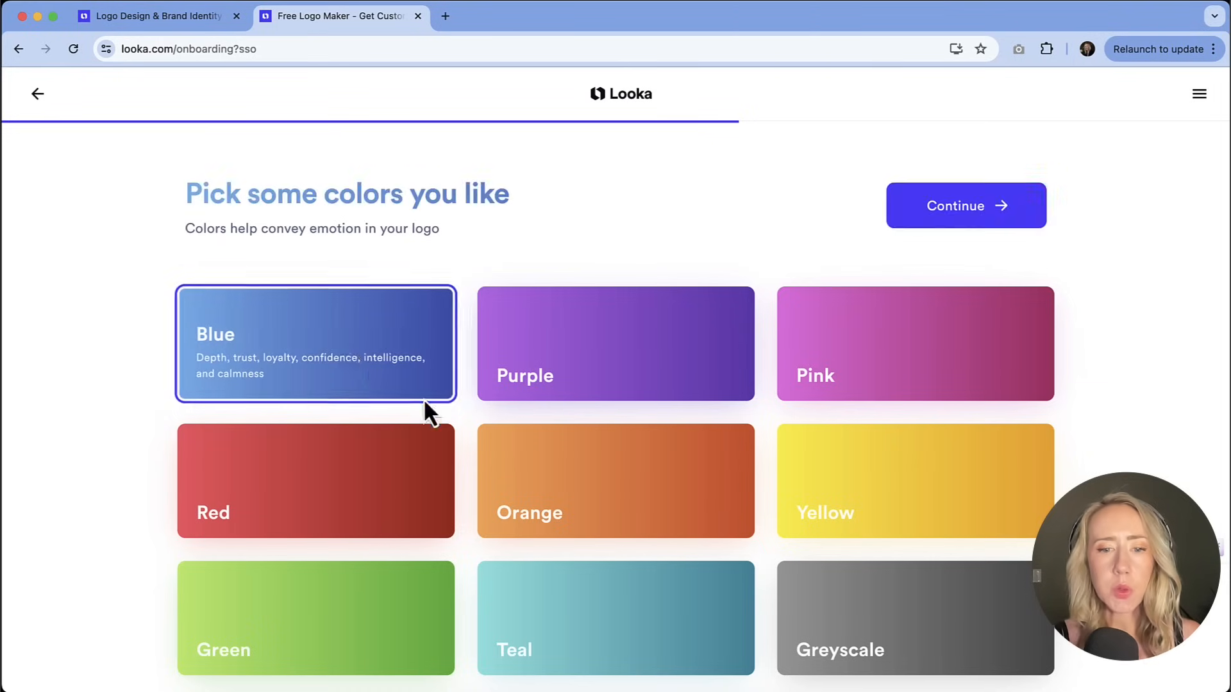
pyautogui.click(314, 618)
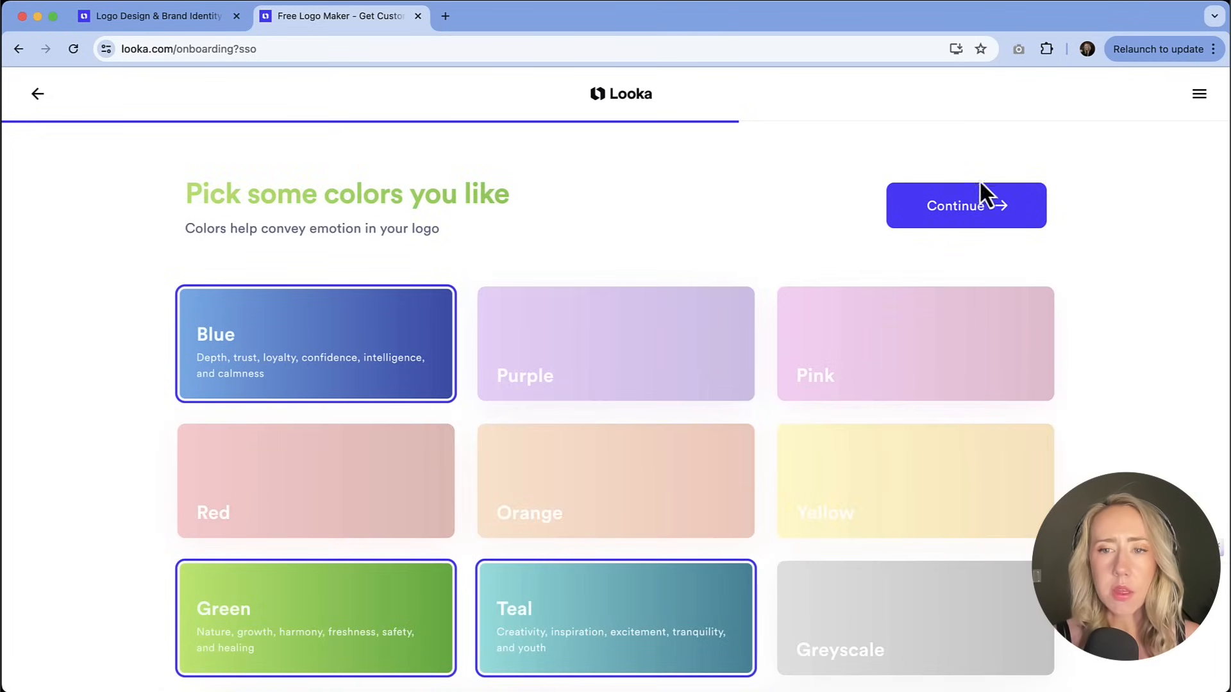
pyautogui.click(966, 205)
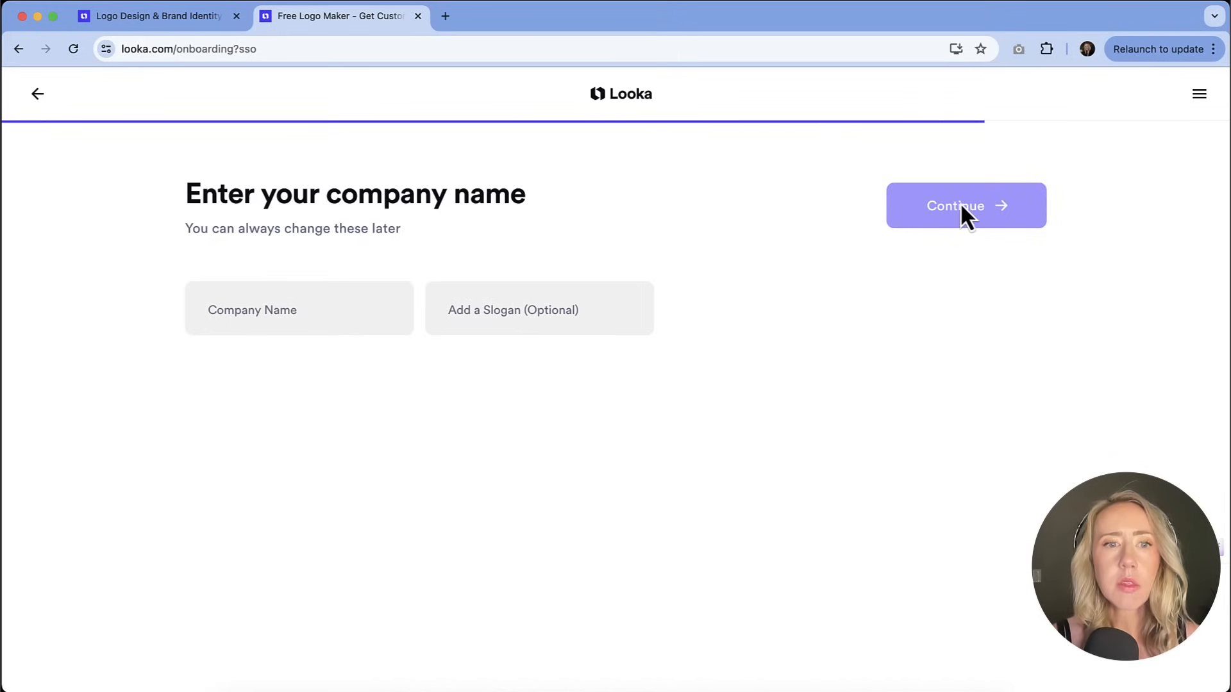
pyautogui.moveTo(318, 333)
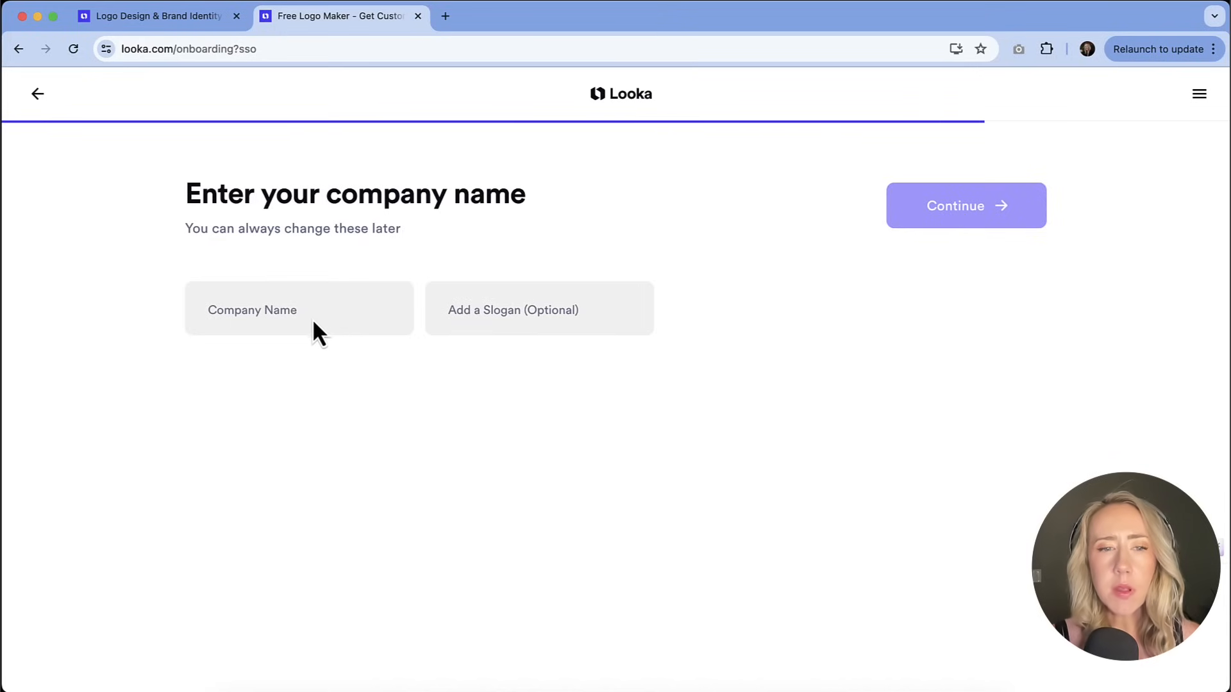
pyautogui.click(298, 309)
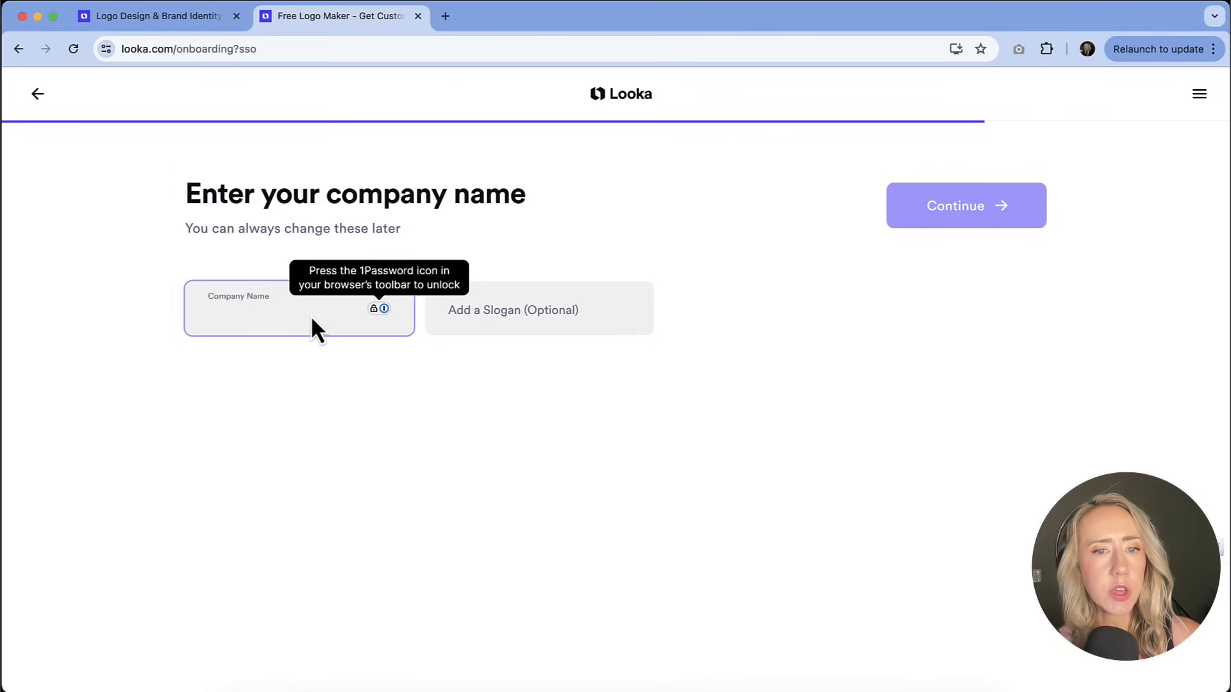
pyautogui.write('Michelle The Creator')
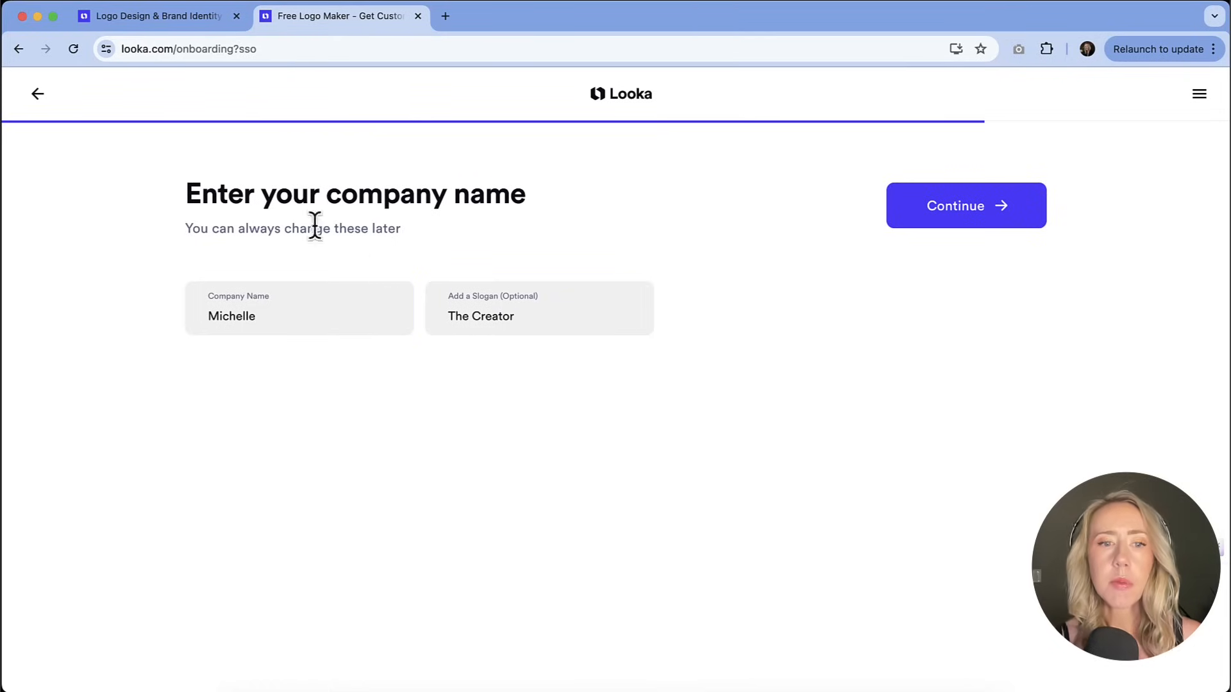
pyautogui.moveTo(570, 364)
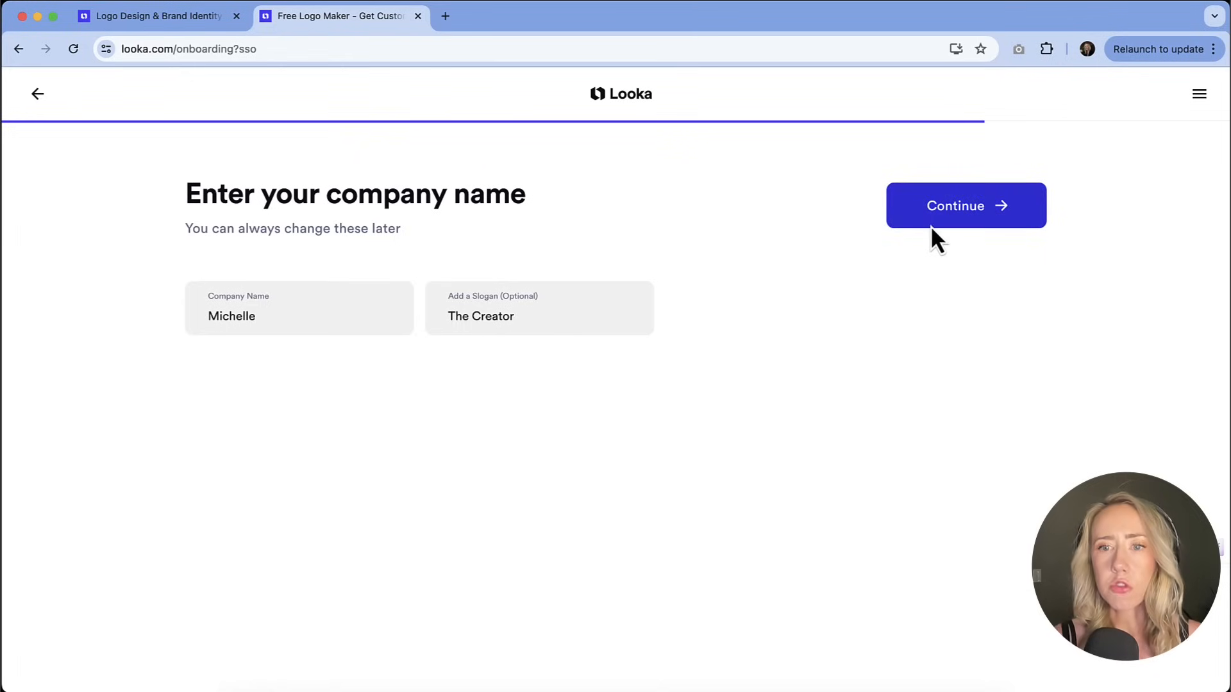
pyautogui.moveTo(400, 161)
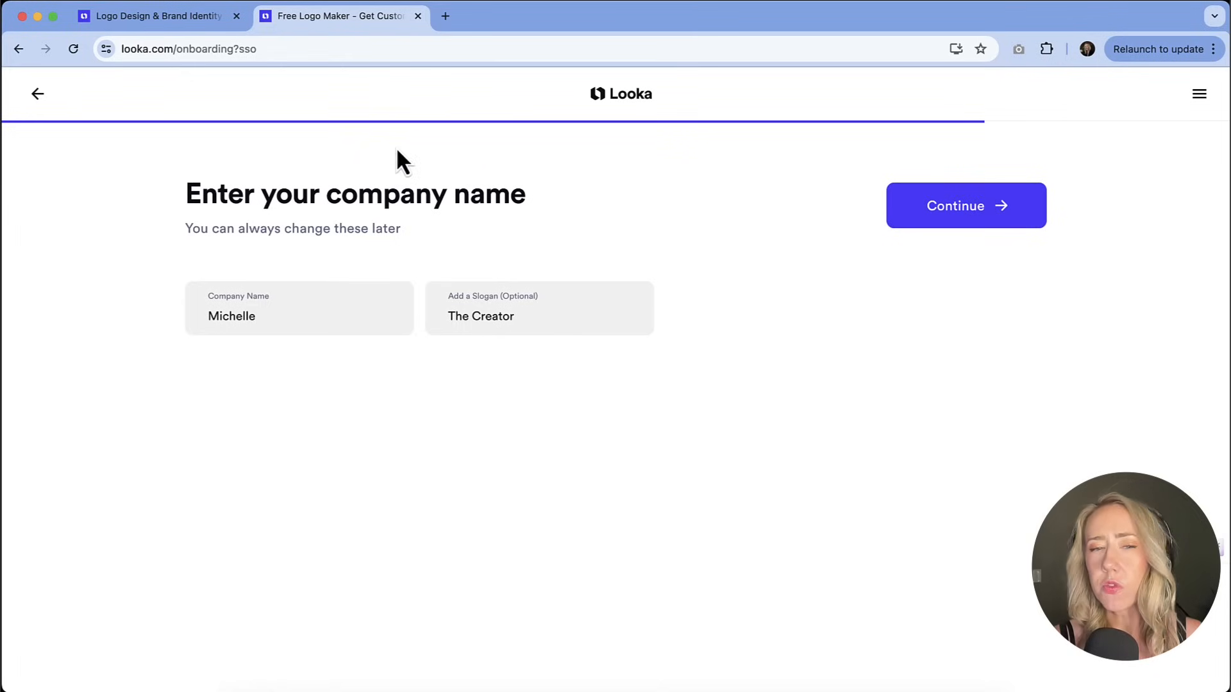
pyautogui.moveTo(525, 294)
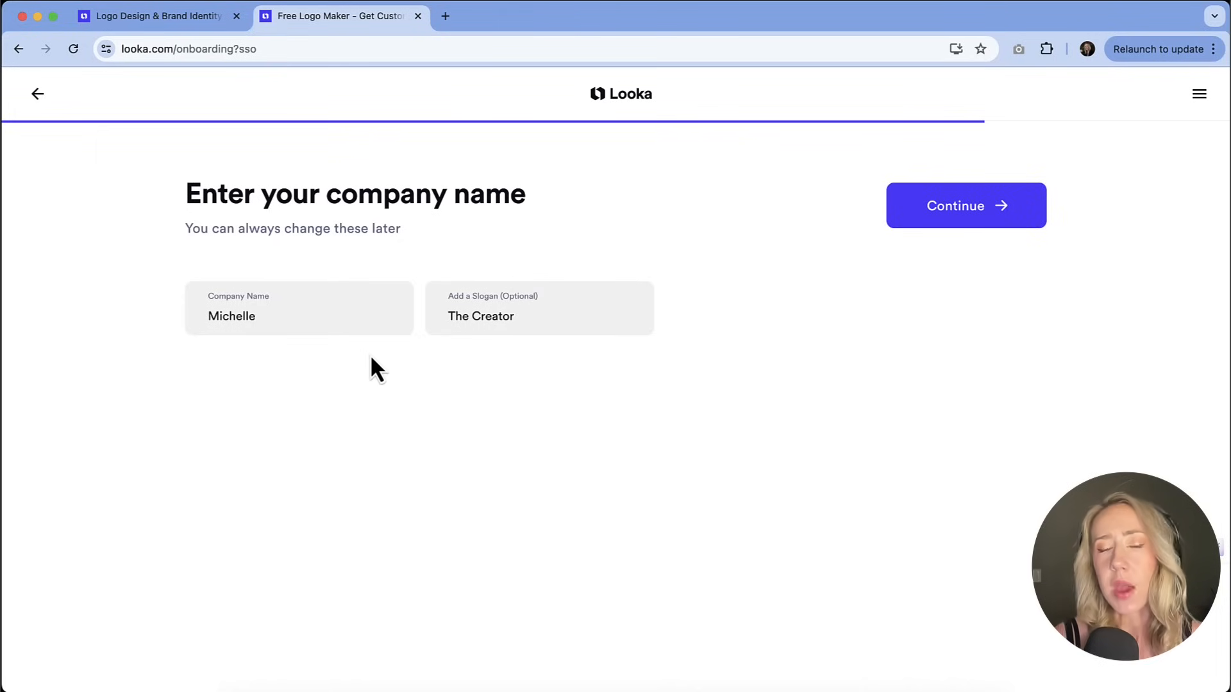
# - Submit the name and slogan, then pick design symbols including the gear-and-pen icon
pyautogui.click(965, 205)
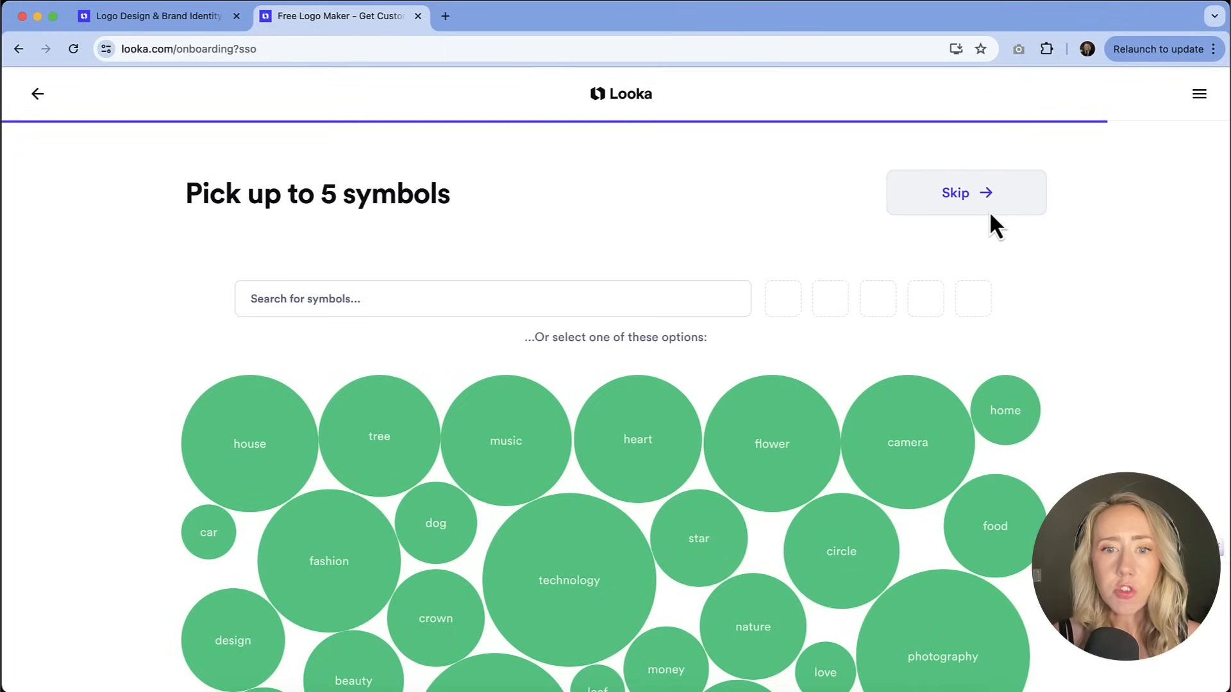
pyautogui.scroll(-3)
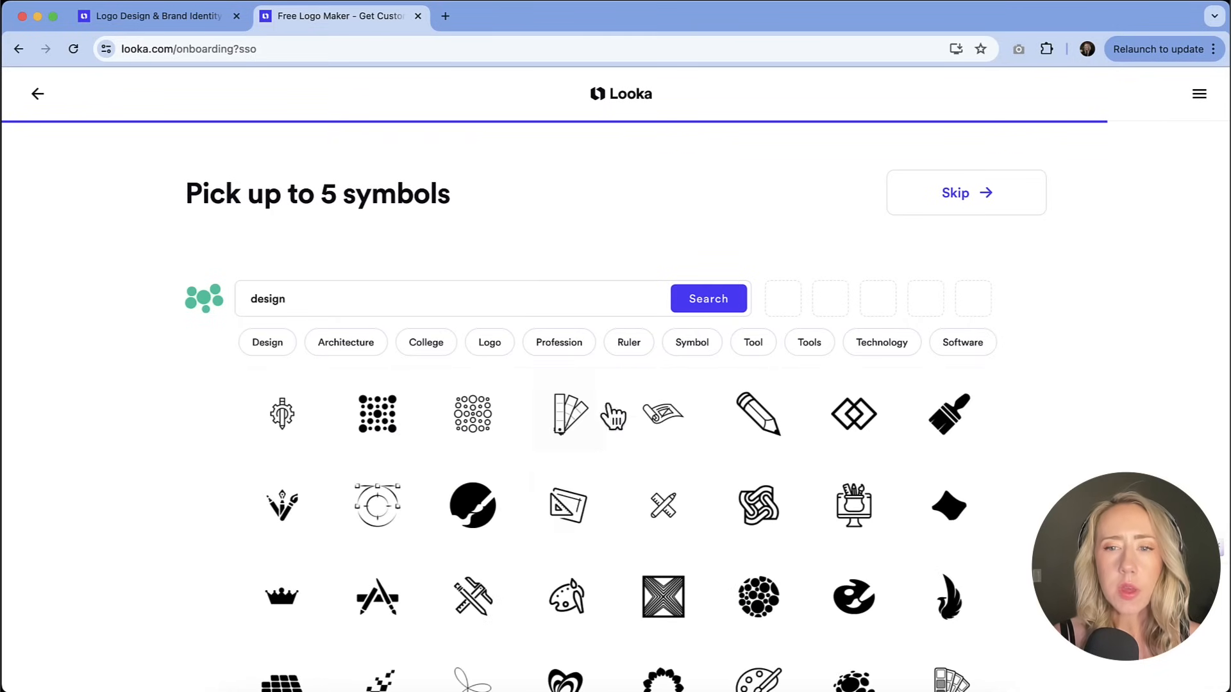
pyautogui.scroll(-3)
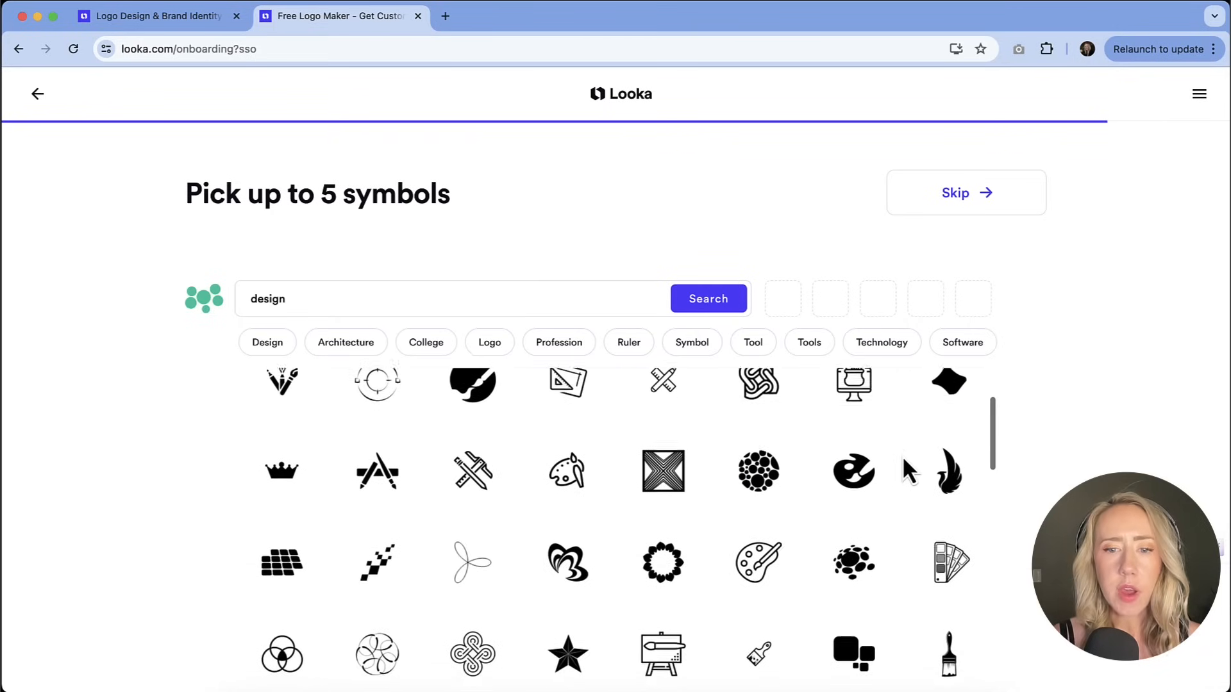
pyautogui.scroll(-3)
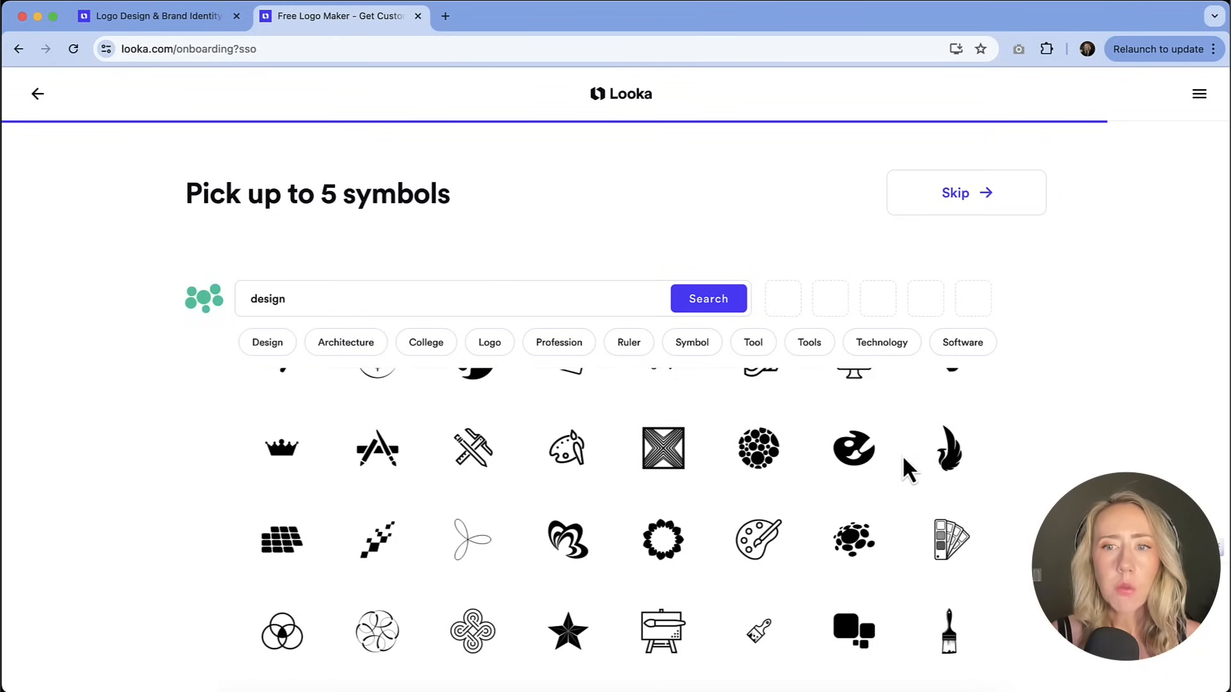
pyautogui.scroll(-3)
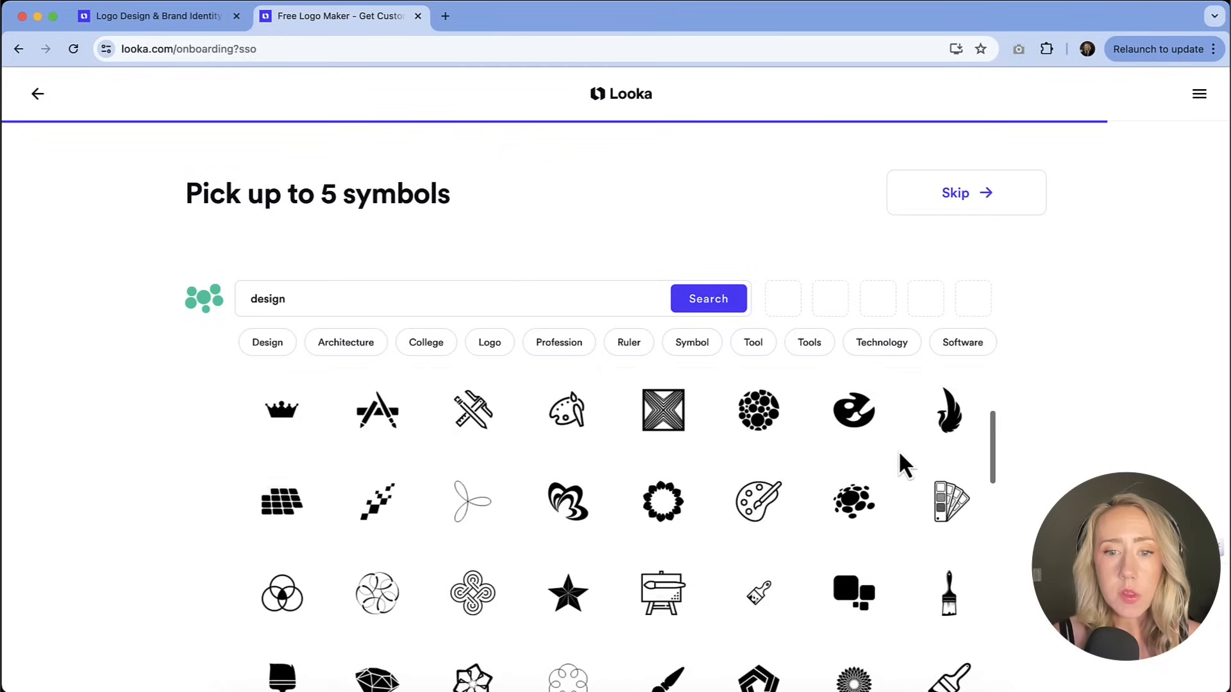
pyautogui.scroll(-3)
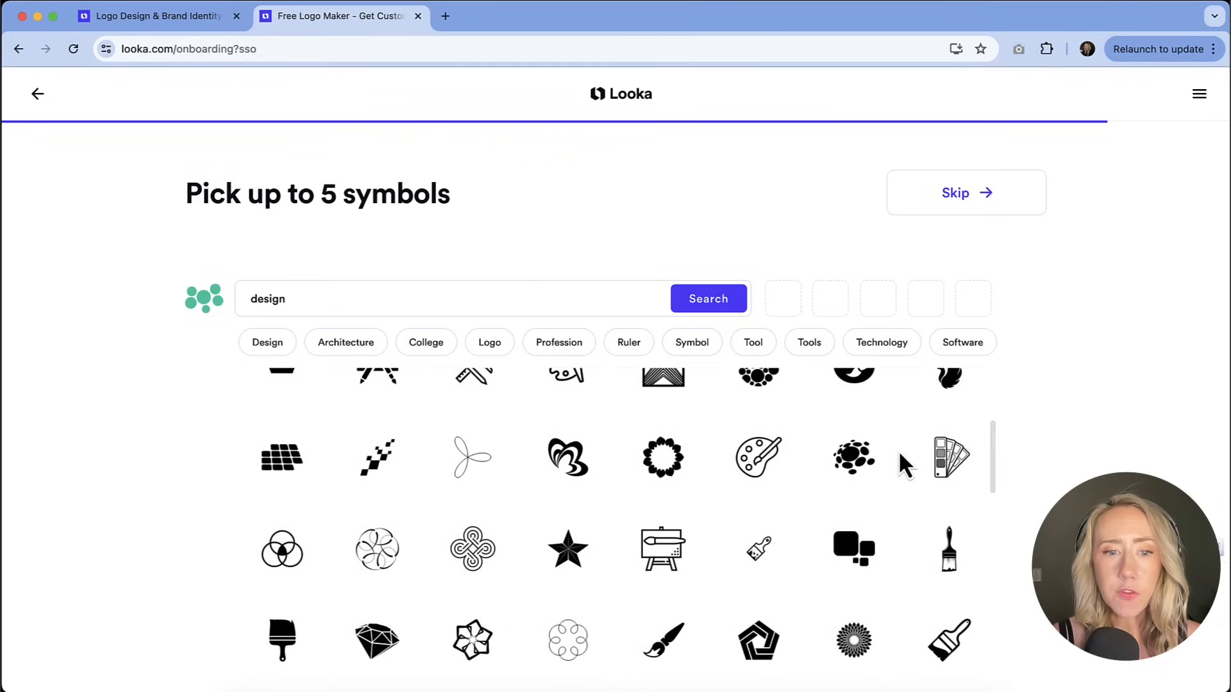
pyautogui.scroll(-3)
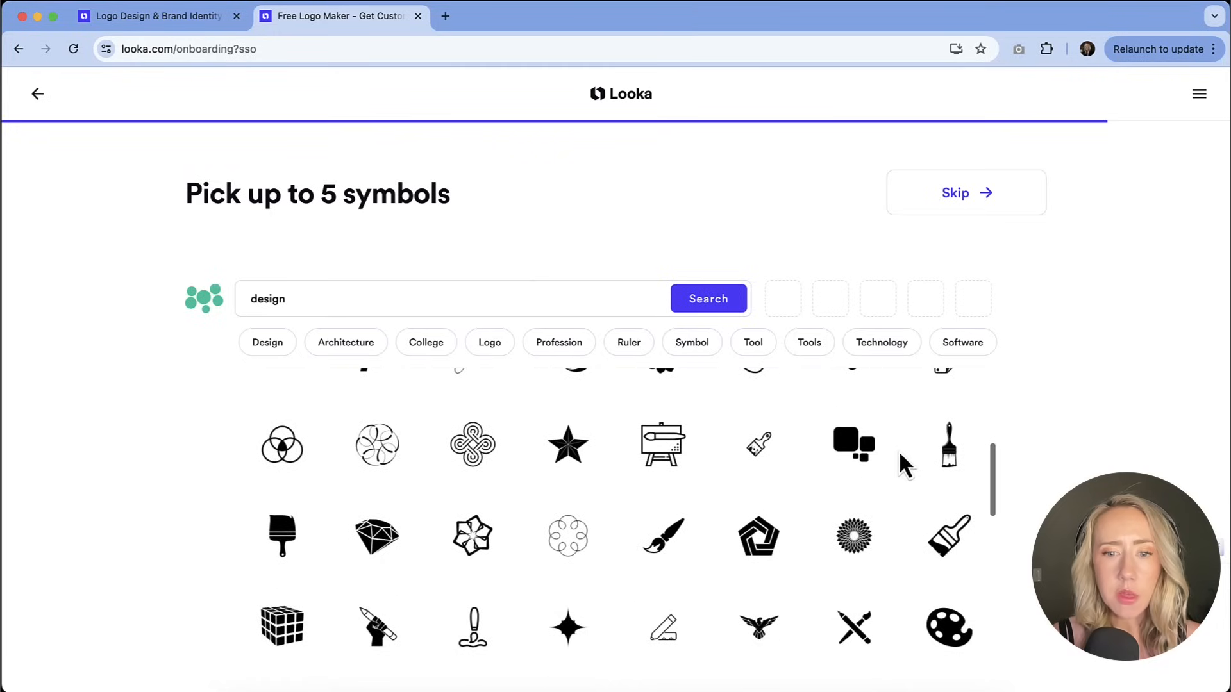
pyautogui.scroll(-3)
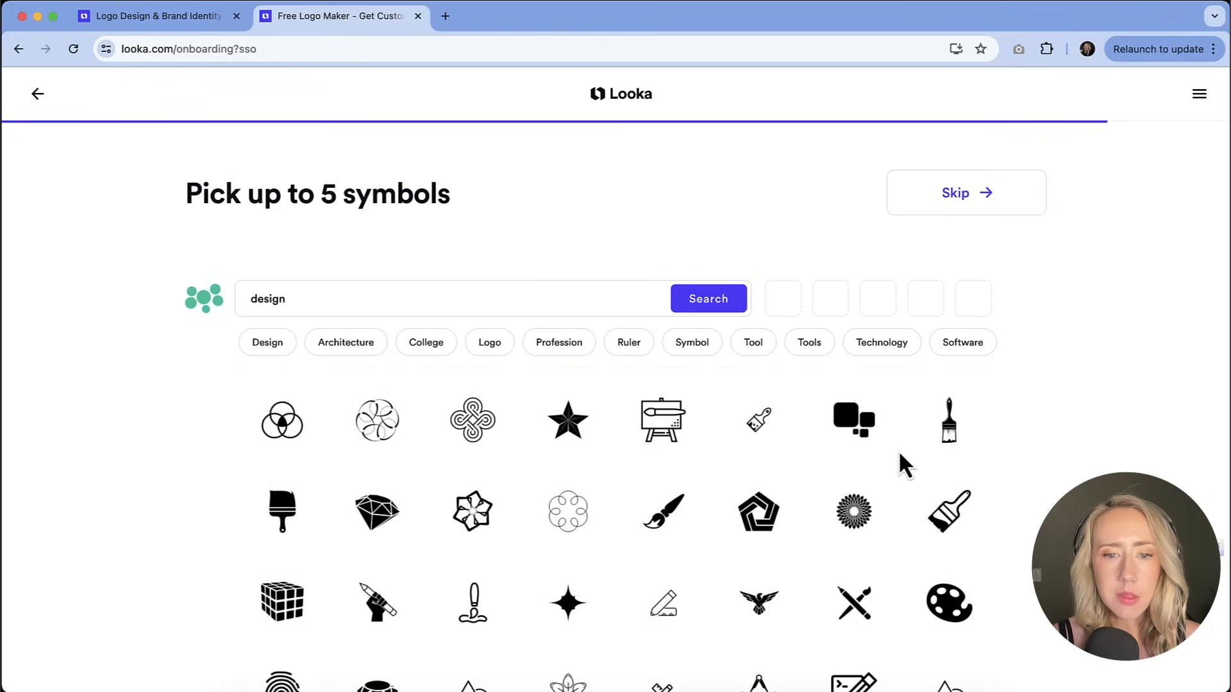
pyautogui.click(568, 602)
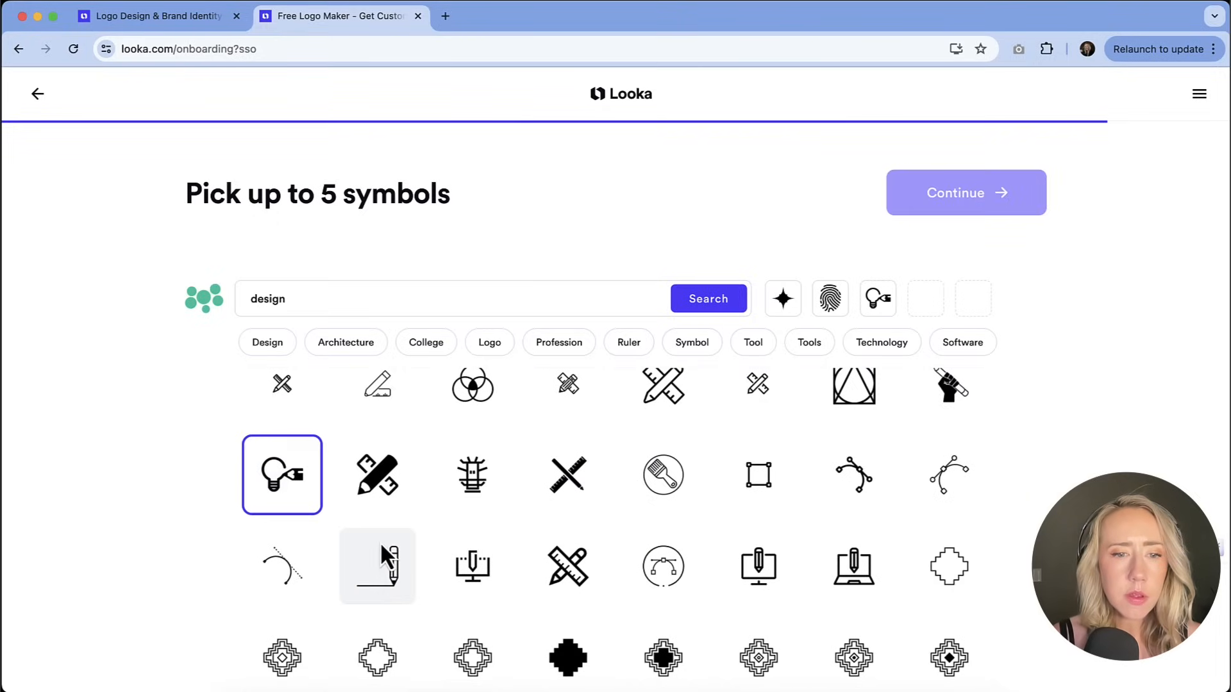
pyautogui.click(706, 298)
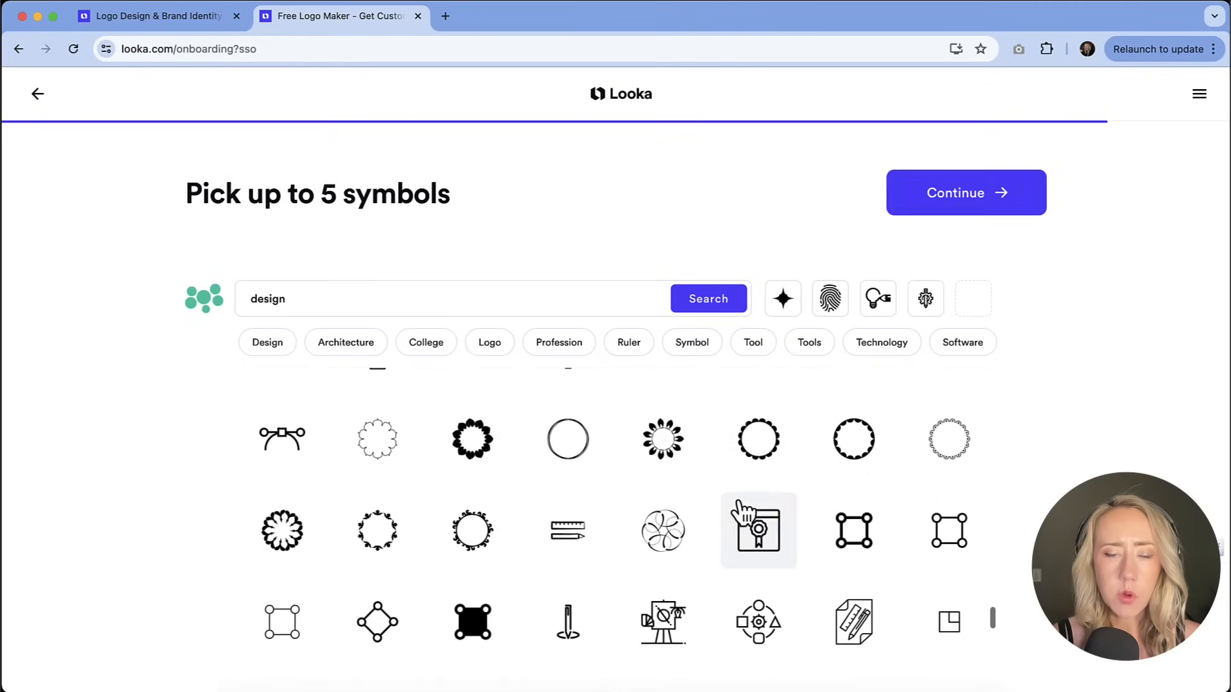
# - Search 'web design', add the code-pencil symbol as the fifth pick, and continue
pyautogui.write('web design')
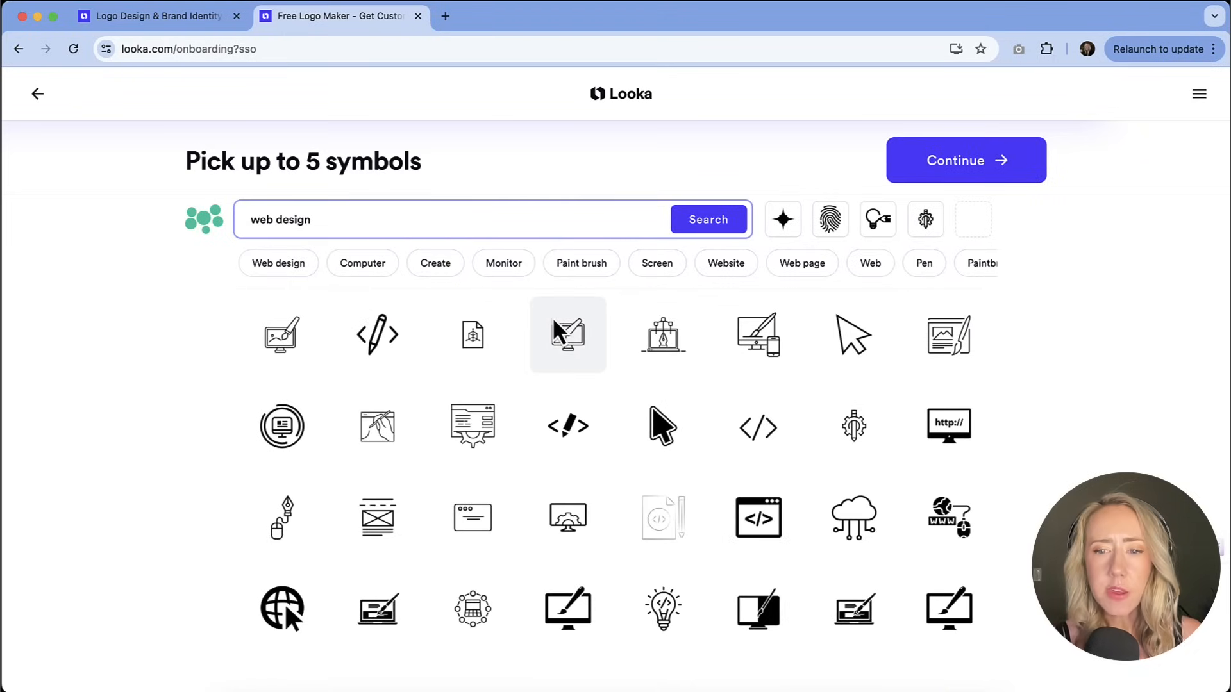
pyautogui.click(567, 426)
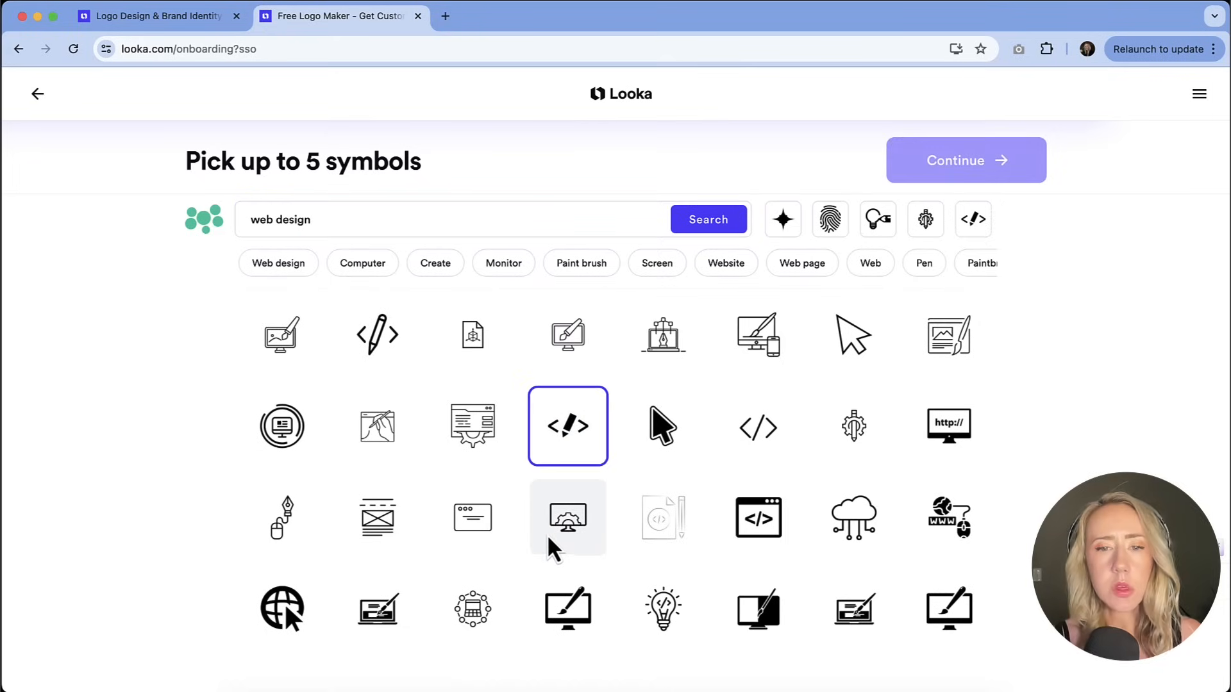
pyautogui.click(965, 161)
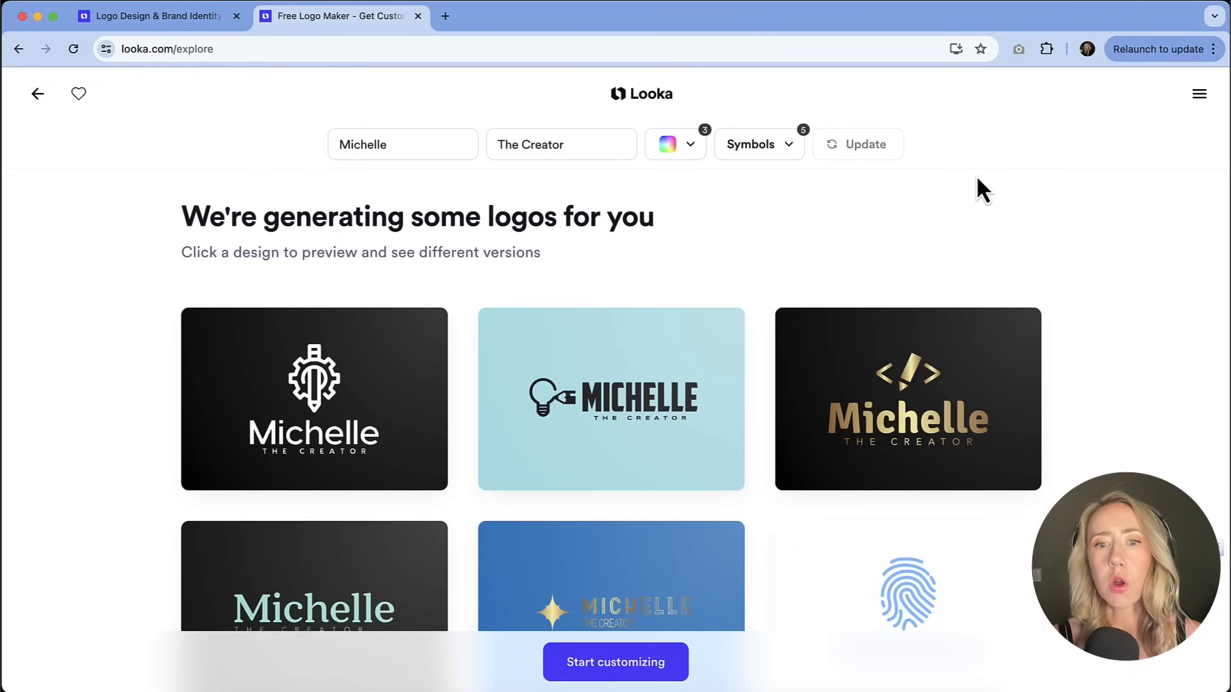
# - Scroll through the generated Michelle logo options and load more suggestions
pyautogui.scroll(-3)
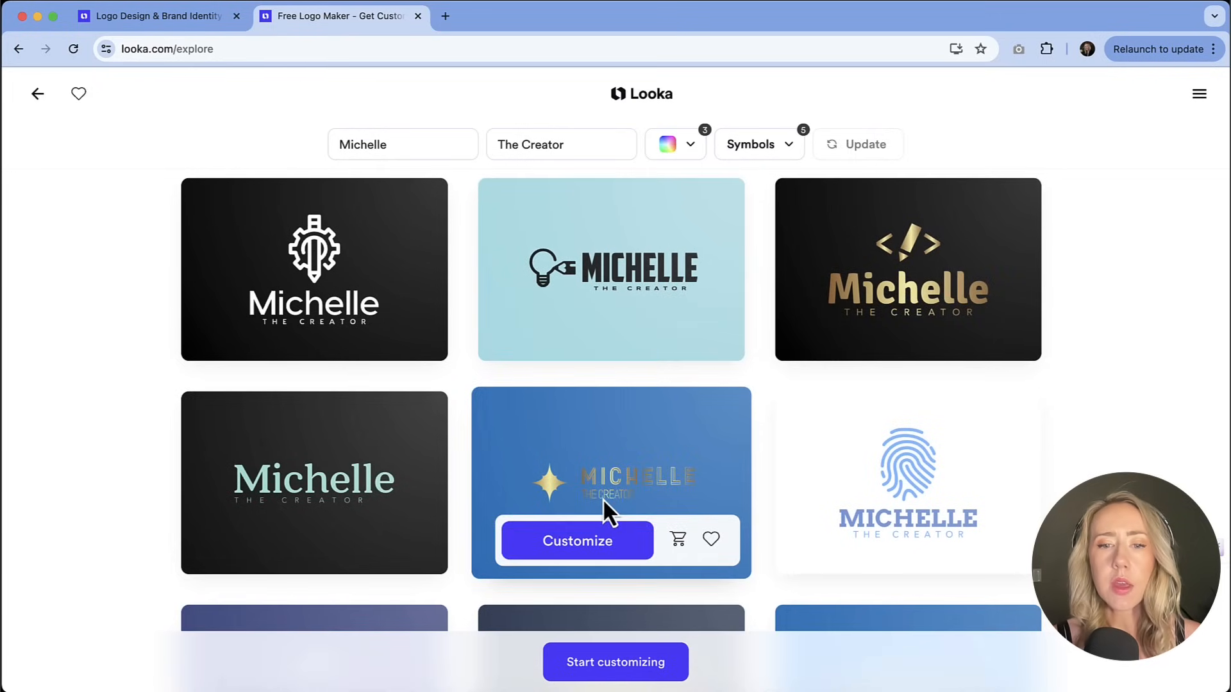
pyautogui.scroll(-3)
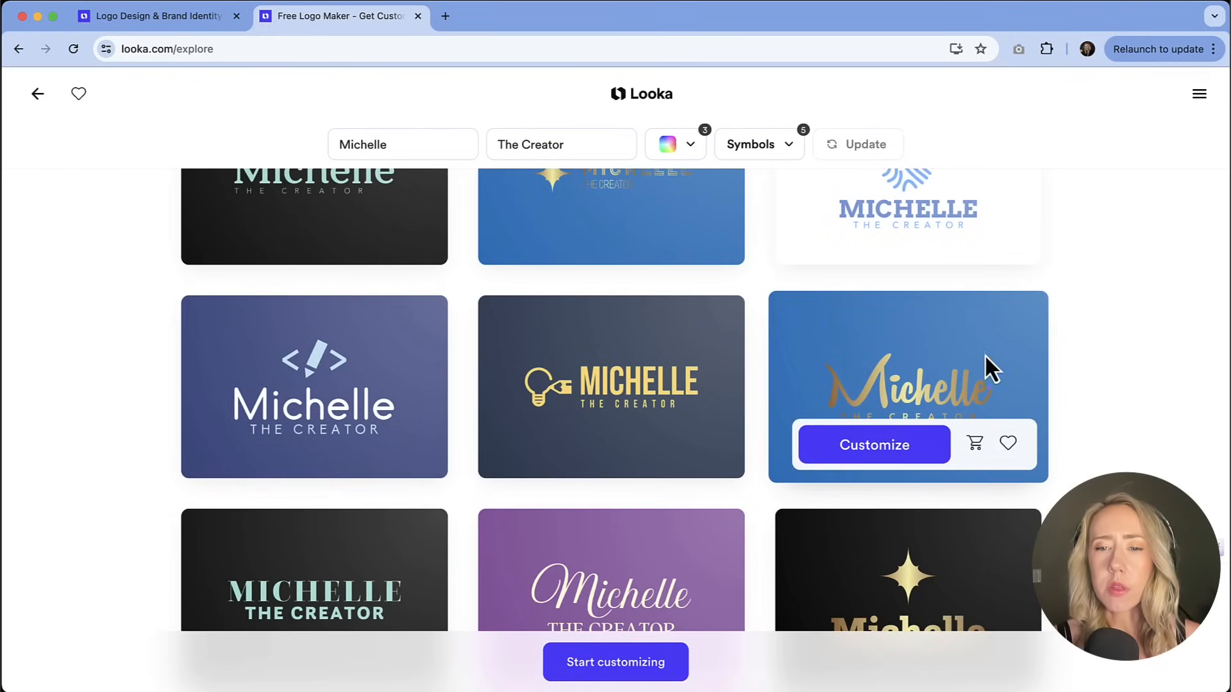
pyautogui.moveTo(1067, 329)
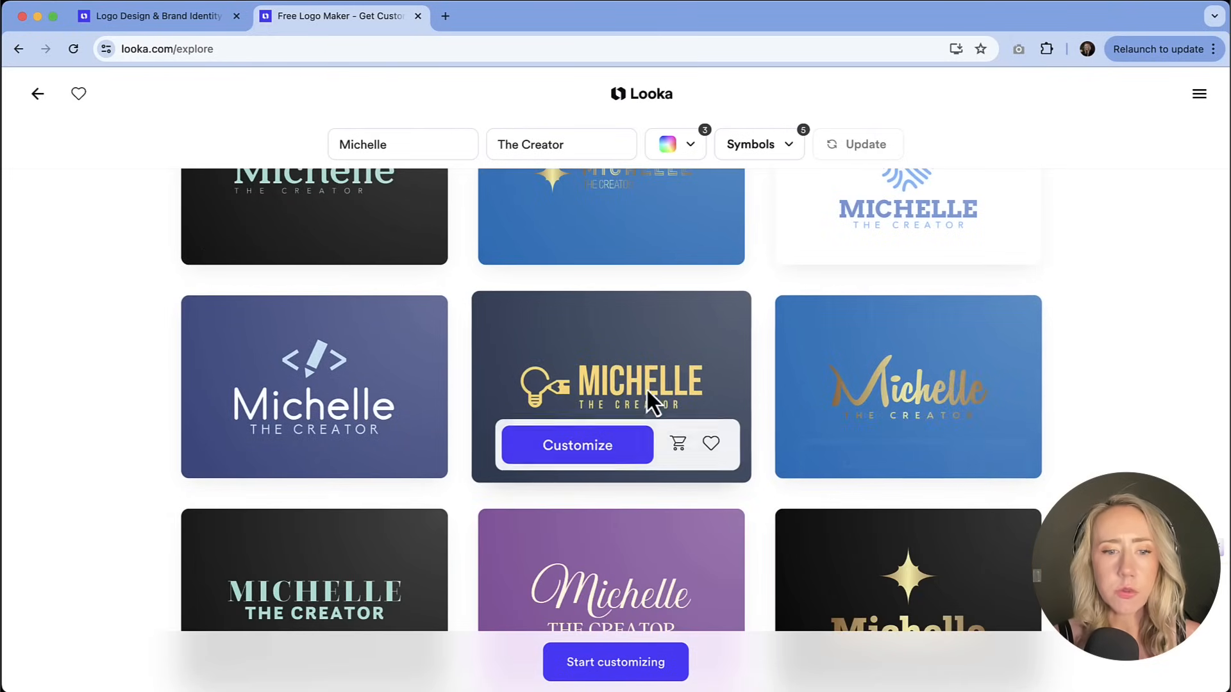
pyautogui.scroll(-3)
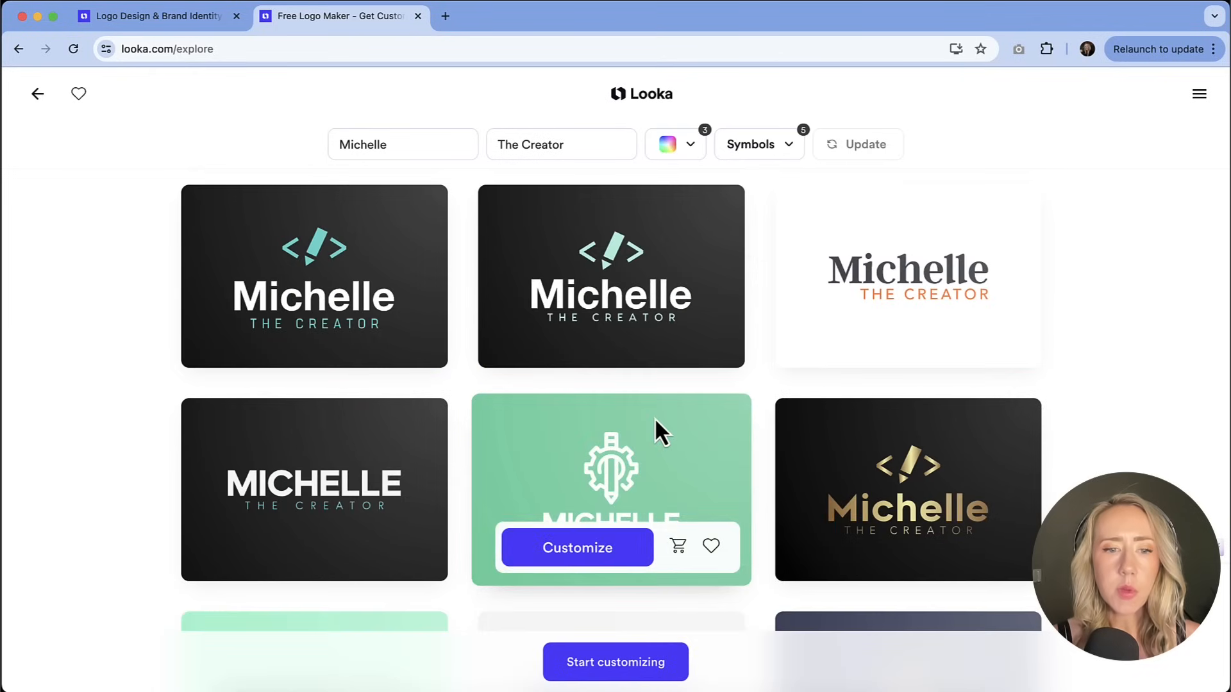
pyautogui.scroll(-3)
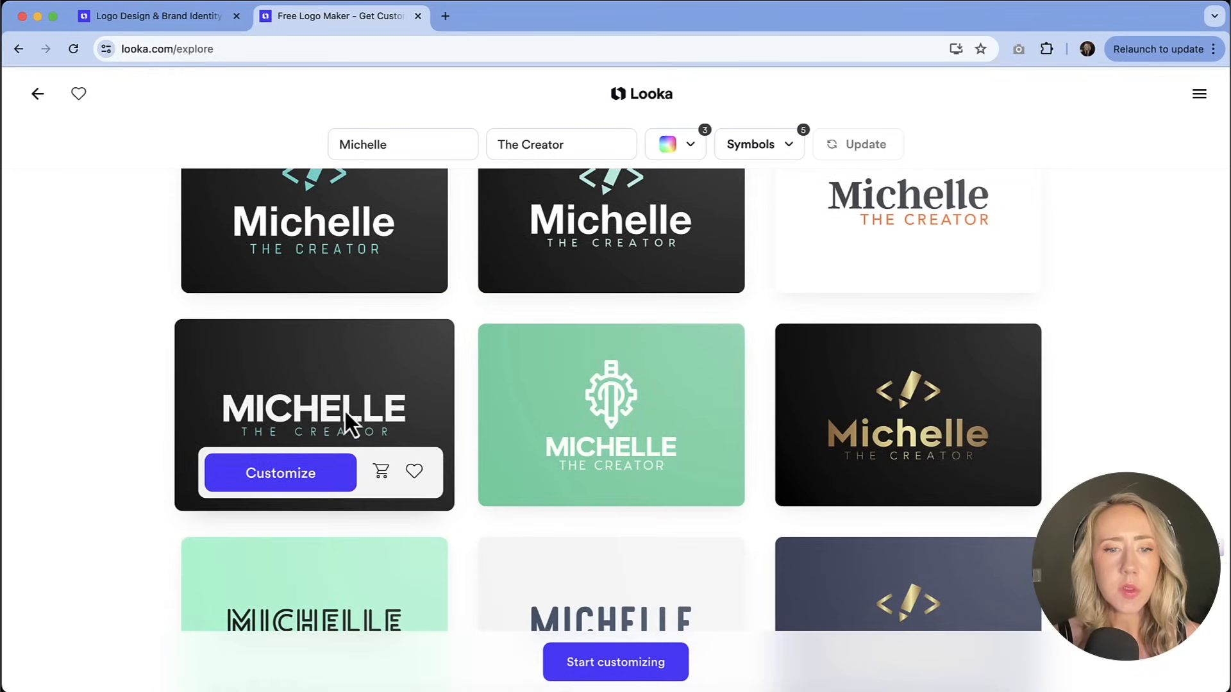
pyautogui.scroll(-3)
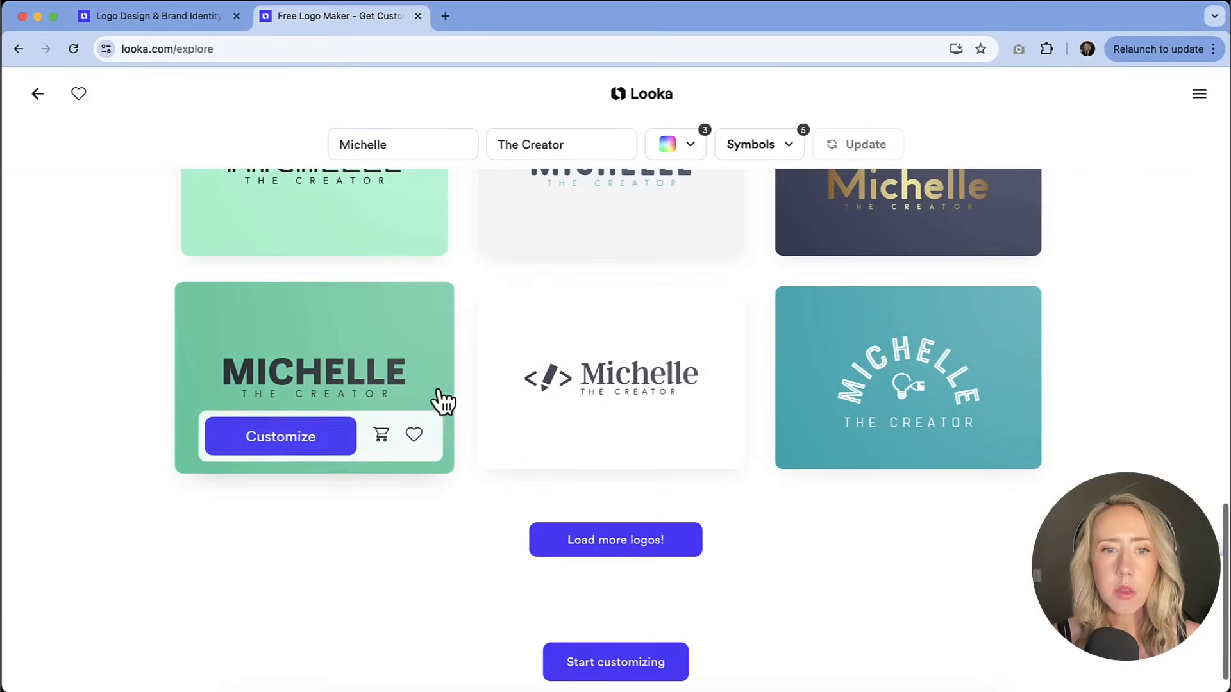
pyautogui.scroll(3)
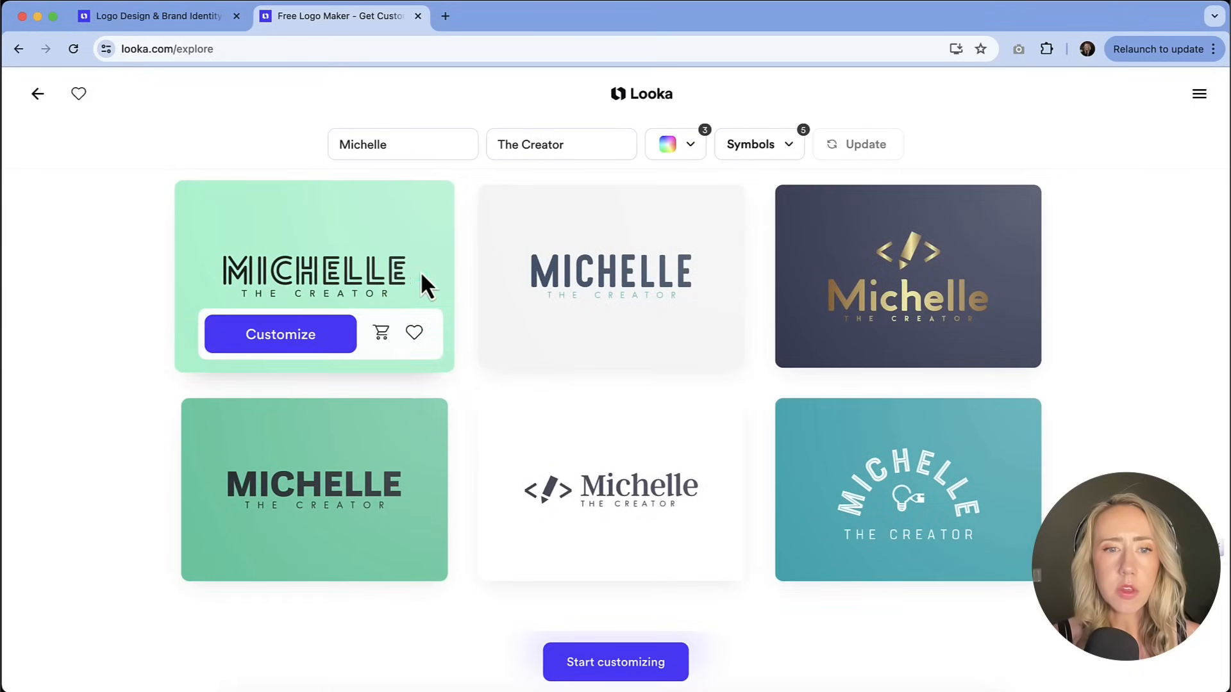
pyautogui.scroll(-3)
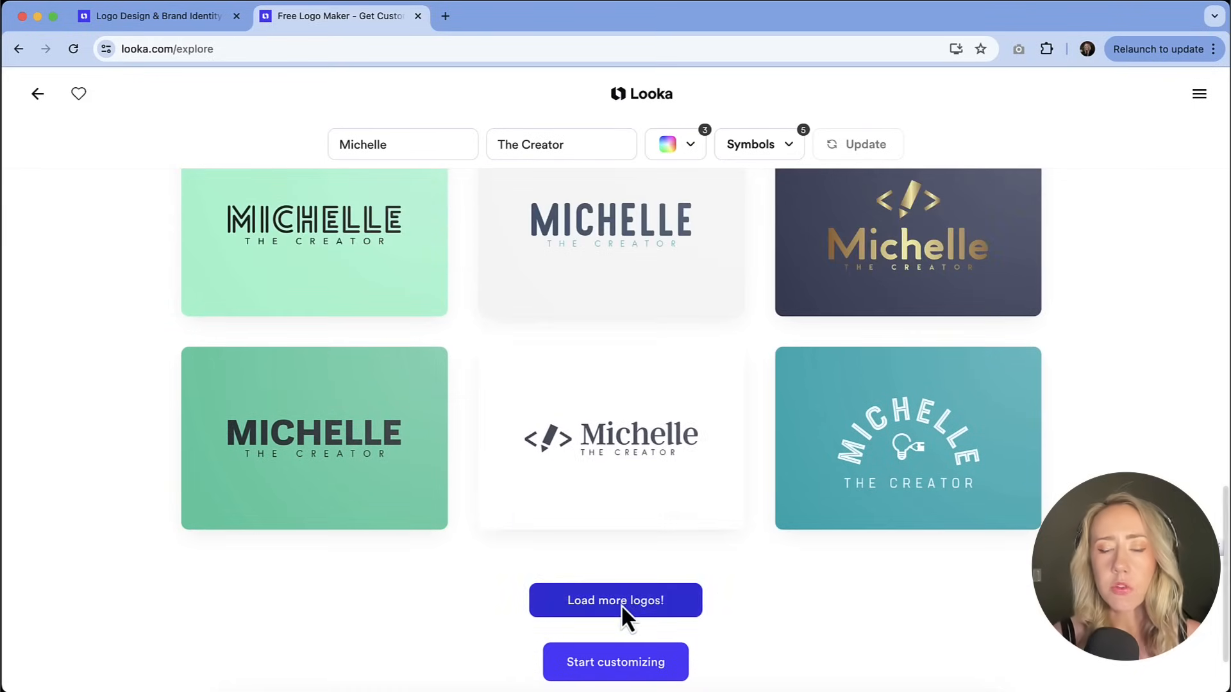
pyautogui.click(615, 601)
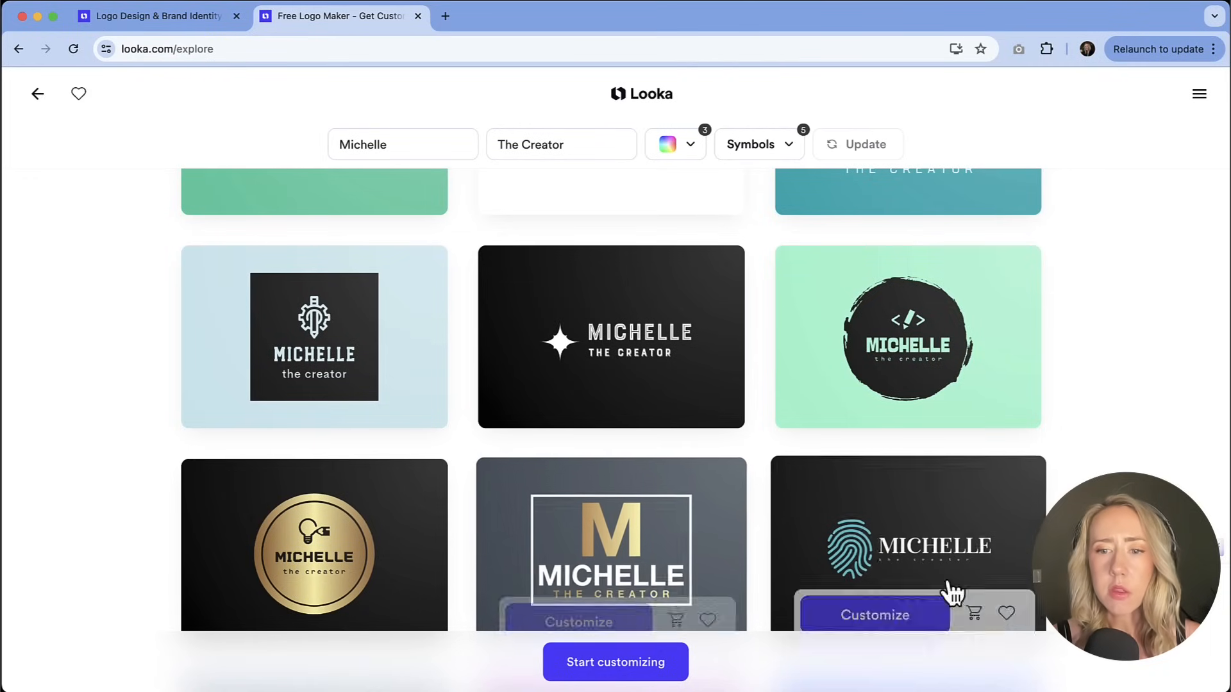
# - Browse the additional suggestions to find the cream script Michelle logo on black
pyautogui.scroll(-3)
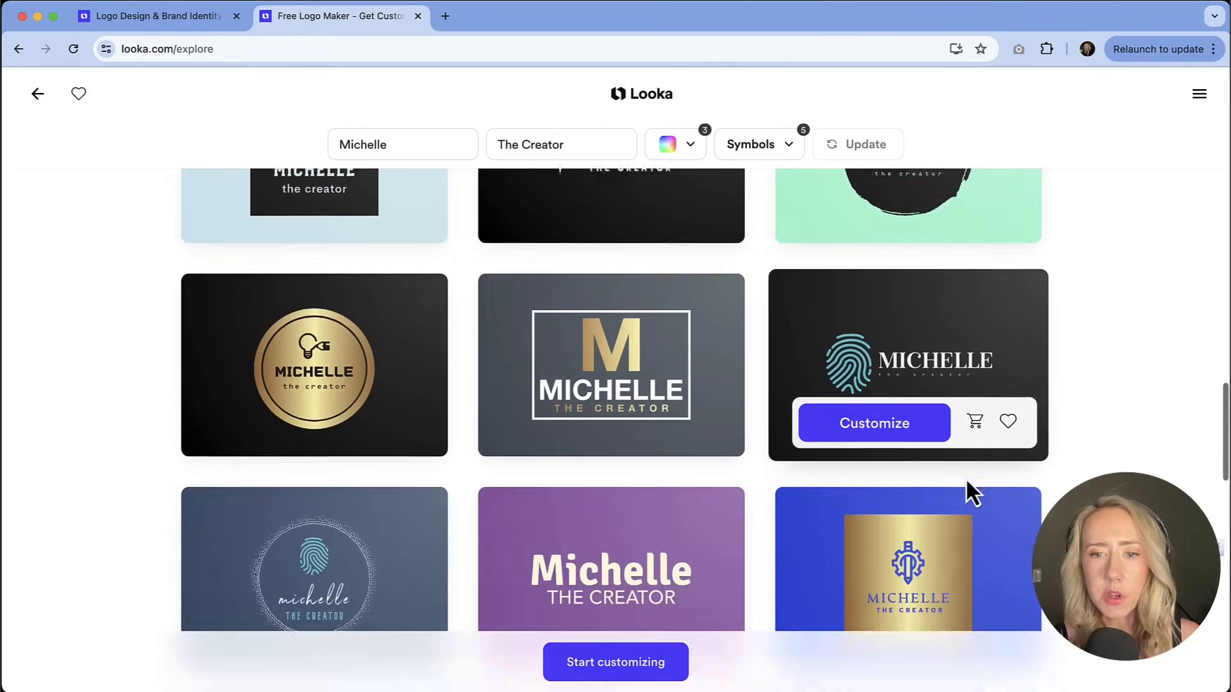
pyautogui.scroll(-3)
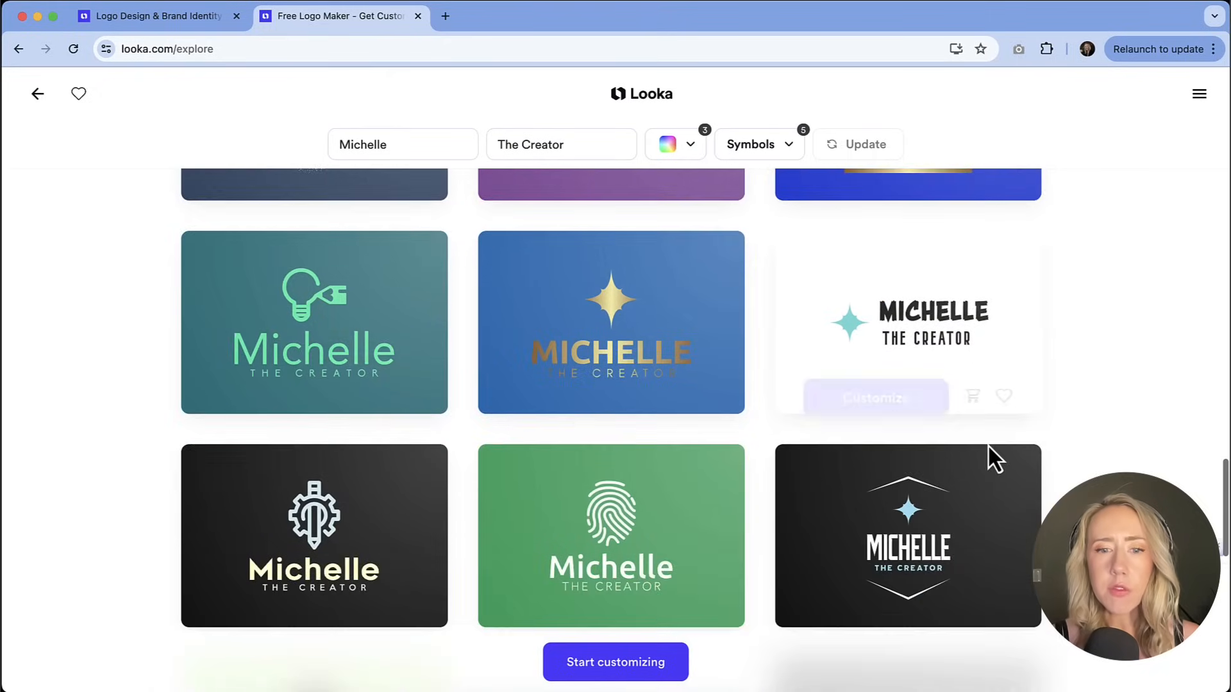
pyautogui.scroll(-3)
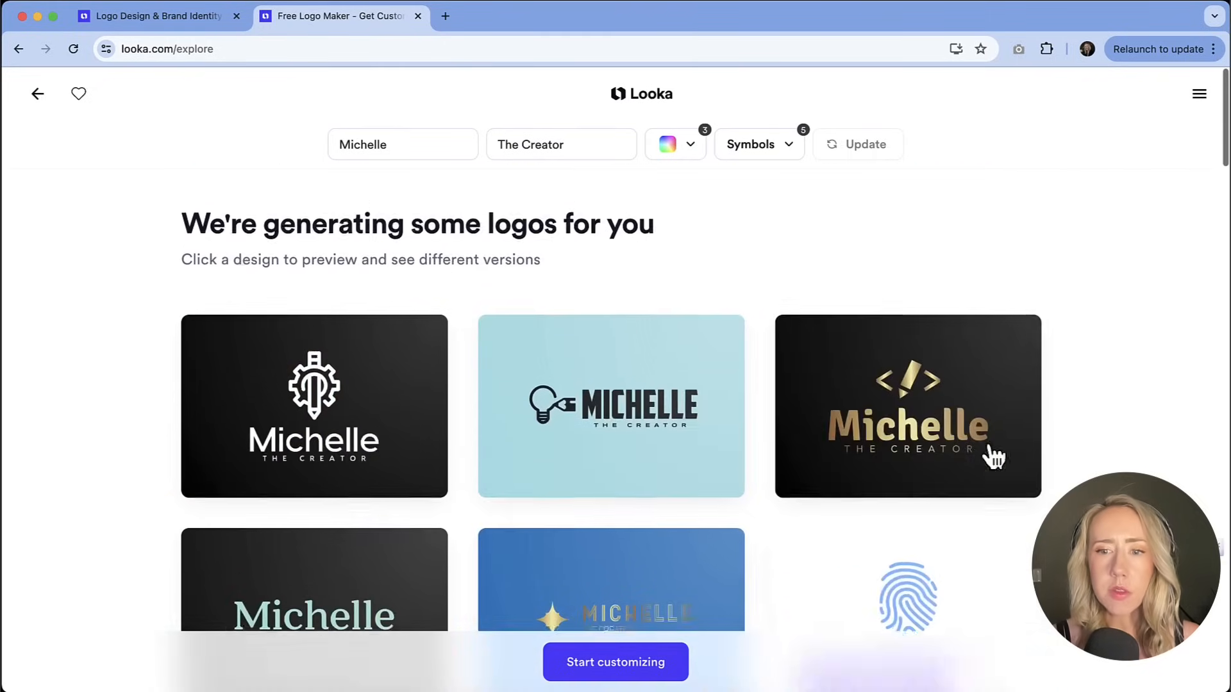
pyautogui.scroll(-3)
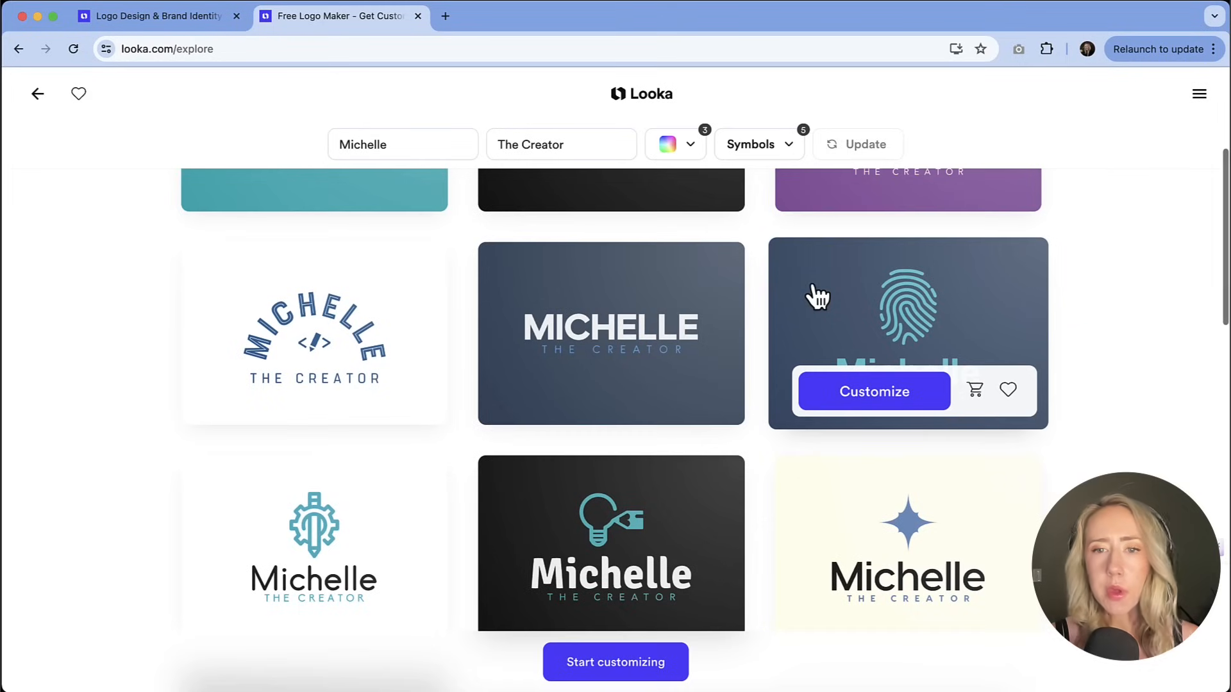
pyautogui.scroll(-3)
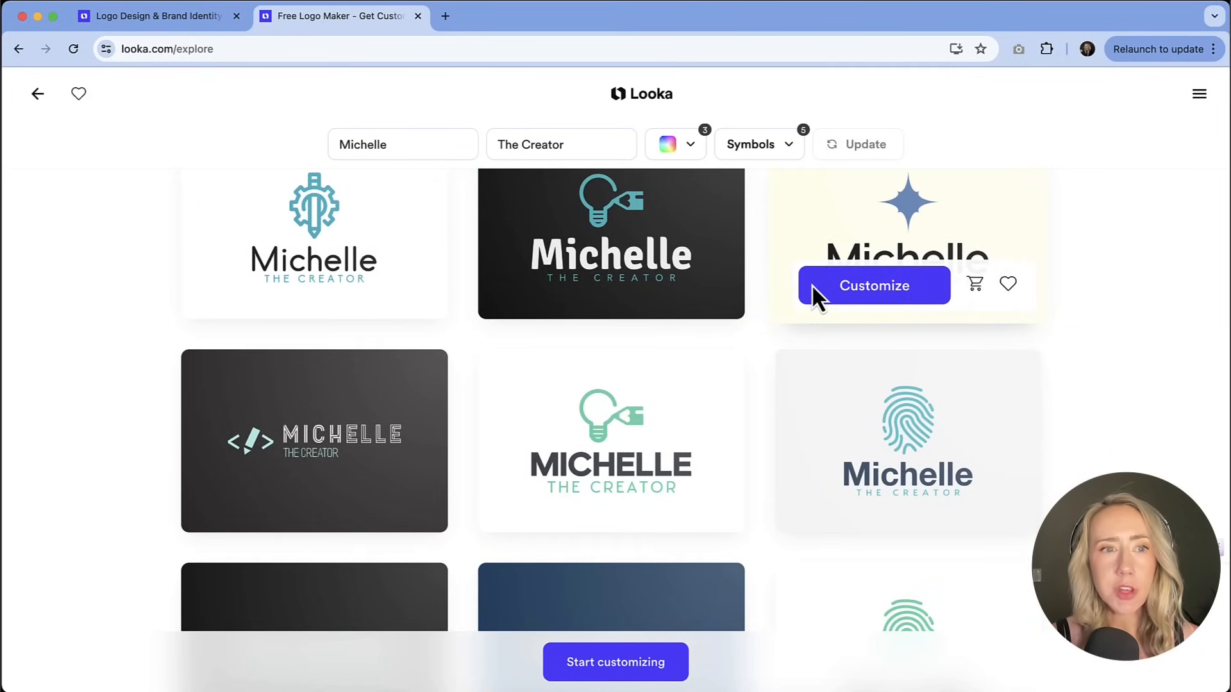
pyautogui.scroll(-3)
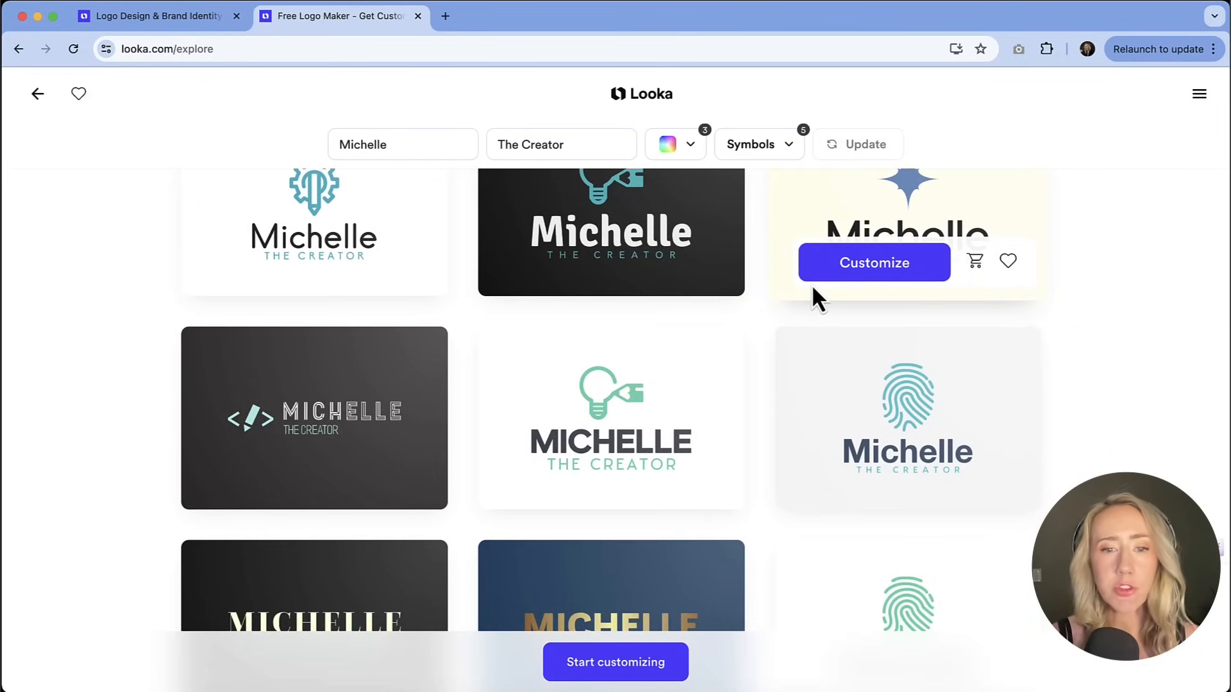
pyautogui.scroll(-3)
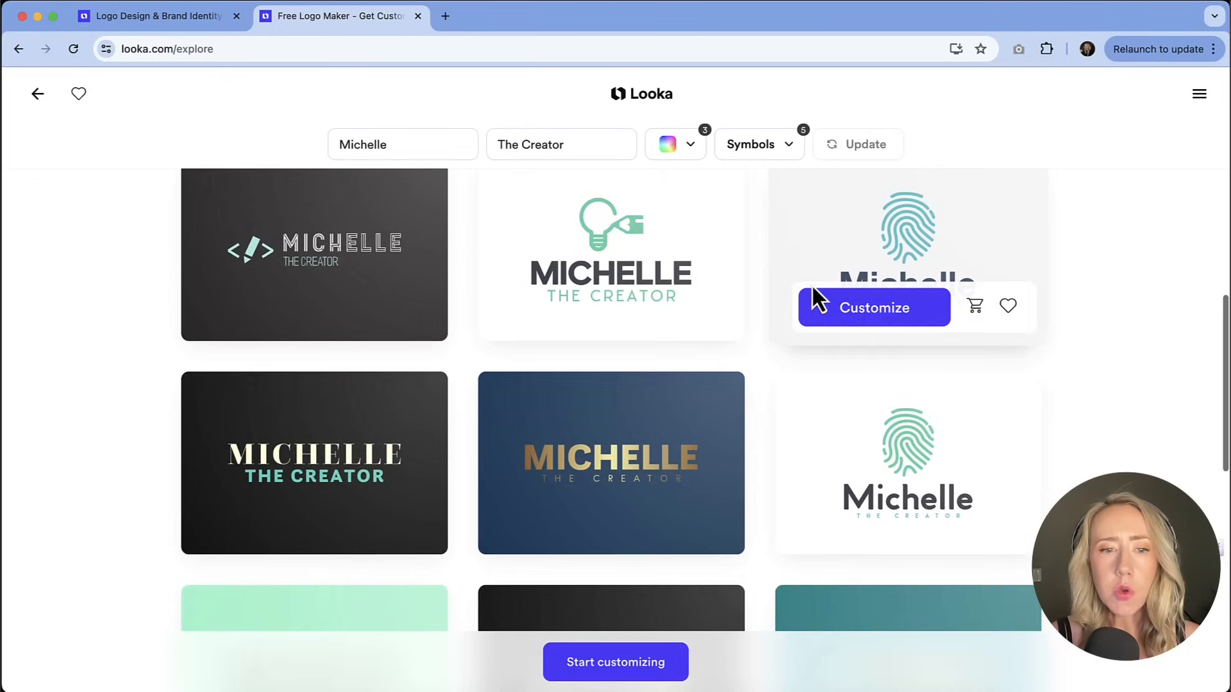
pyautogui.scroll(-3)
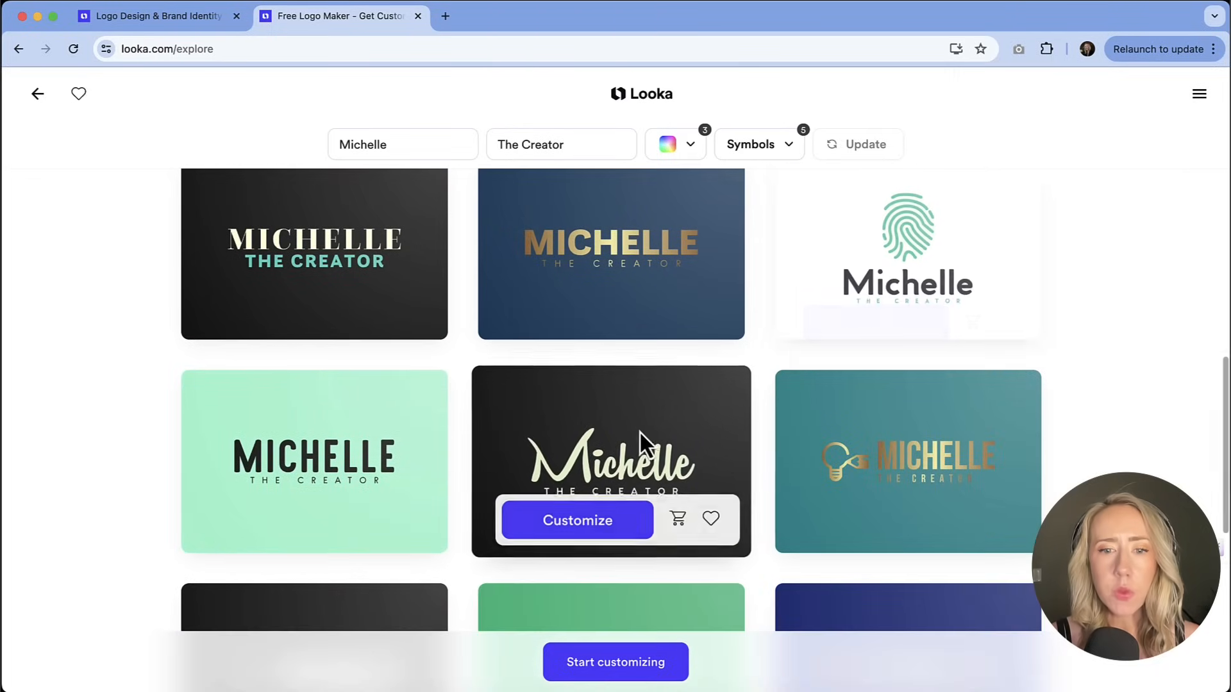
pyautogui.moveTo(679, 451)
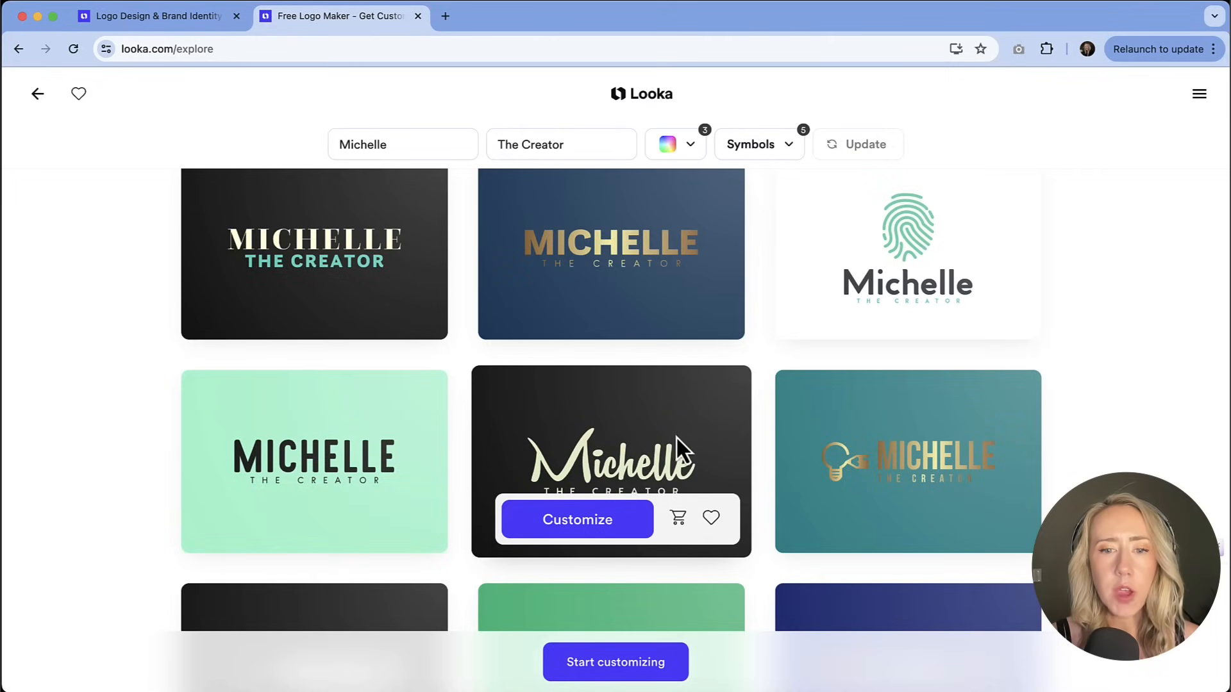
pyautogui.moveTo(735, 367)
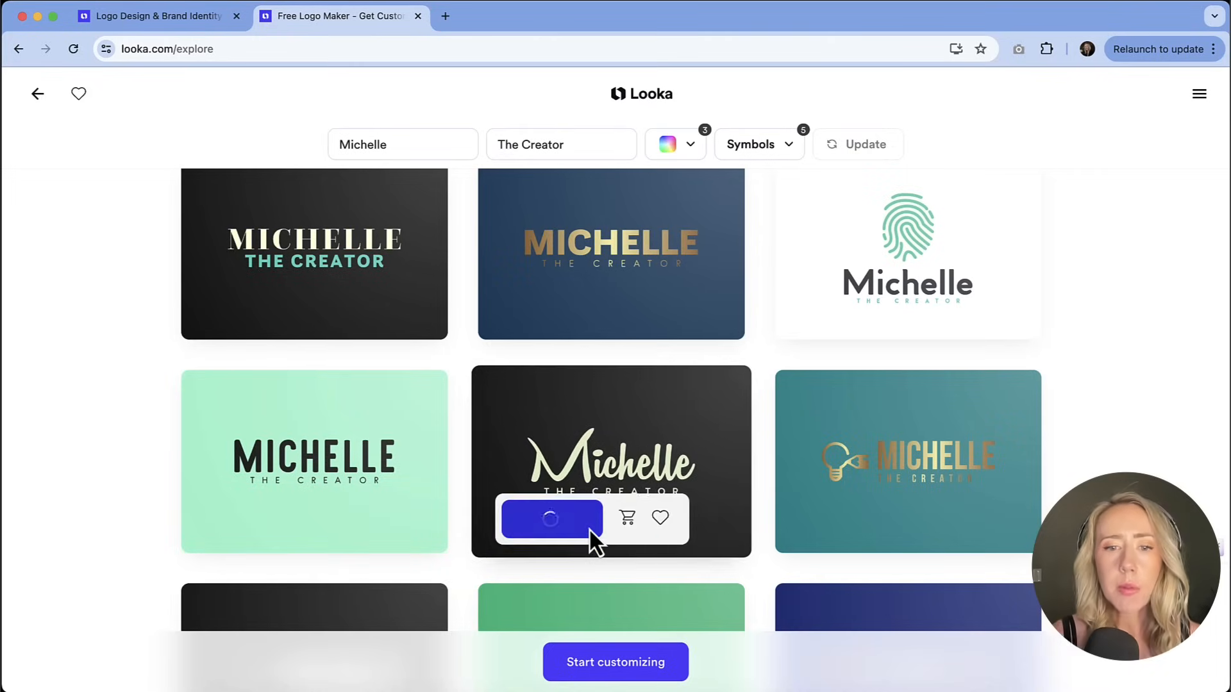
# - Open the script Michelle design and review its mockups, Brand Essentials and colour palette
pyautogui.click(550, 518)
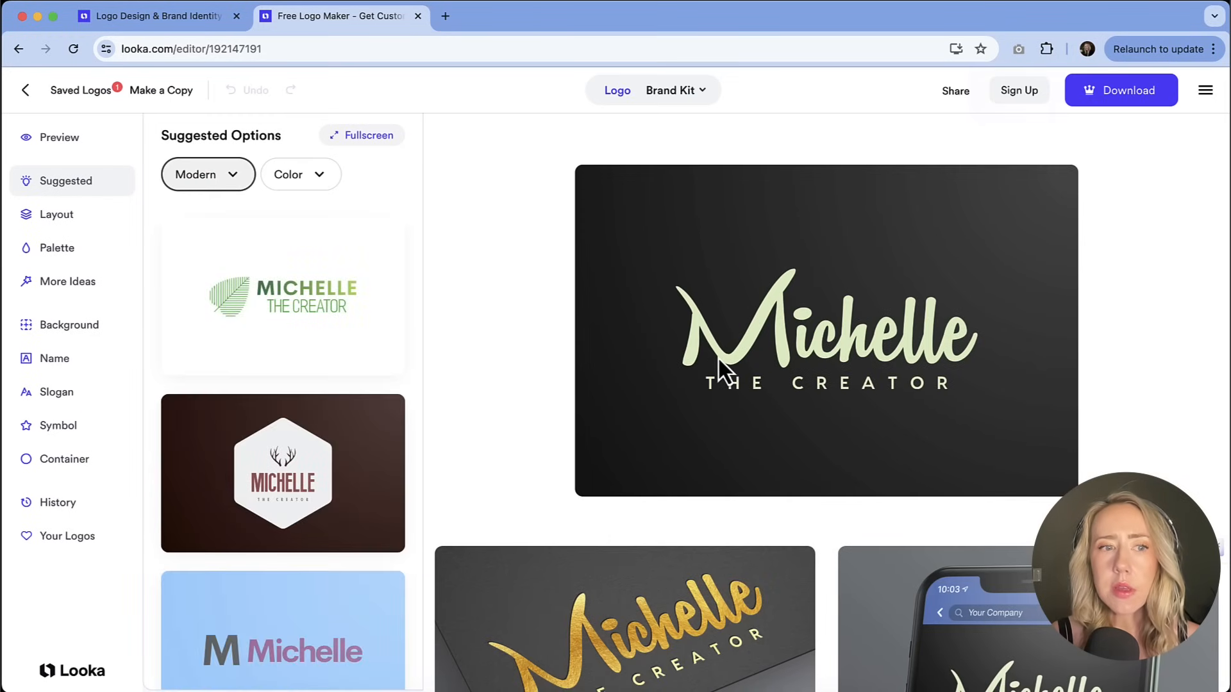
pyautogui.scroll(-3)
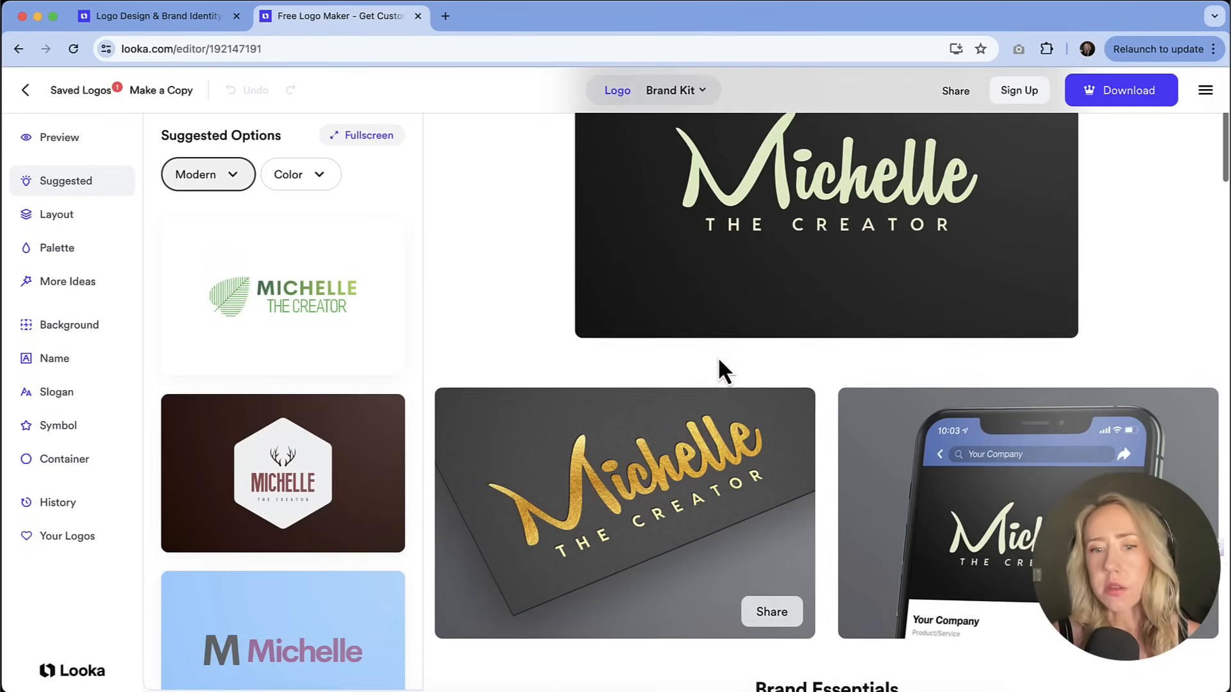
pyautogui.scroll(-3)
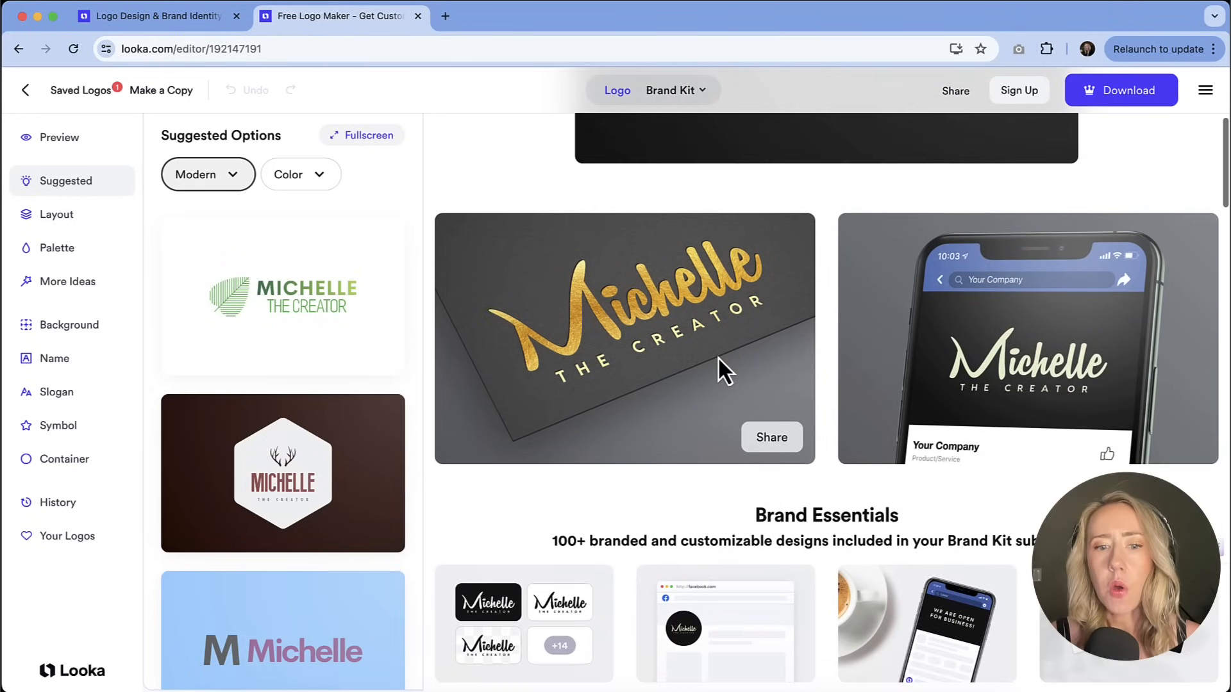
pyautogui.scroll(-3)
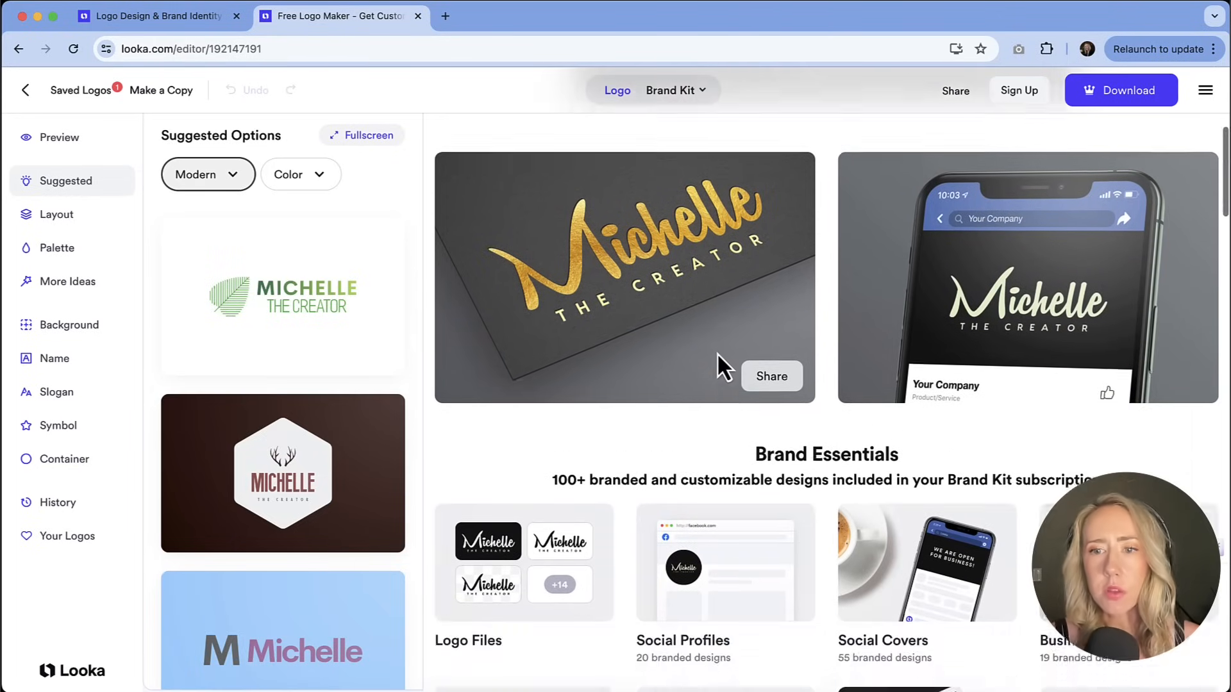
pyautogui.scroll(-3)
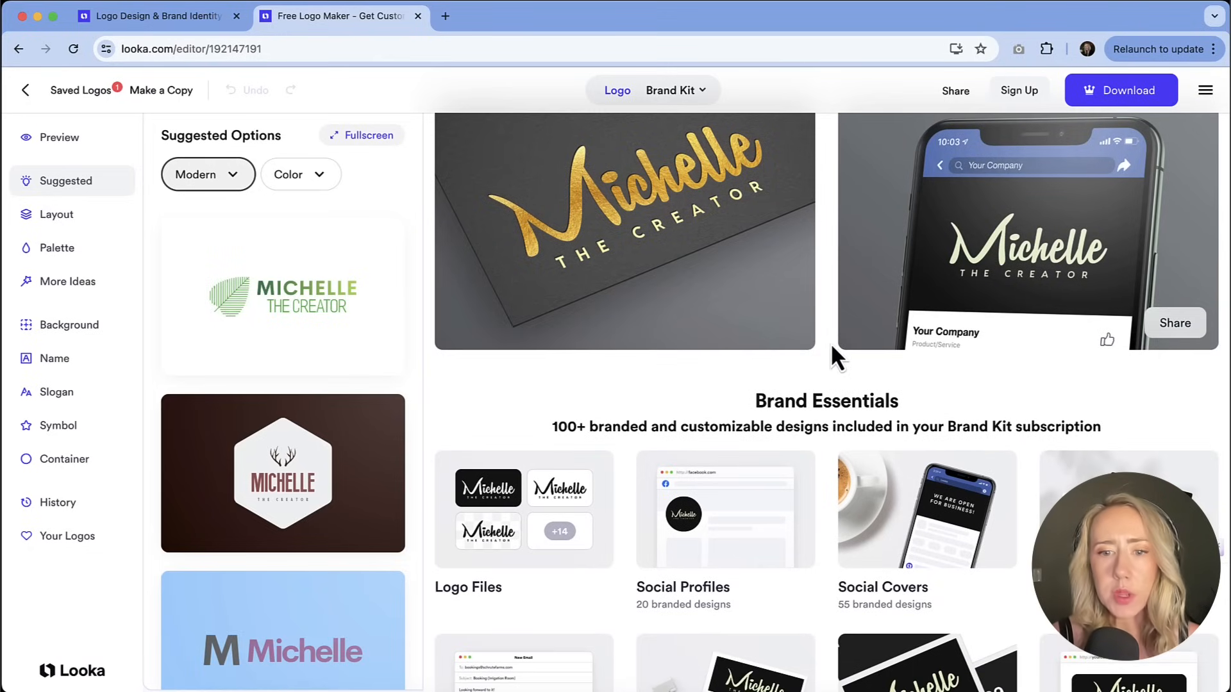
pyautogui.scroll(-3)
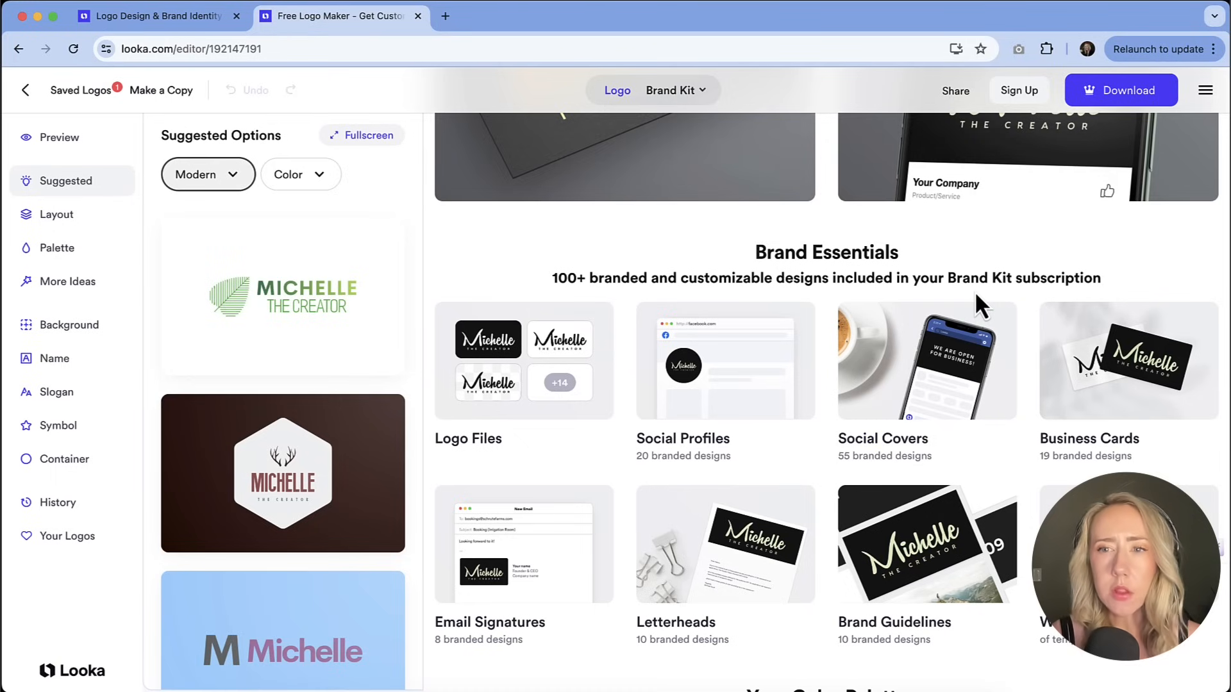
pyautogui.scroll(-3)
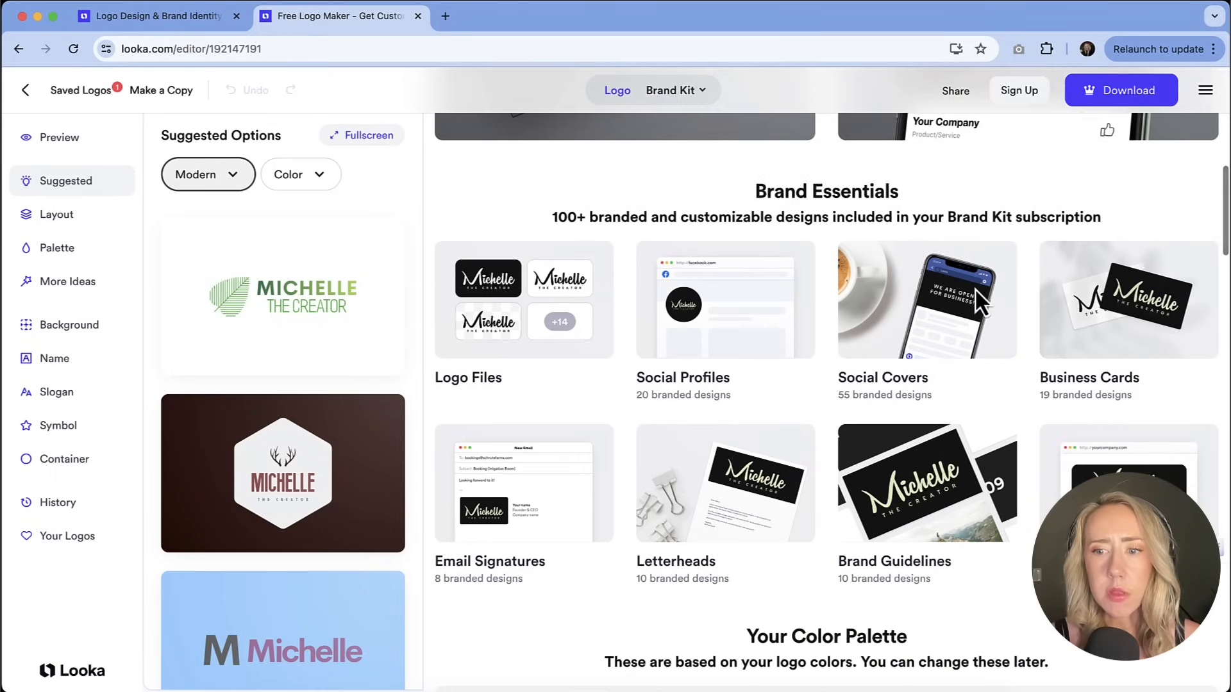
pyautogui.scroll(-3)
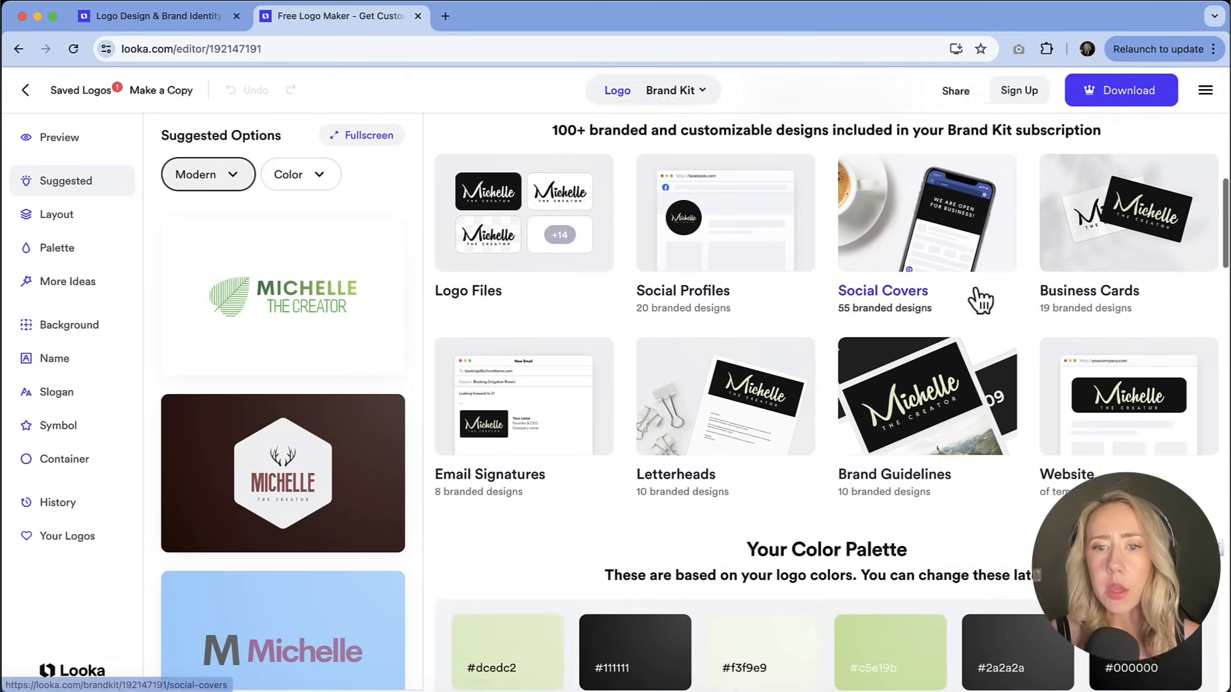
pyautogui.scroll(-3)
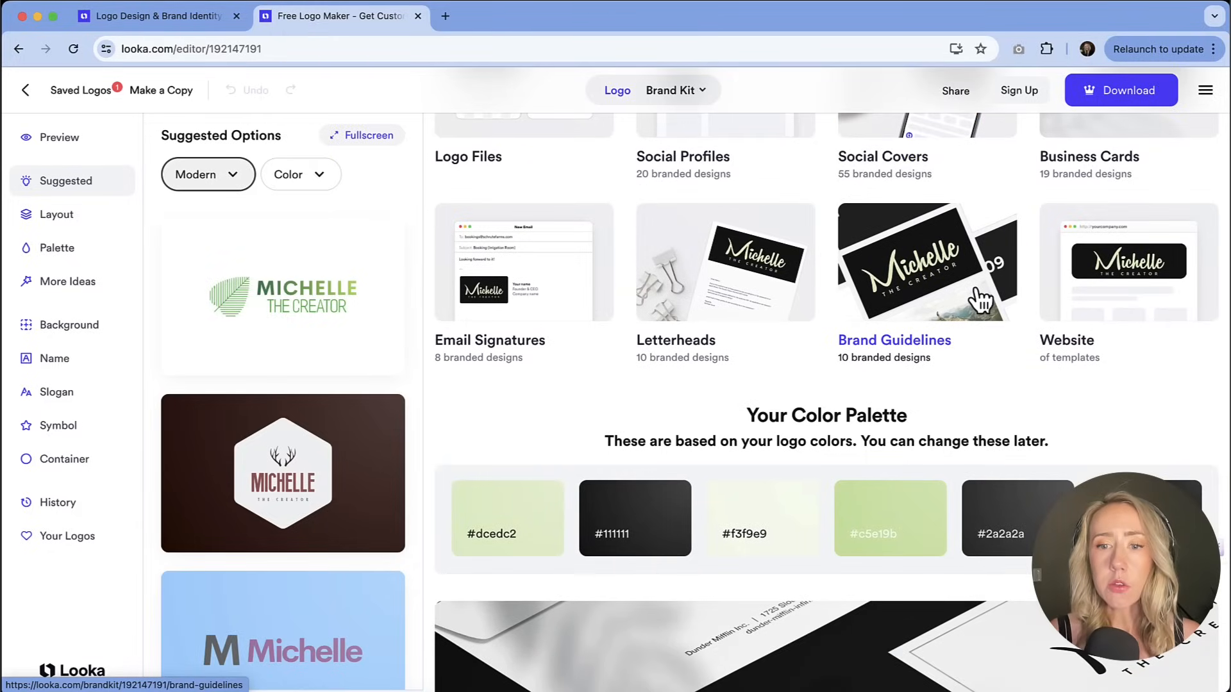
pyautogui.scroll(-3)
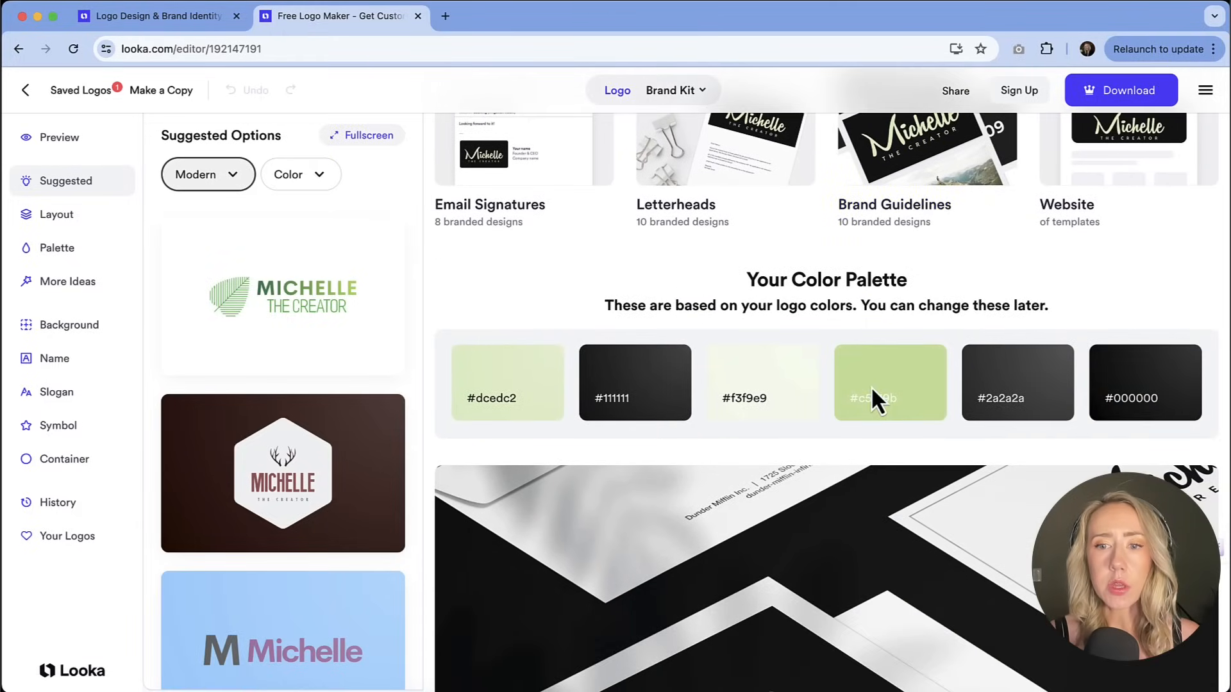
pyautogui.scroll(-3)
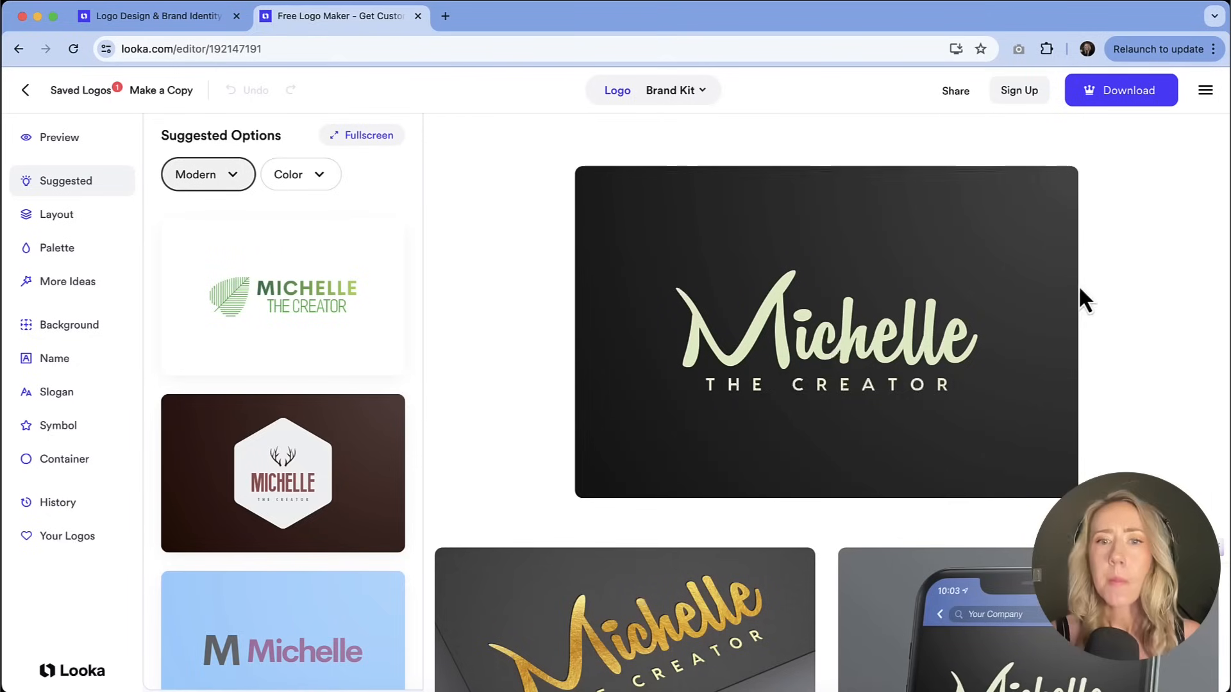
pyautogui.moveTo(1168, 298)
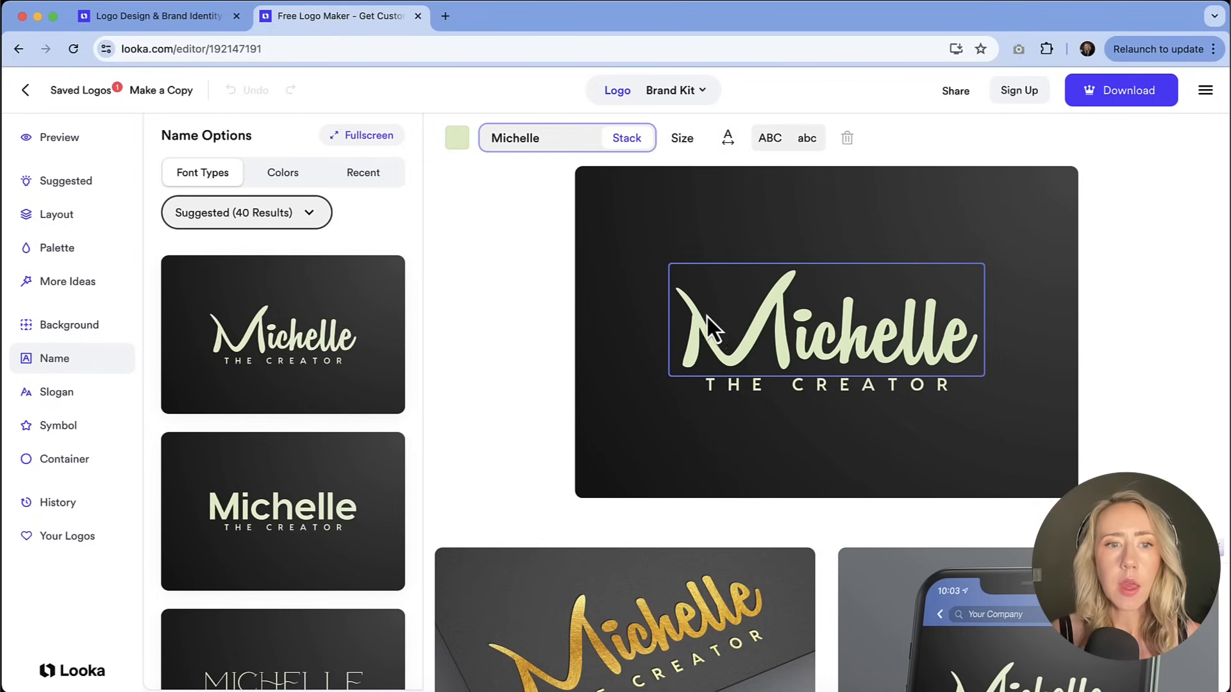
pyautogui.moveTo(212, 188)
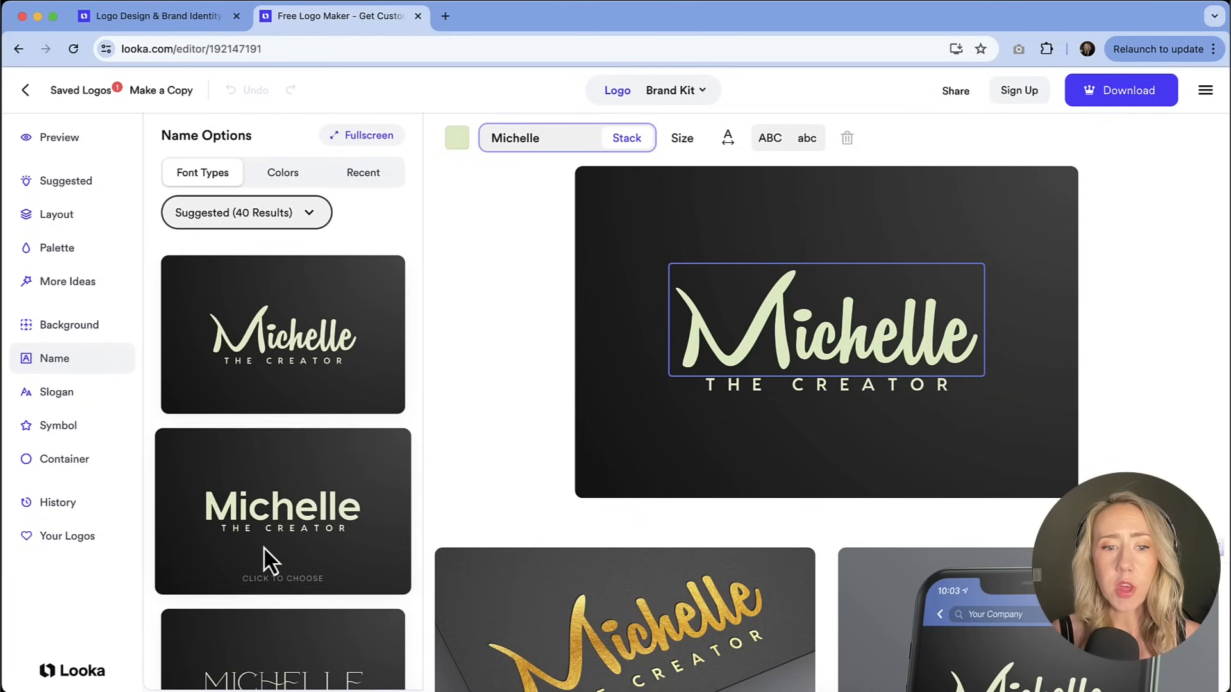
# - Browse the Font Types suggestions for the Michelle name
pyautogui.scroll(-3)
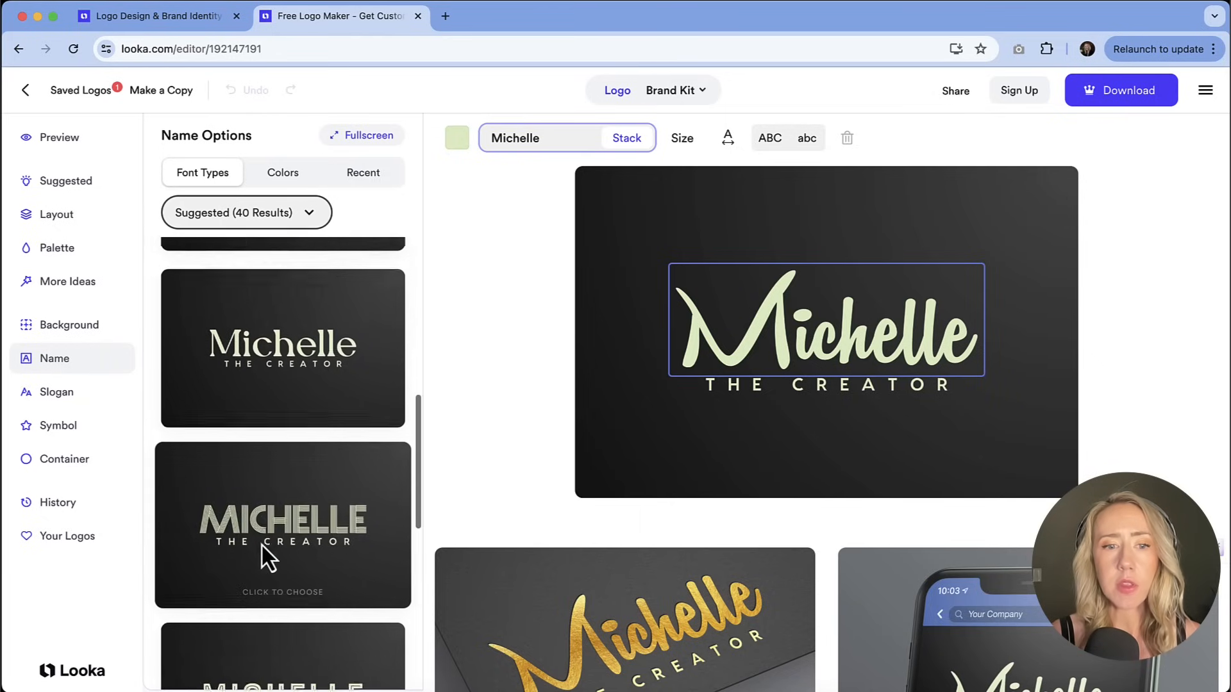
pyautogui.scroll(-3)
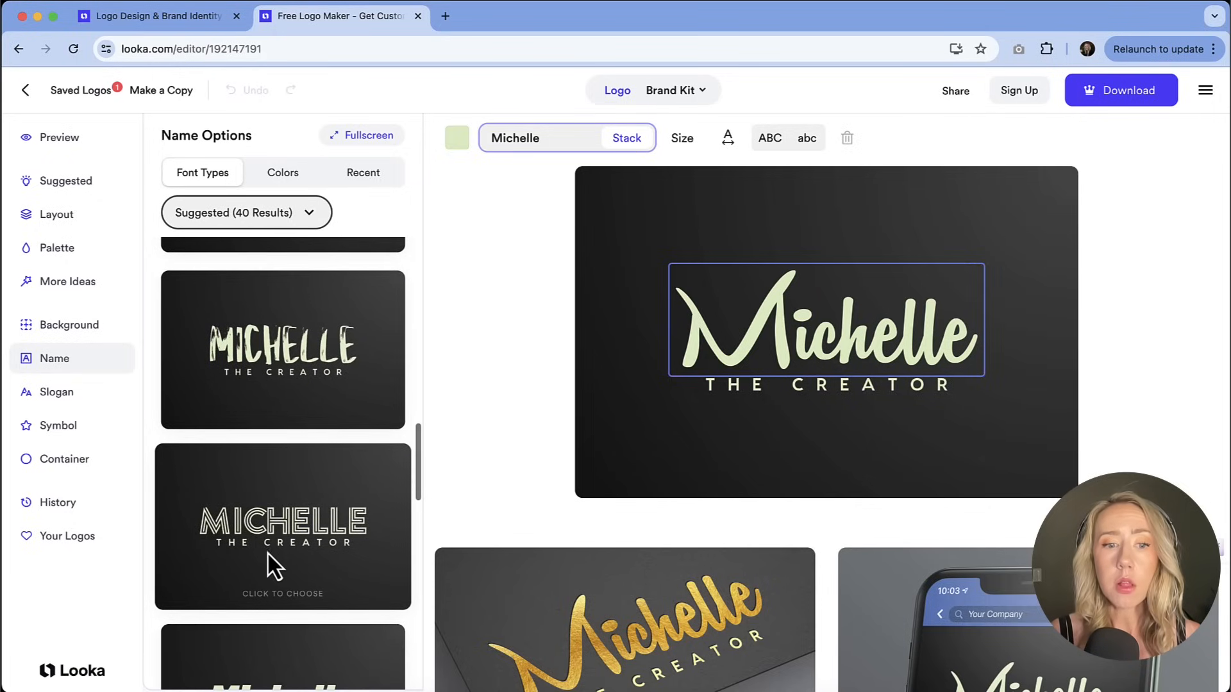
pyautogui.scroll(-3)
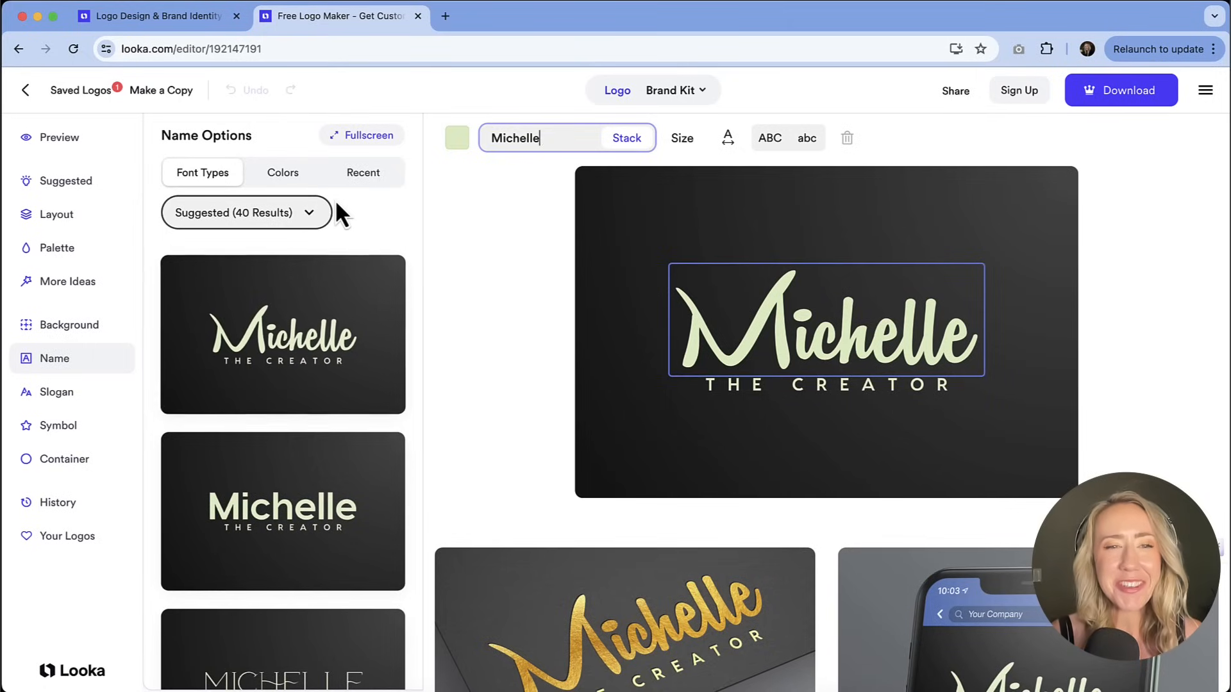
# - Filter the Michelle name colours to teal and browse the teal variations
pyautogui.click(282, 172)
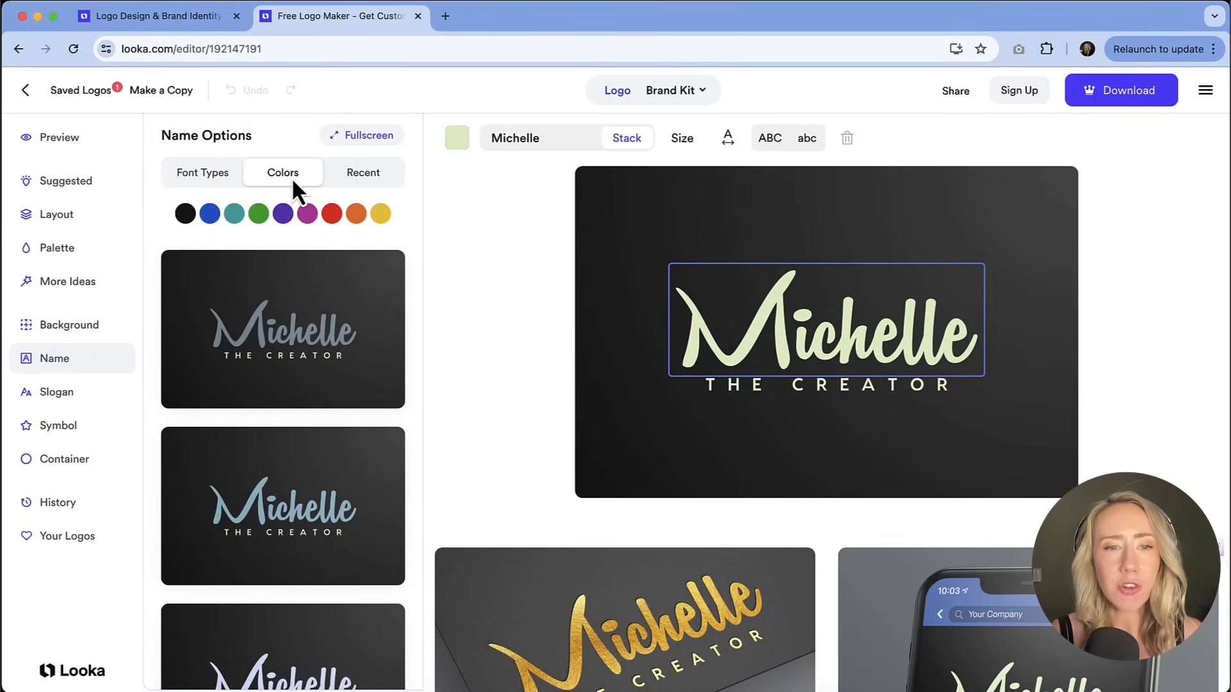
pyautogui.moveTo(292, 195)
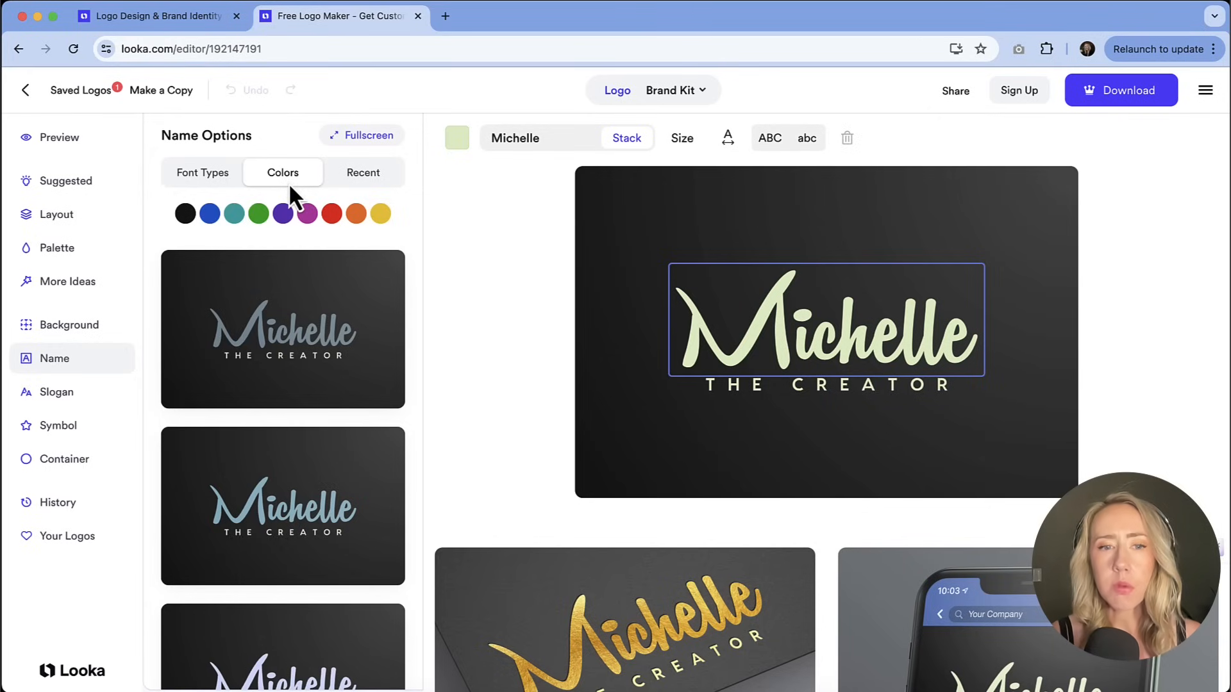
pyautogui.click(234, 213)
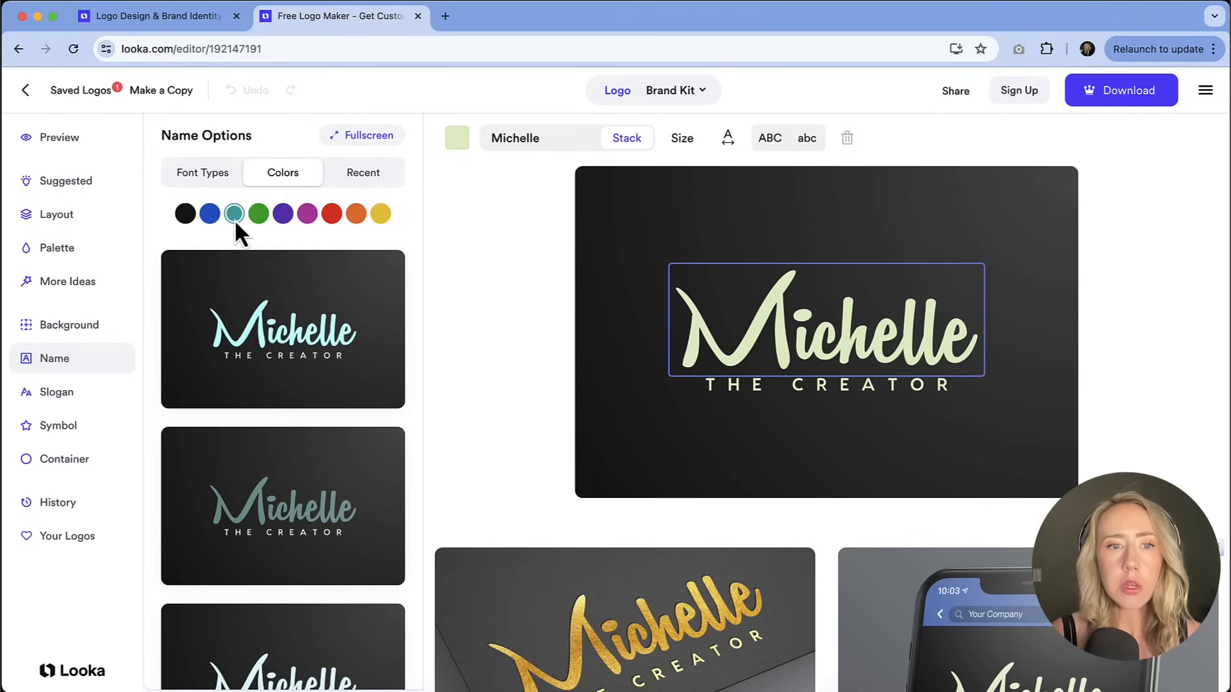
pyautogui.scroll(-3)
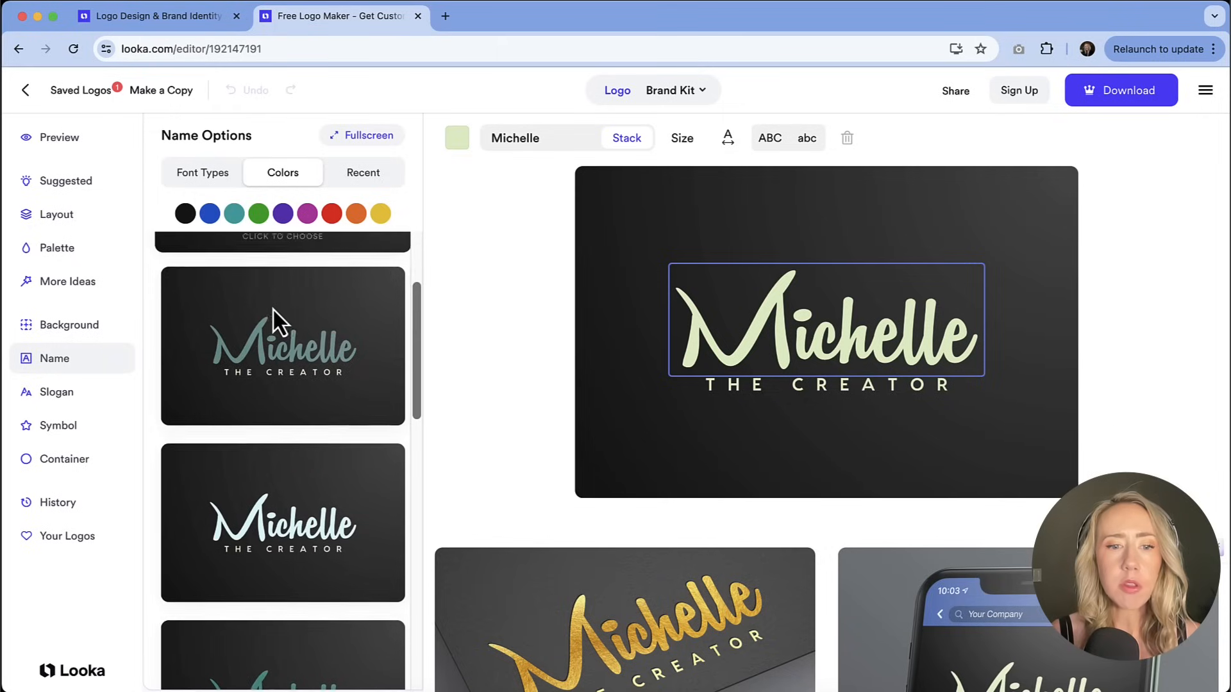
pyautogui.scroll(-3)
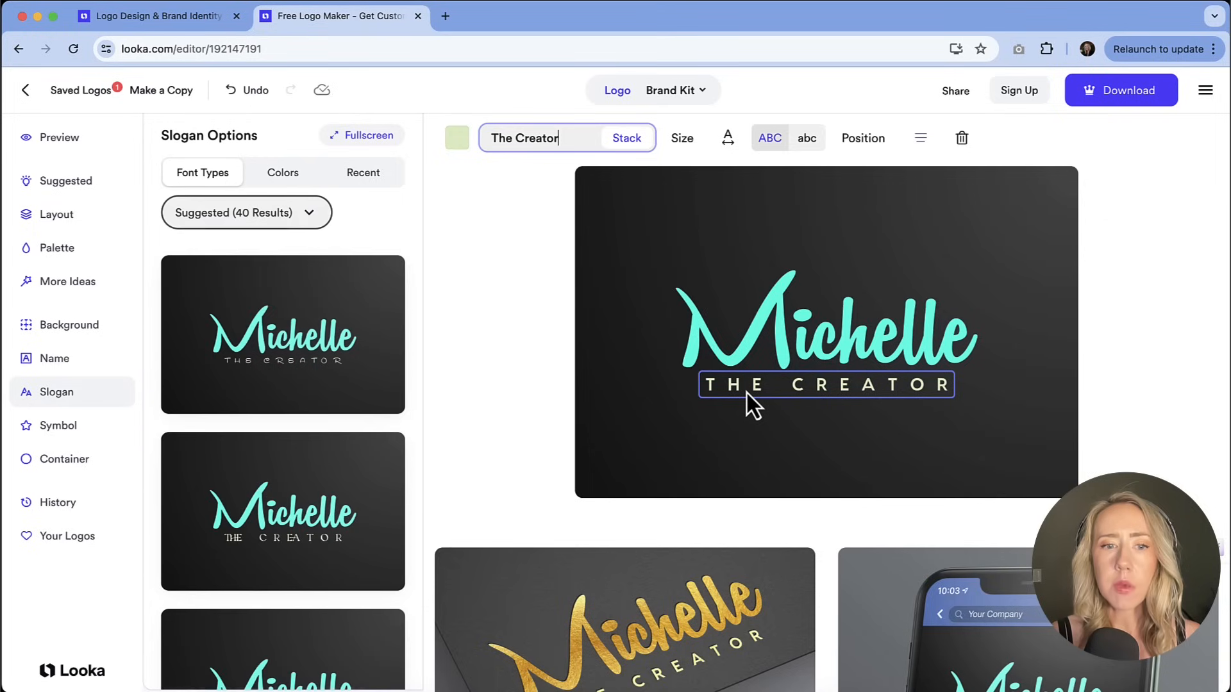
pyautogui.moveTo(222, 211)
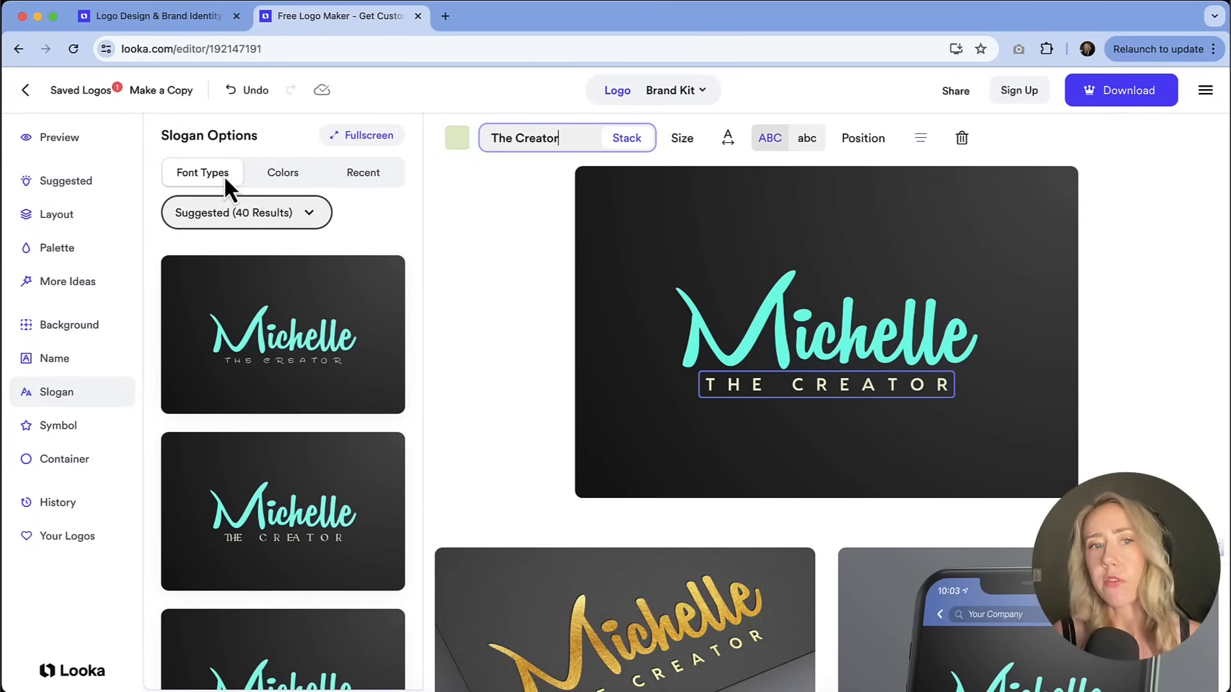
# - Make the THE CREATOR slogan gold and bring up its Position sliders
pyautogui.click(282, 173)
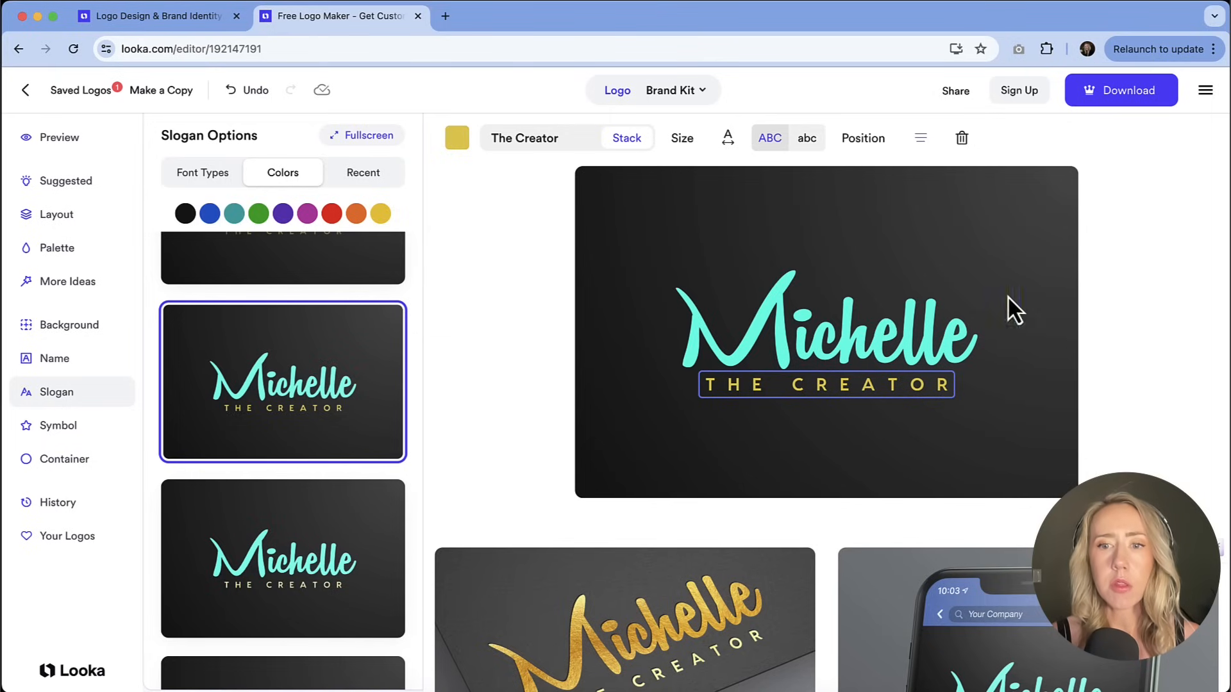
pyautogui.moveTo(791, 239)
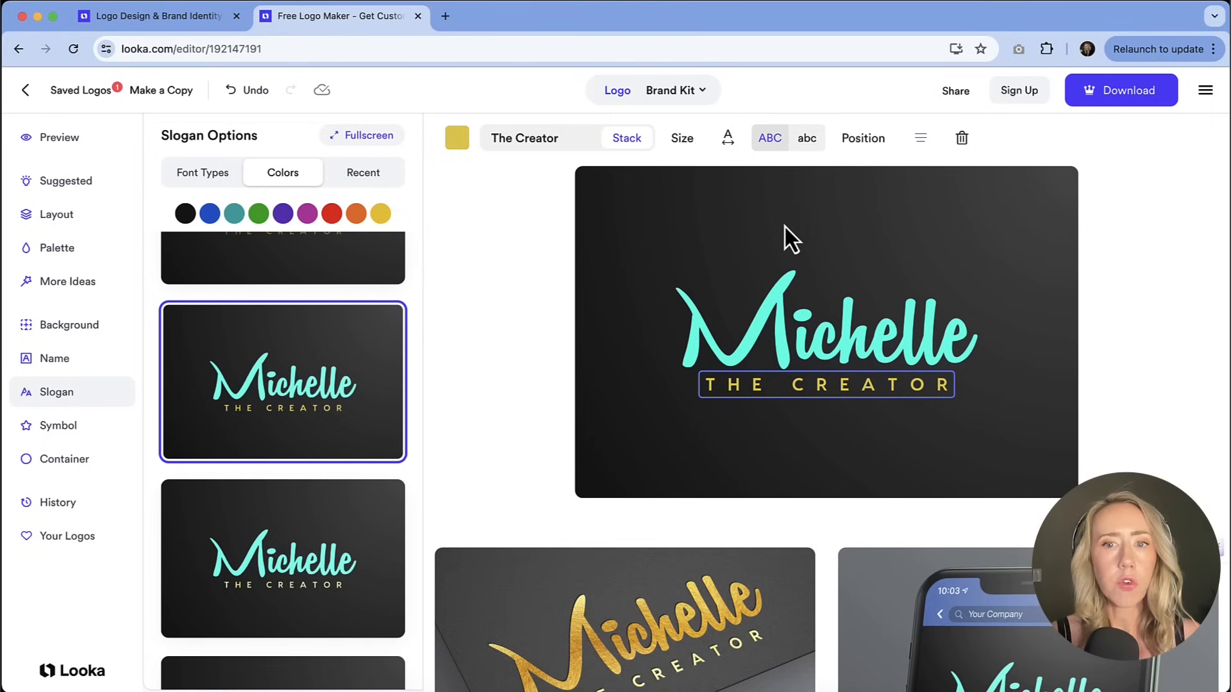
pyautogui.click(806, 137)
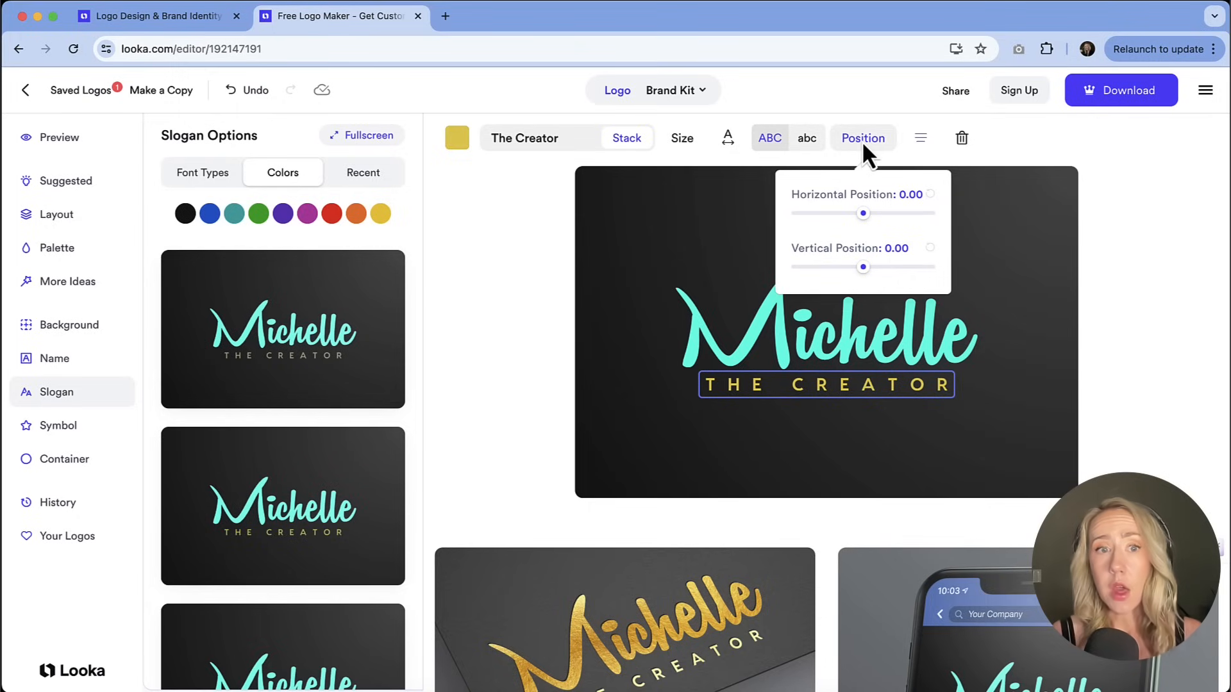
pyautogui.moveTo(846, 153)
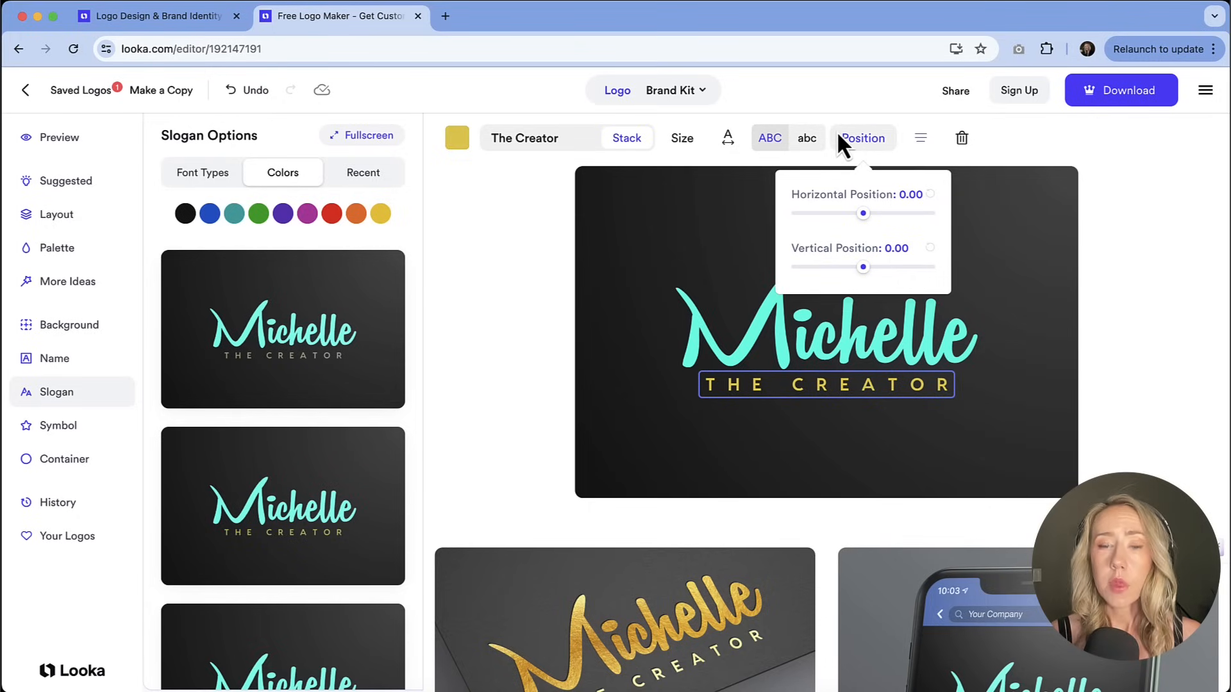
pyautogui.moveTo(903, 89)
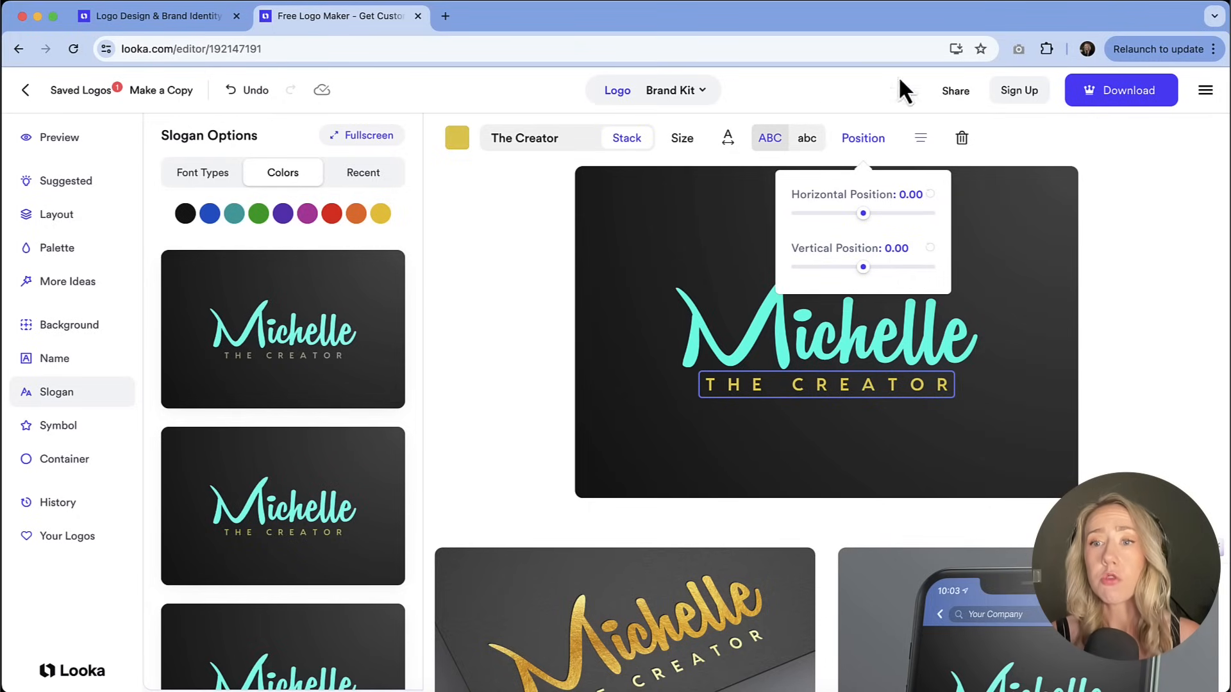
pyautogui.moveTo(1059, 239)
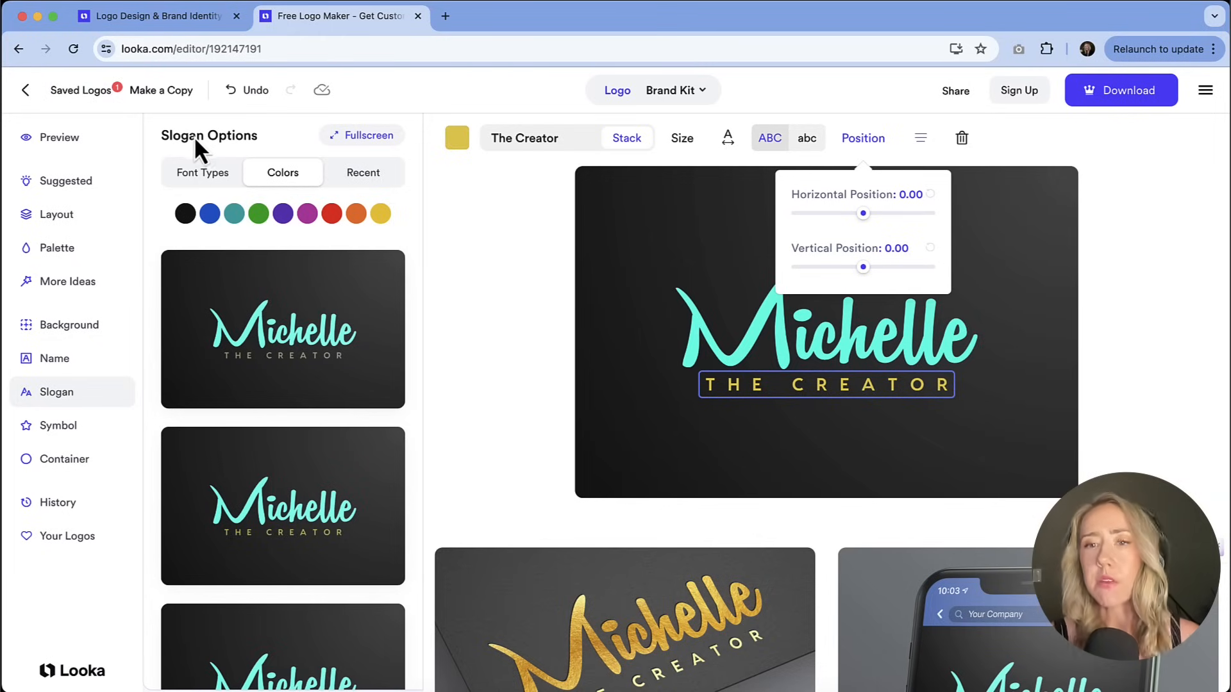
pyautogui.moveTo(228, 129)
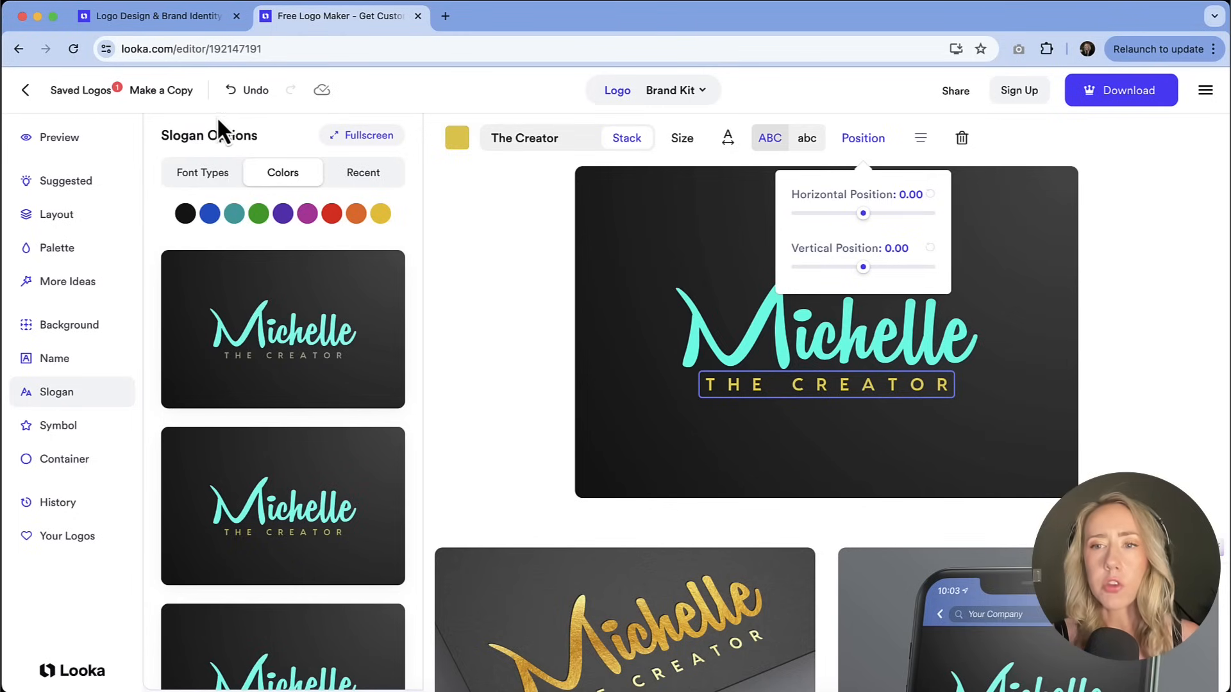
pyautogui.moveTo(1104, 278)
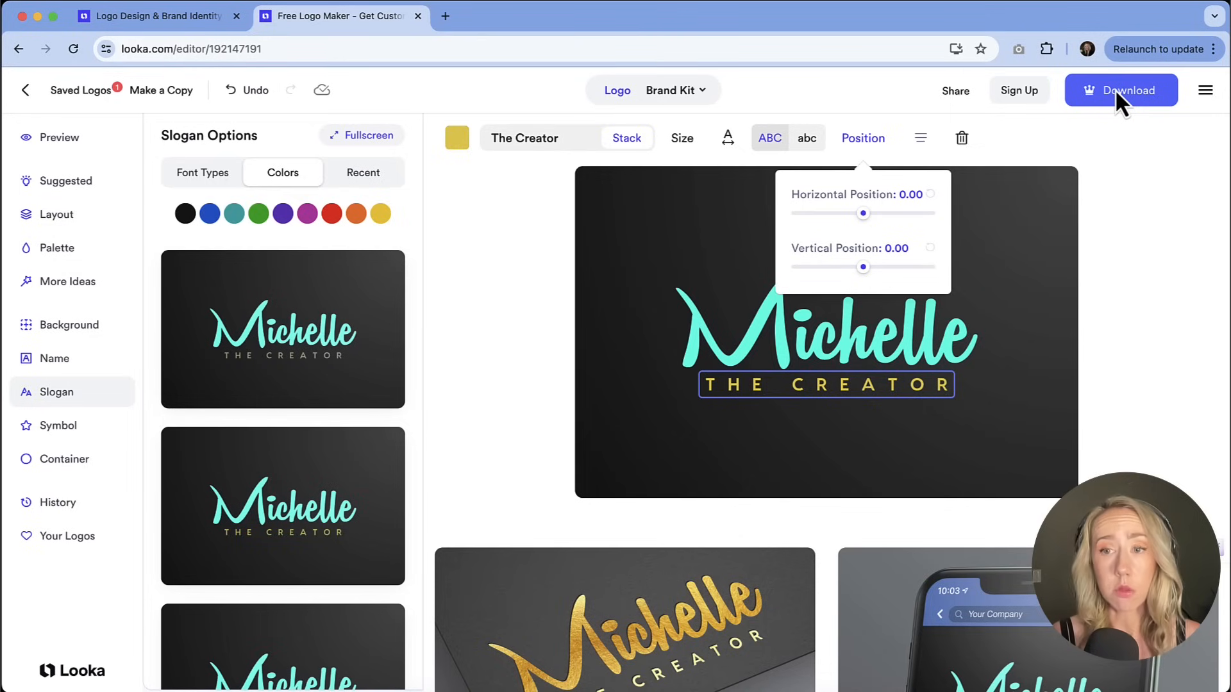
# - Start the download to view the Brand Kit offer for the Michelle logo
pyautogui.click(1120, 90)
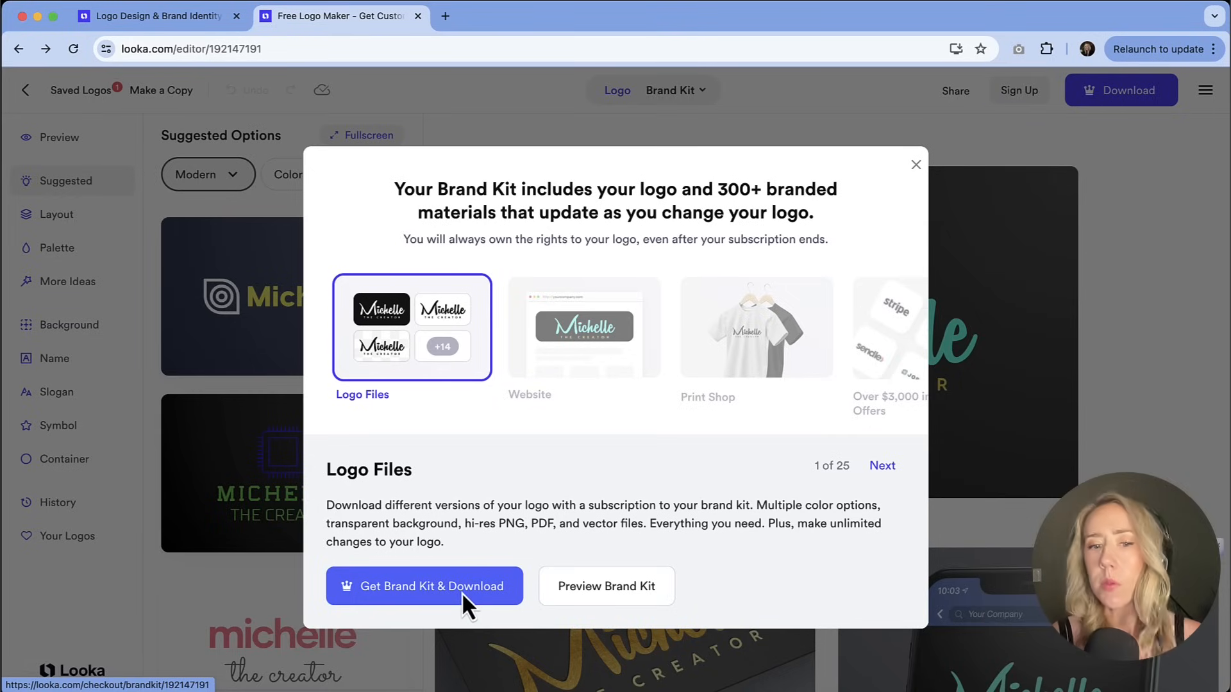
# - Compare the Basic $20, Premium $65, Brand Kit $96/year and Brand Kit Web $129/year packages
pyautogui.click(424, 587)
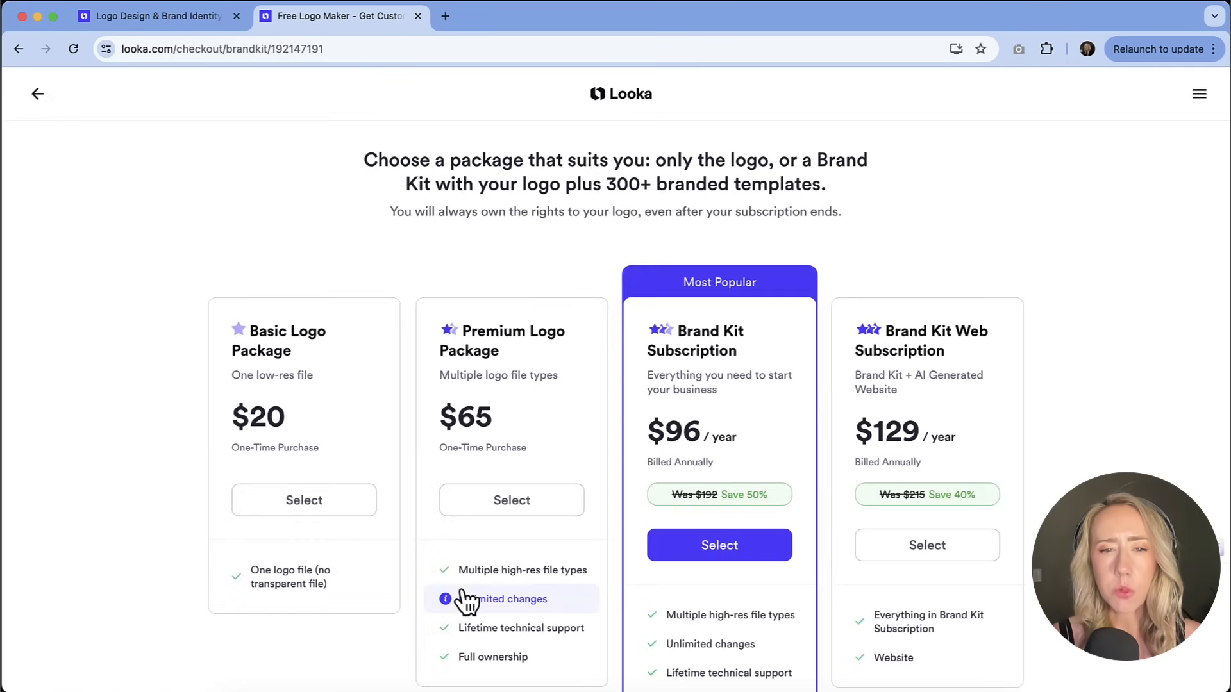
pyautogui.moveTo(685, 251)
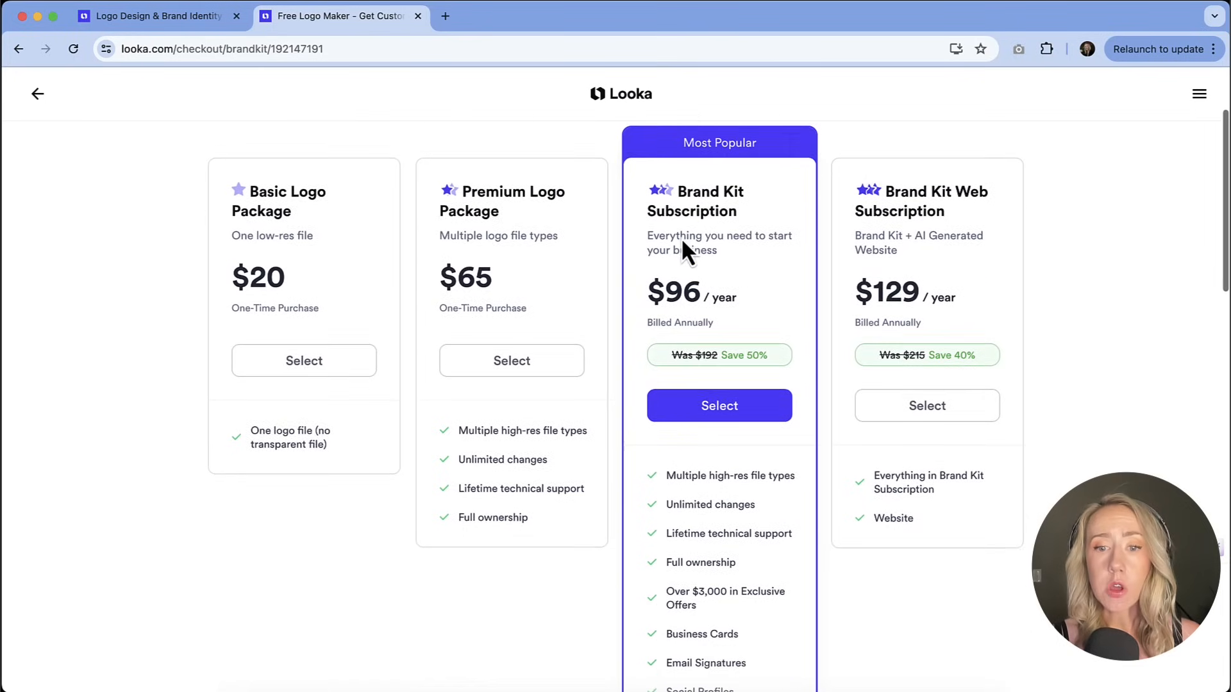
pyautogui.scroll(-3)
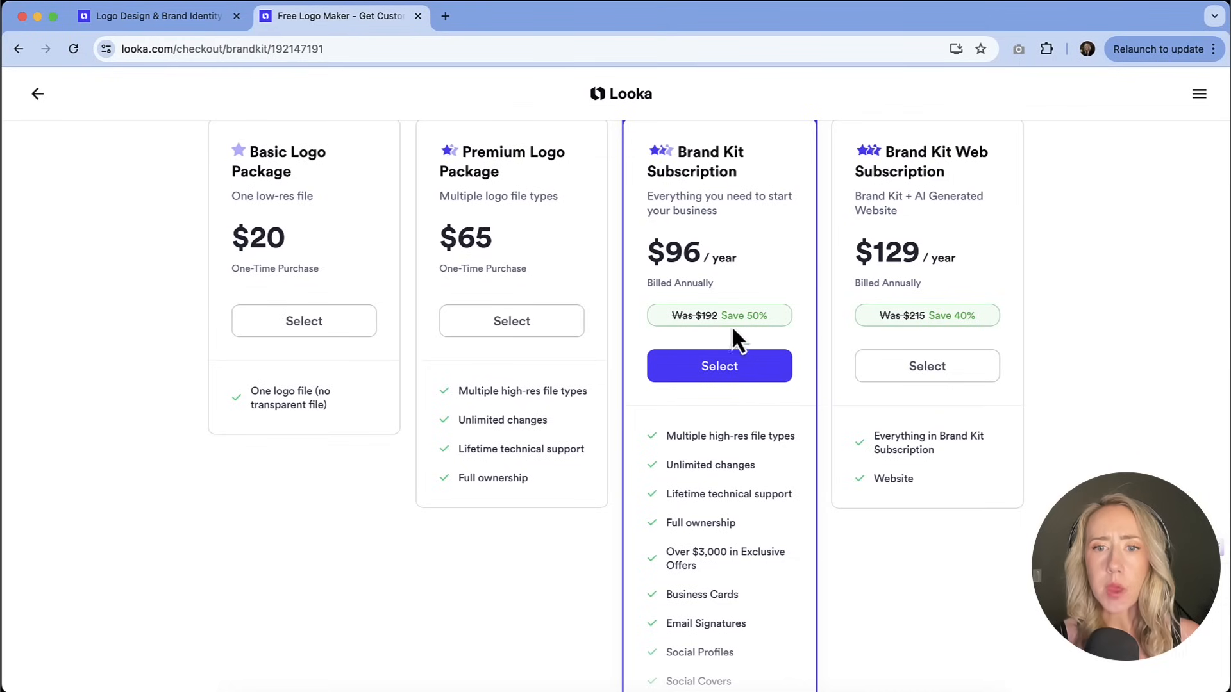
pyautogui.scroll(-3)
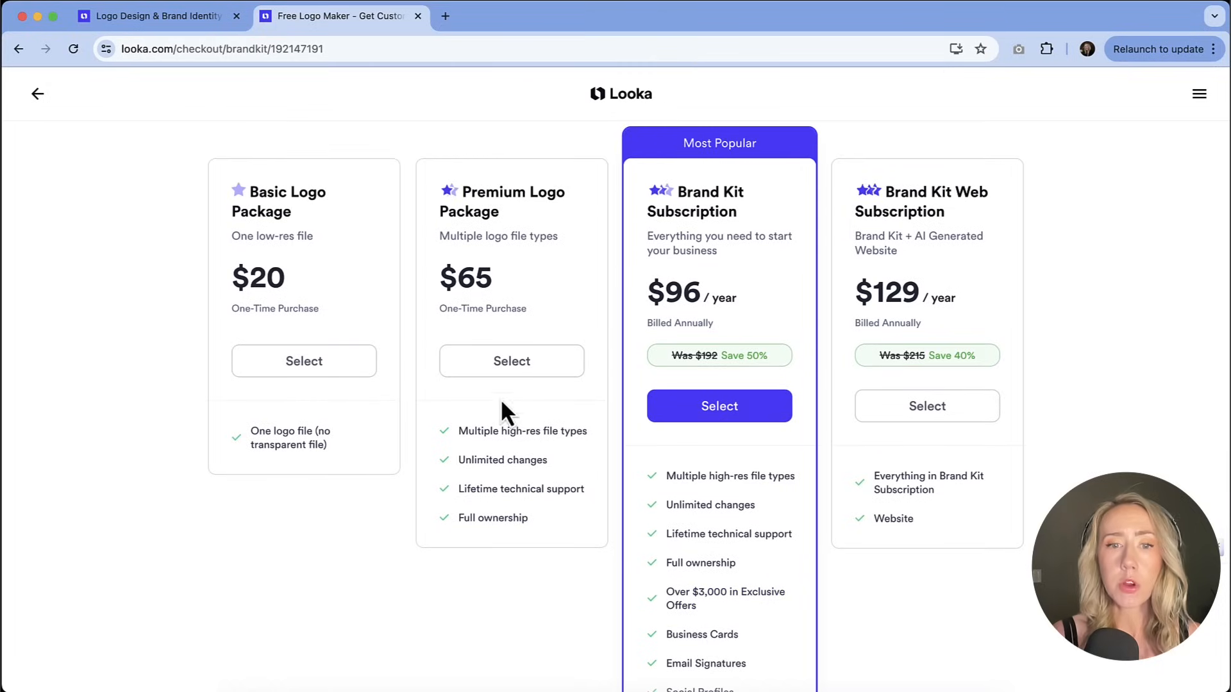
pyautogui.moveTo(801, 594)
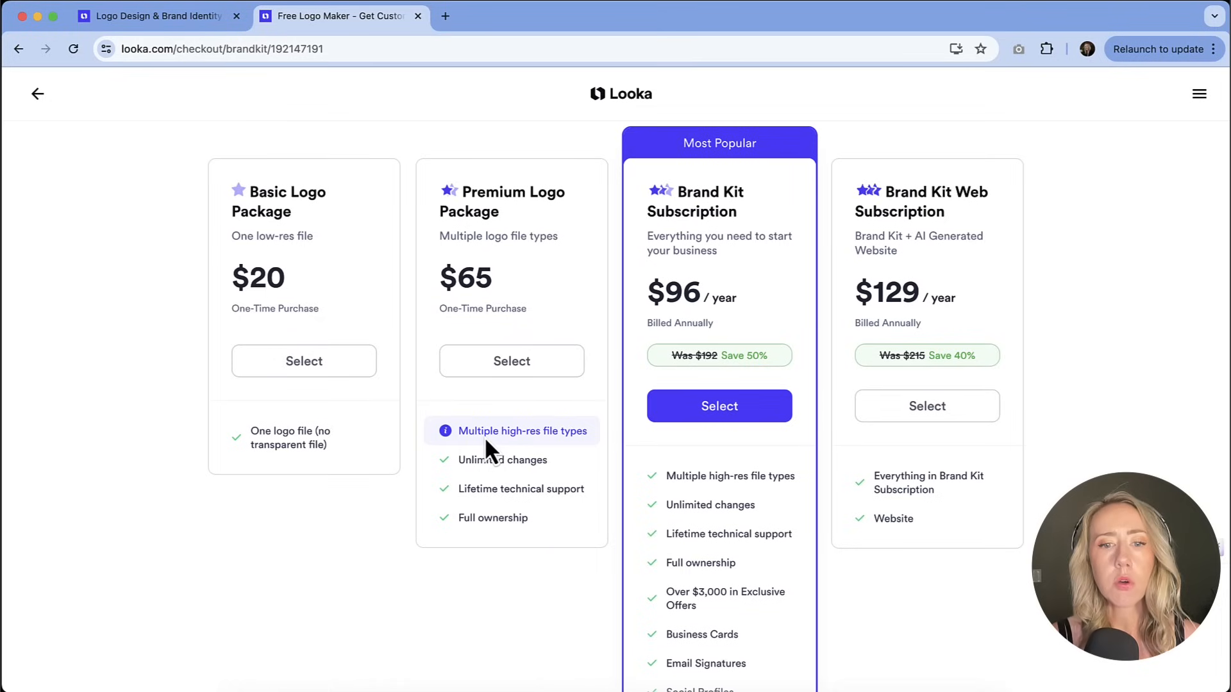
pyautogui.moveTo(503, 488)
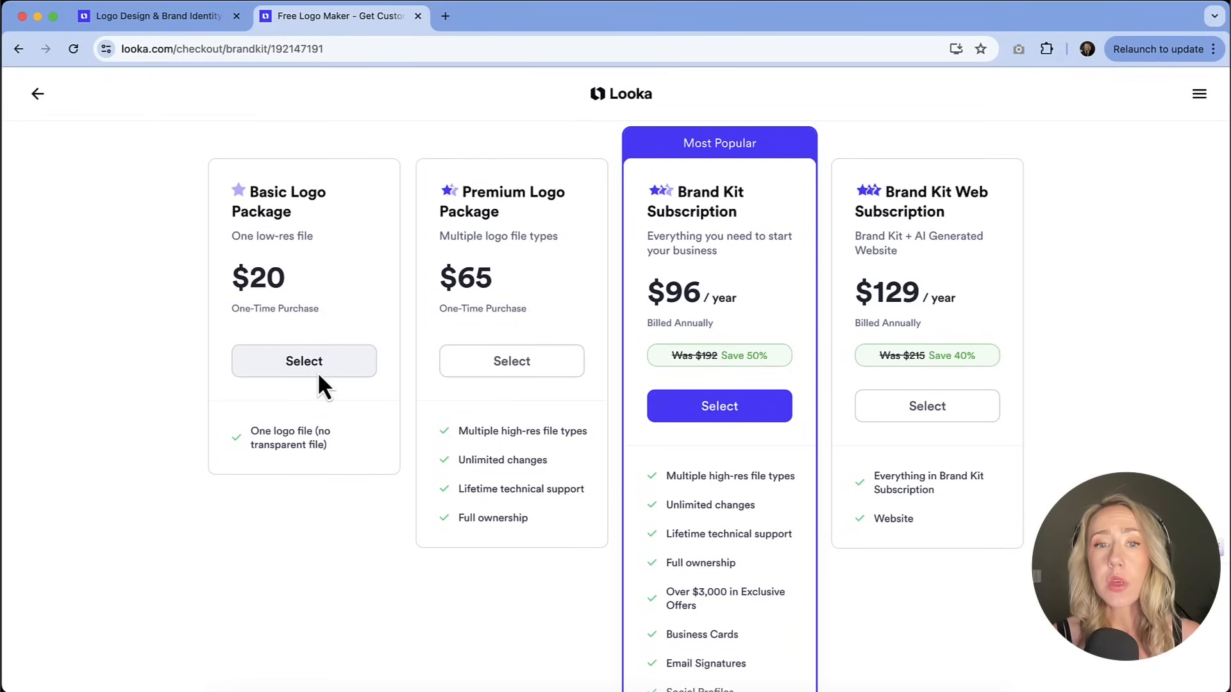
pyautogui.moveTo(302, 228)
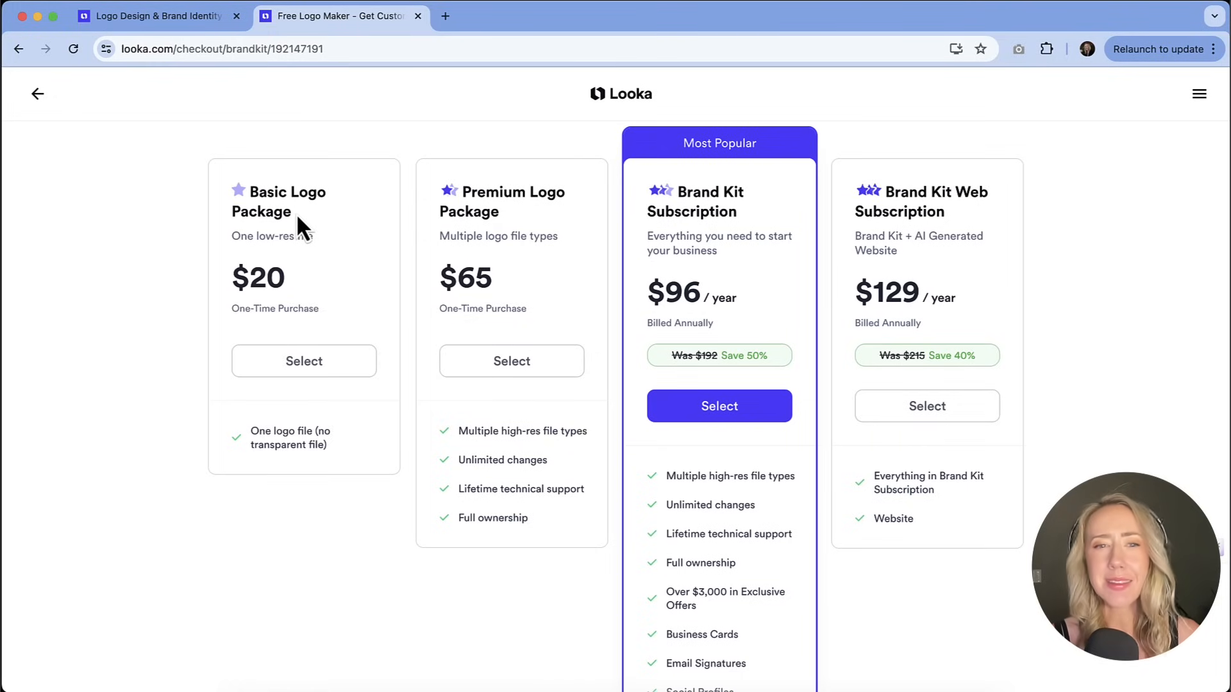
pyautogui.moveTo(423, 289)
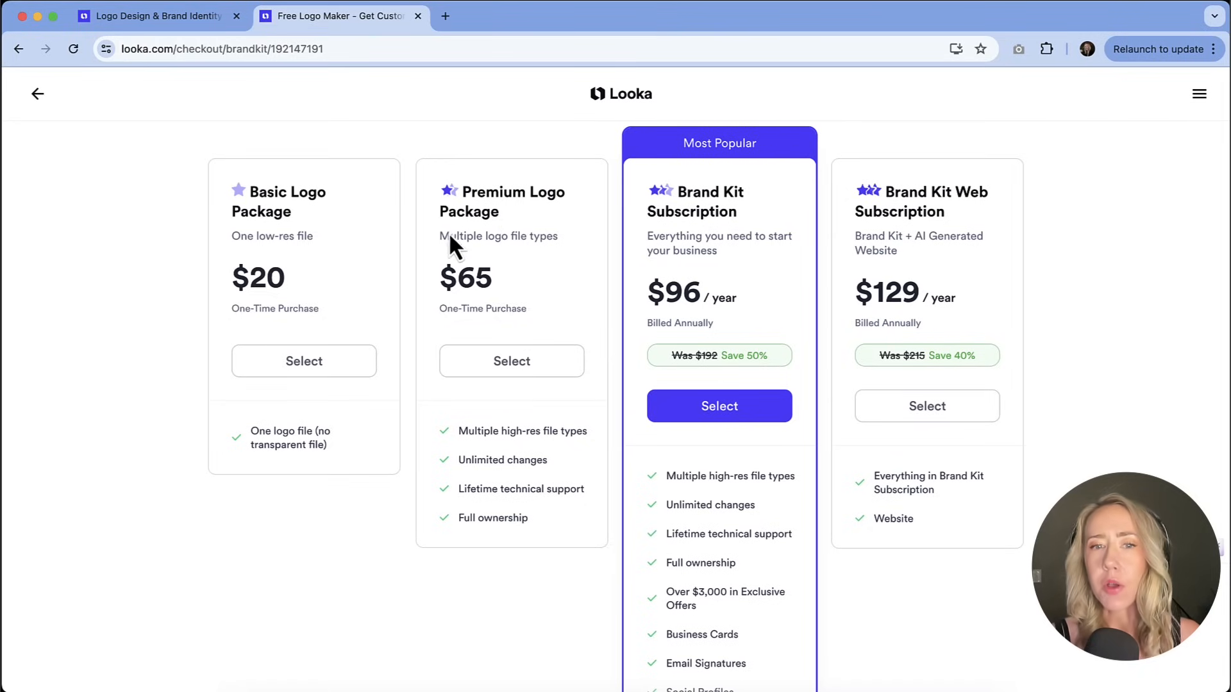
pyautogui.moveTo(463, 316)
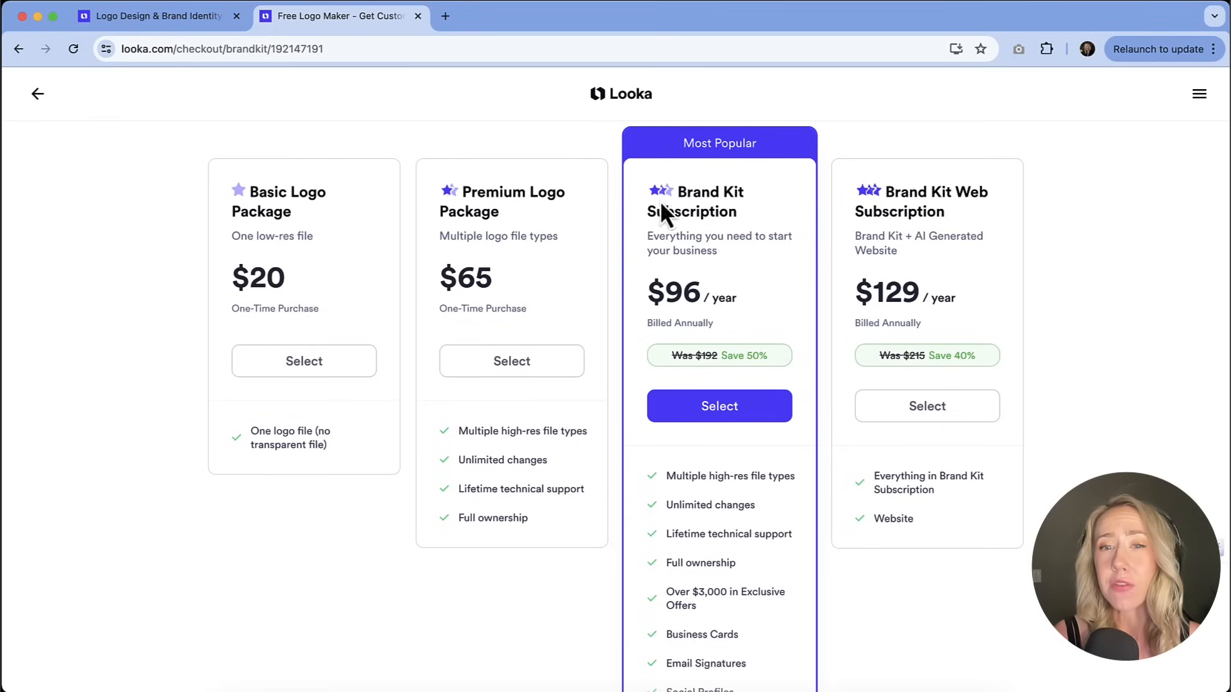
pyautogui.moveTo(711, 241)
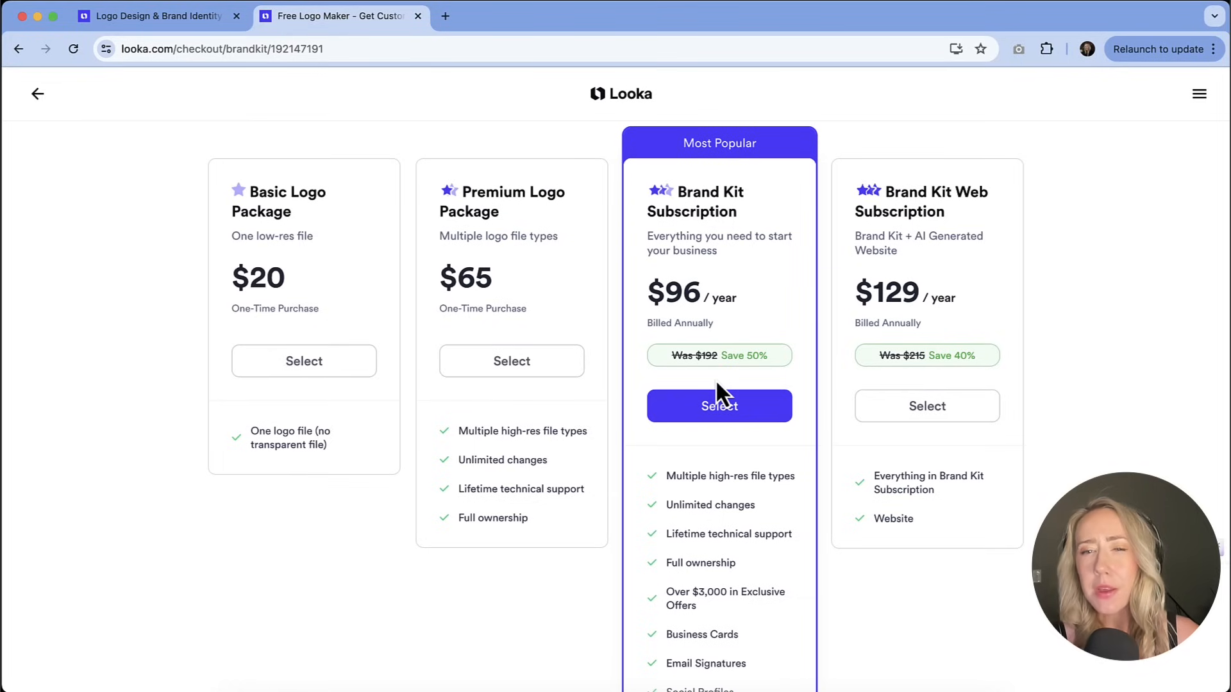
pyautogui.moveTo(735, 361)
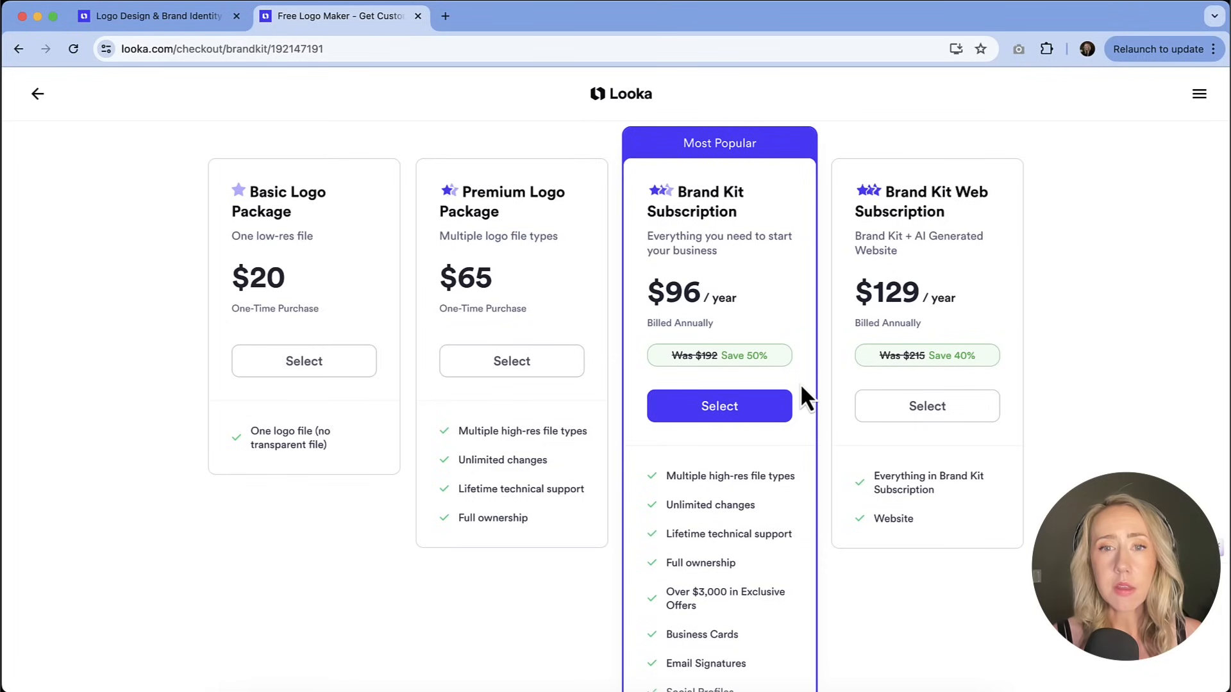
pyautogui.moveTo(838, 399)
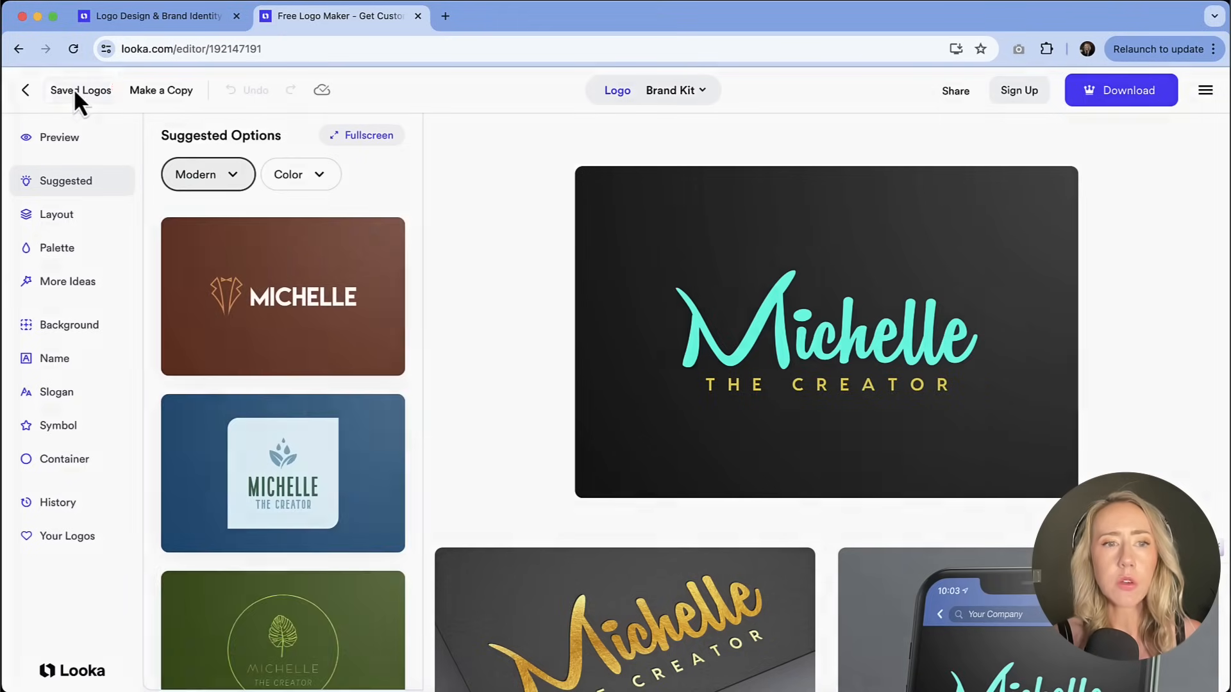
# - Show all saved logos, including the teal-and-gold Michelle design, on a full page
pyautogui.click(80, 89)
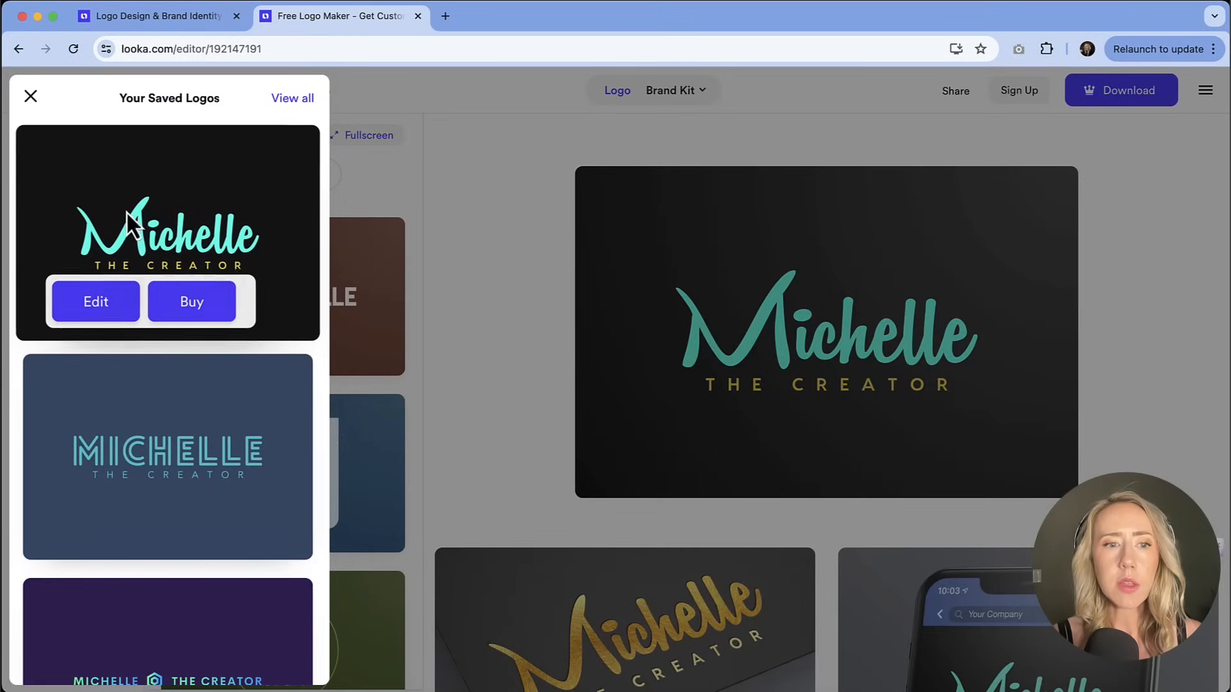
pyautogui.moveTo(193, 193)
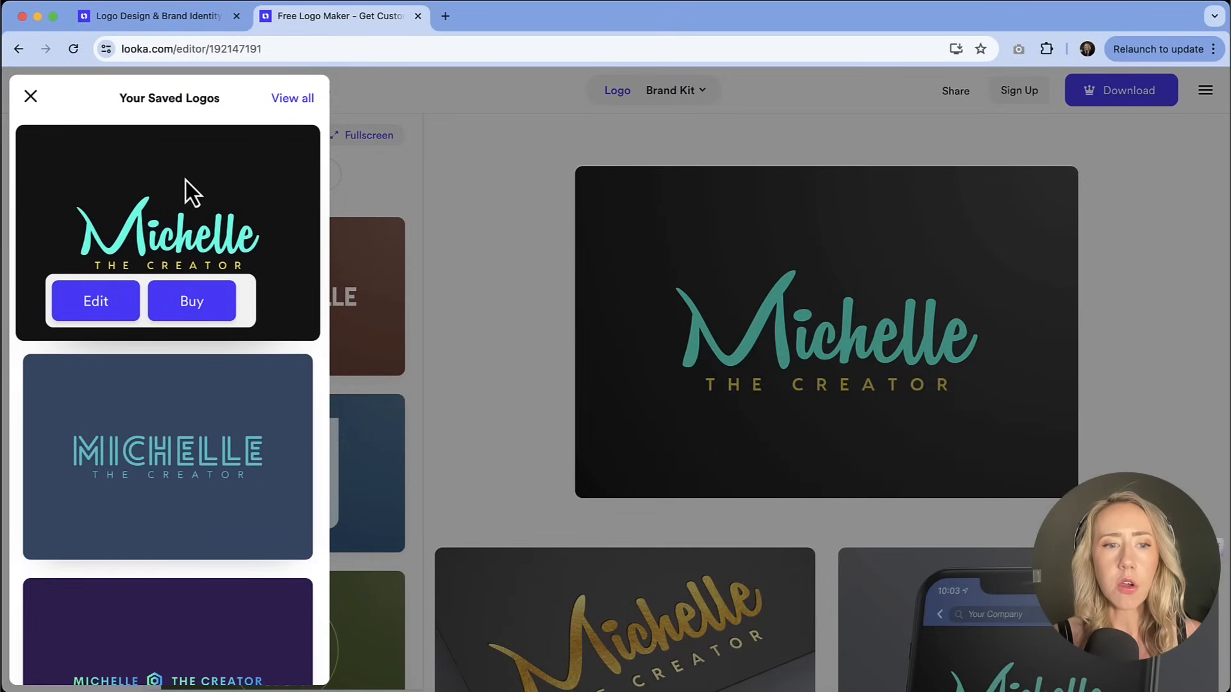
pyautogui.click(293, 98)
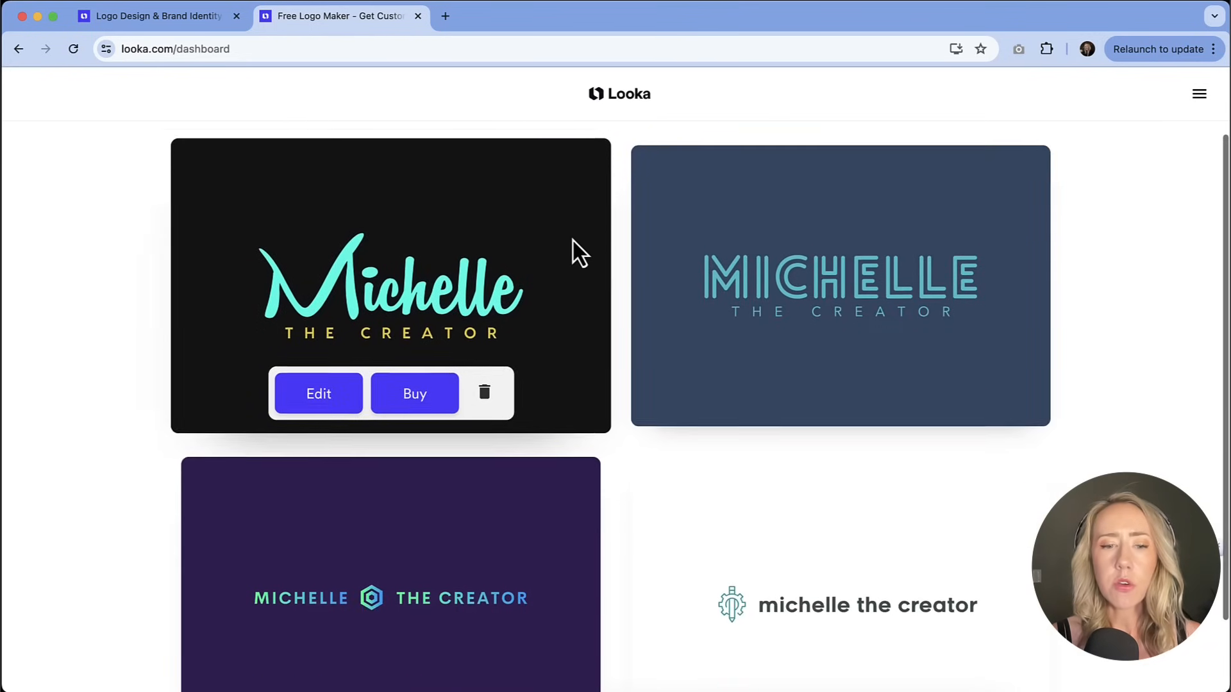
# - Open the blue MICHELLE logo from the dashboard for editing
pyautogui.scroll(-3)
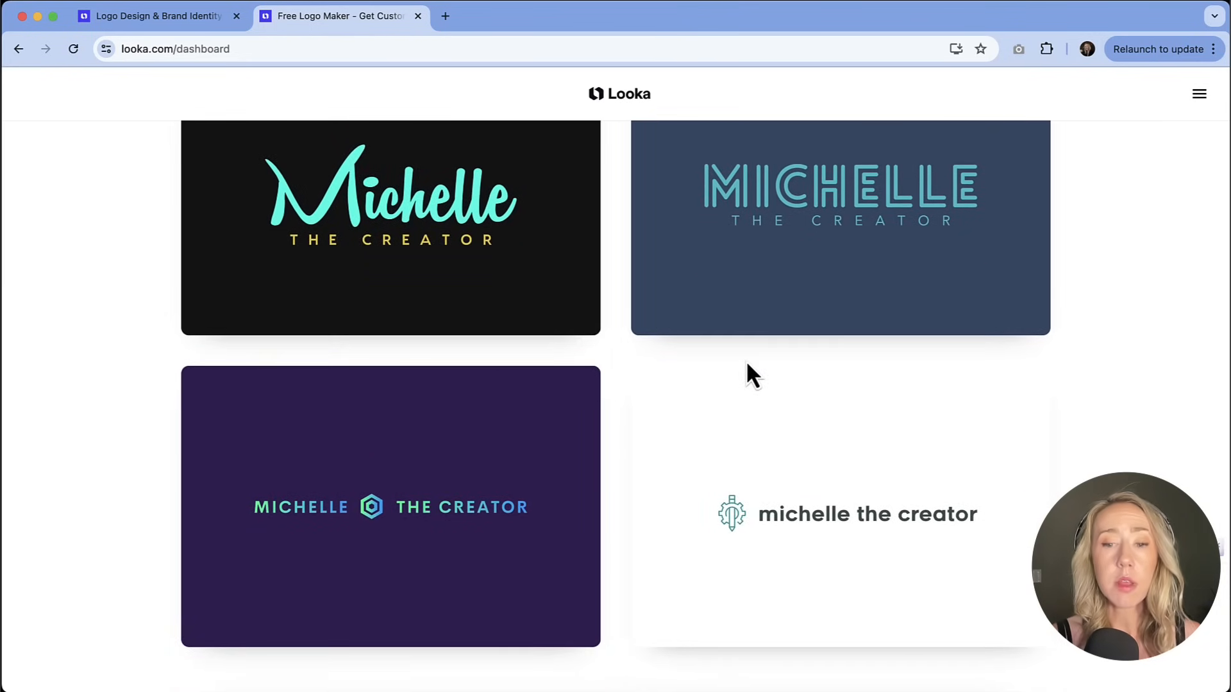
pyautogui.moveTo(840, 514)
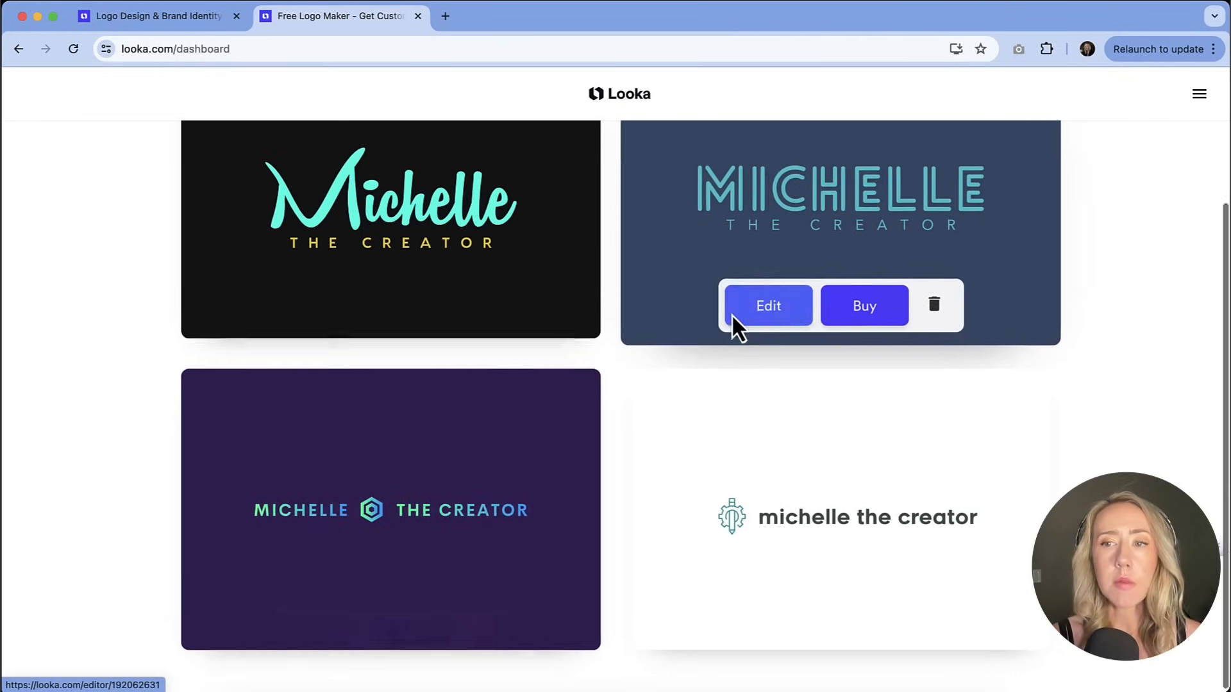
pyautogui.click(767, 306)
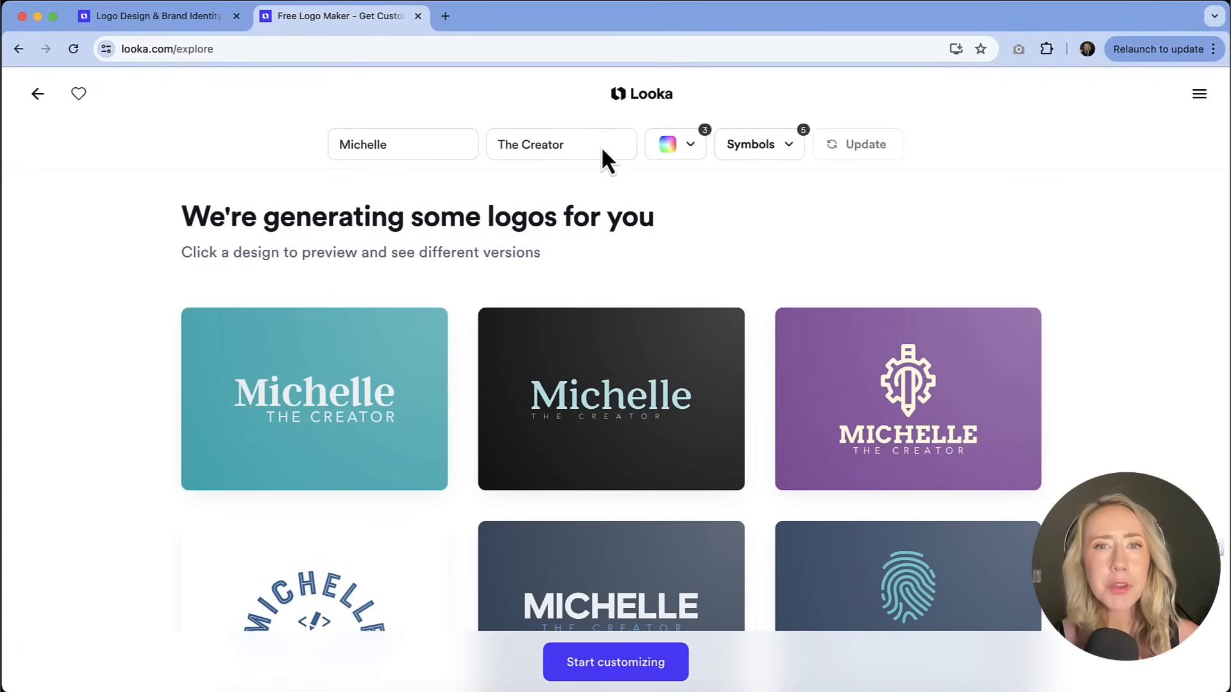